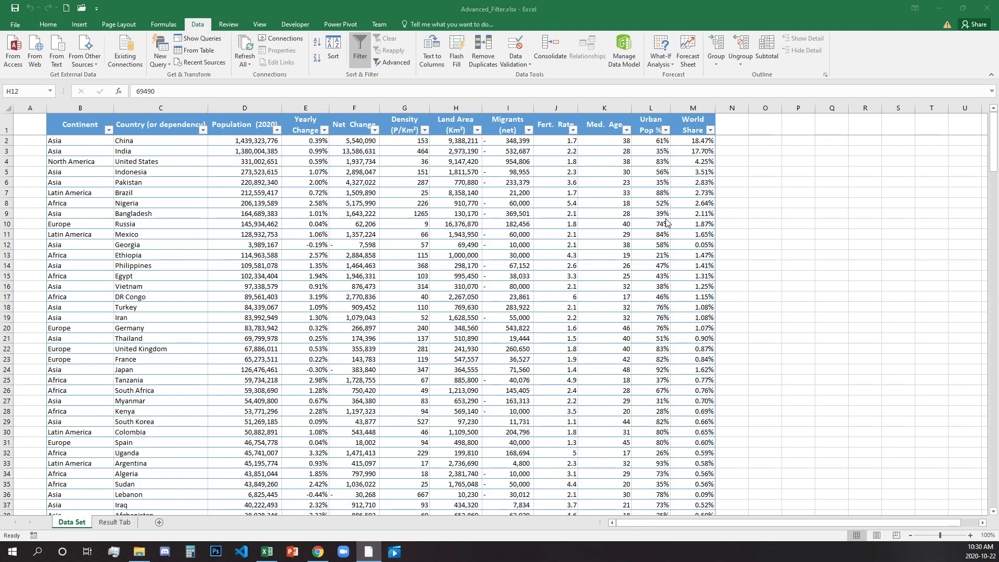
mouse_move(525, 260)
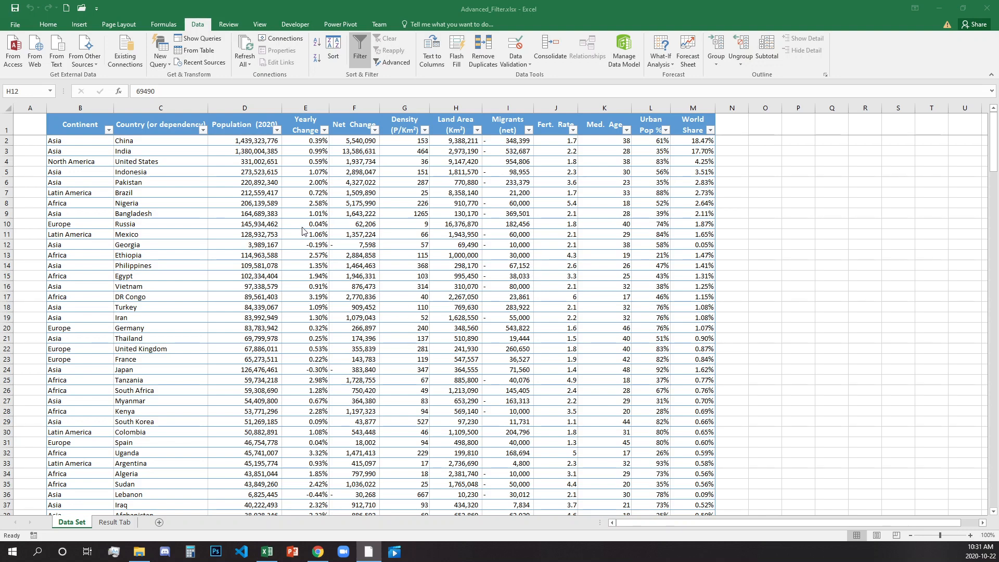
mouse_move(207, 148)
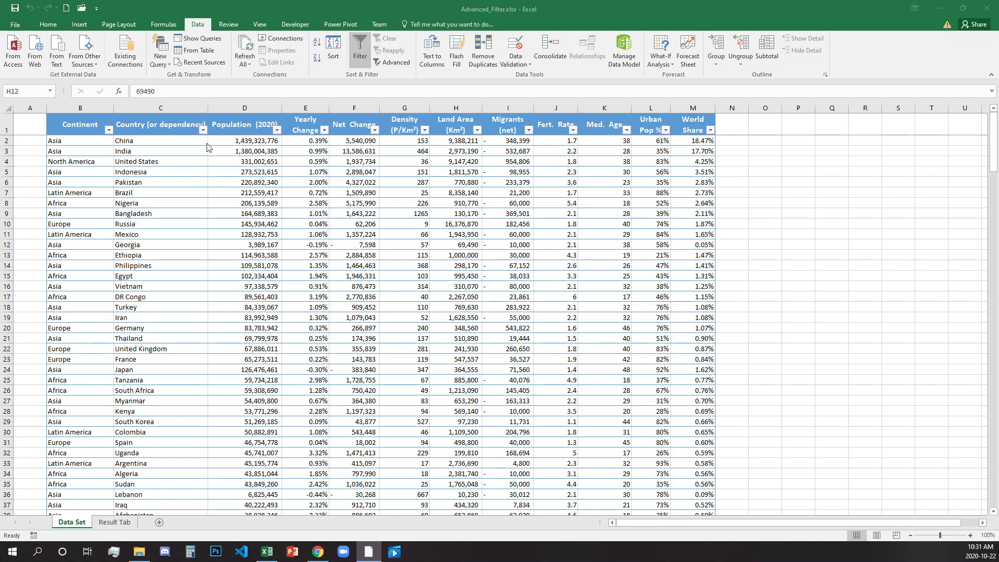
mouse_move(207, 139)
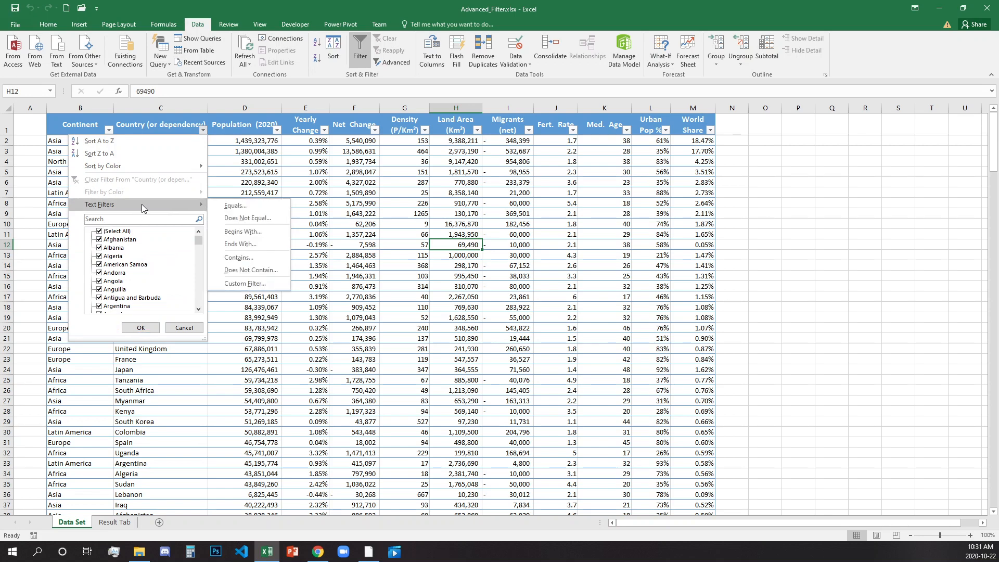
mouse_move(250, 270)
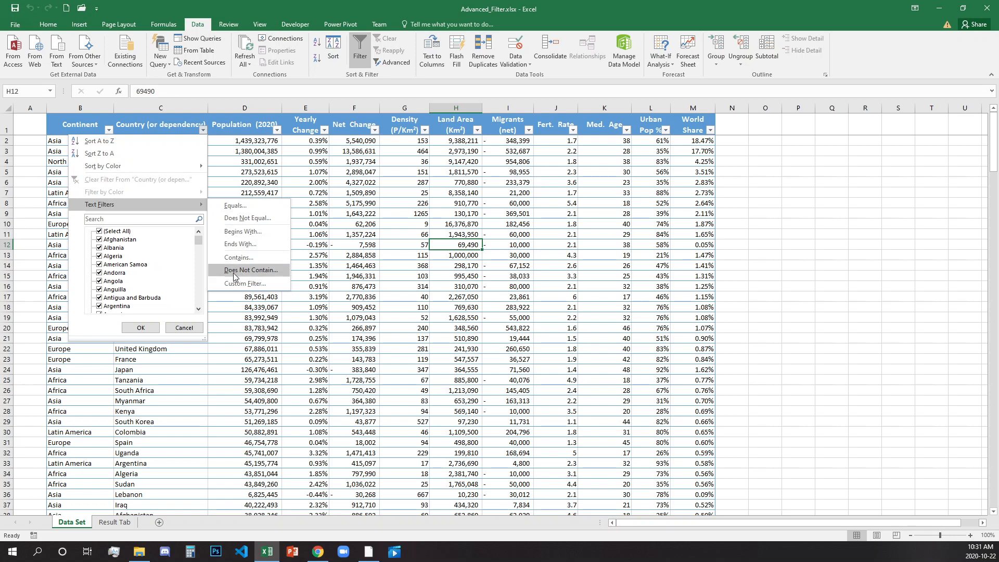
mouse_move(285, 125)
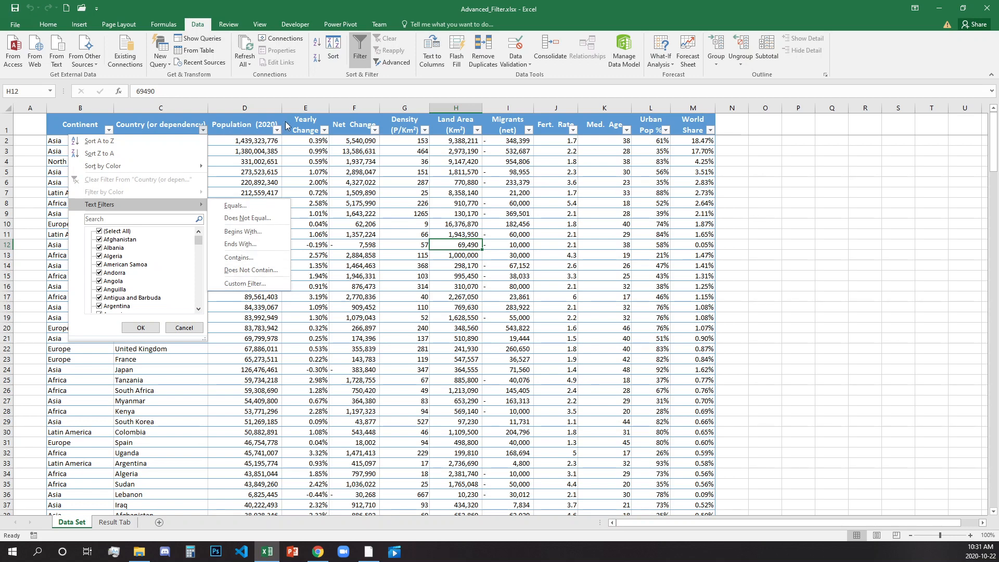
- Dismiss the country filter list, check the empty Result Tab sheet, and return to Data Set
click(272, 124)
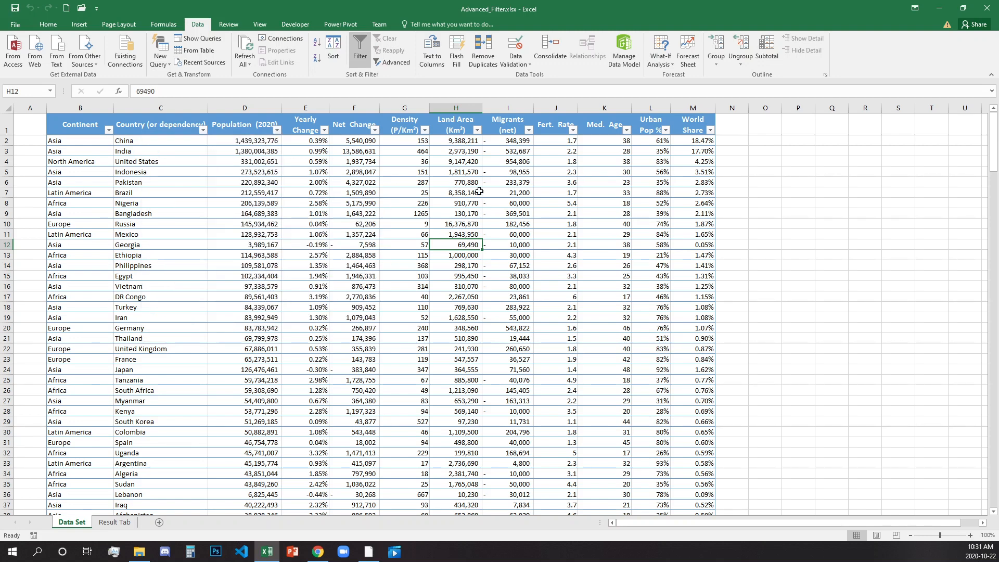
mouse_move(479, 191)
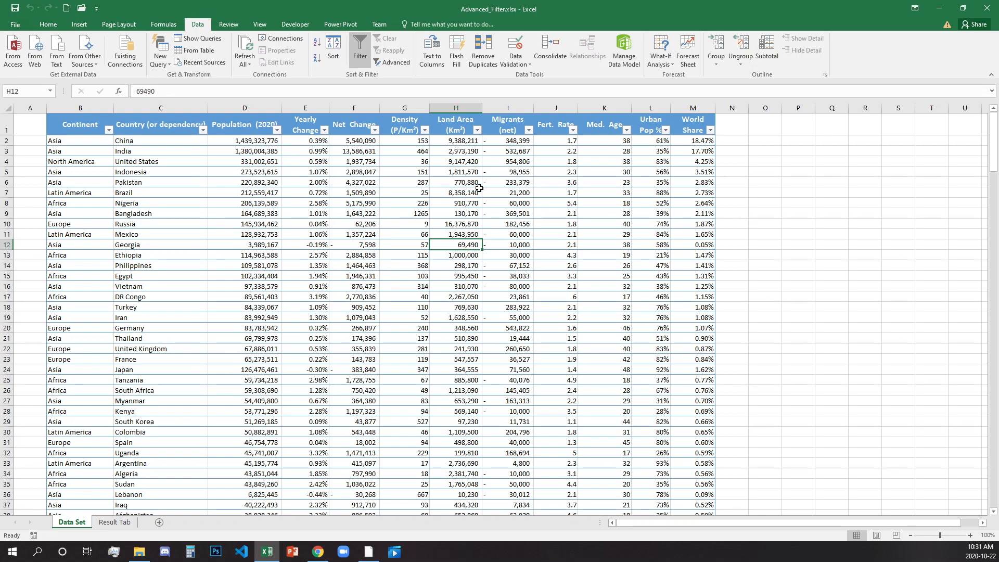
mouse_move(490, 184)
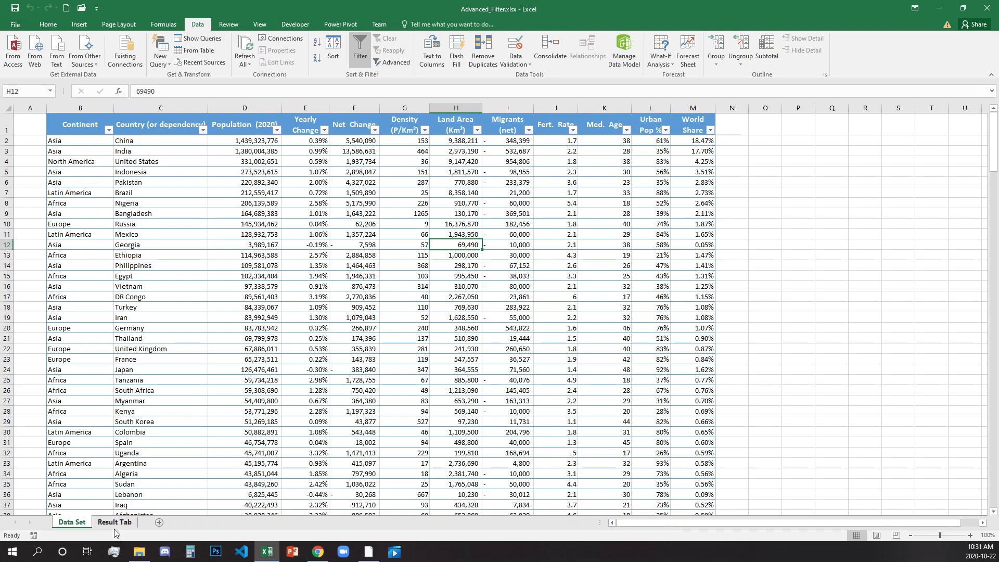
click(114, 522)
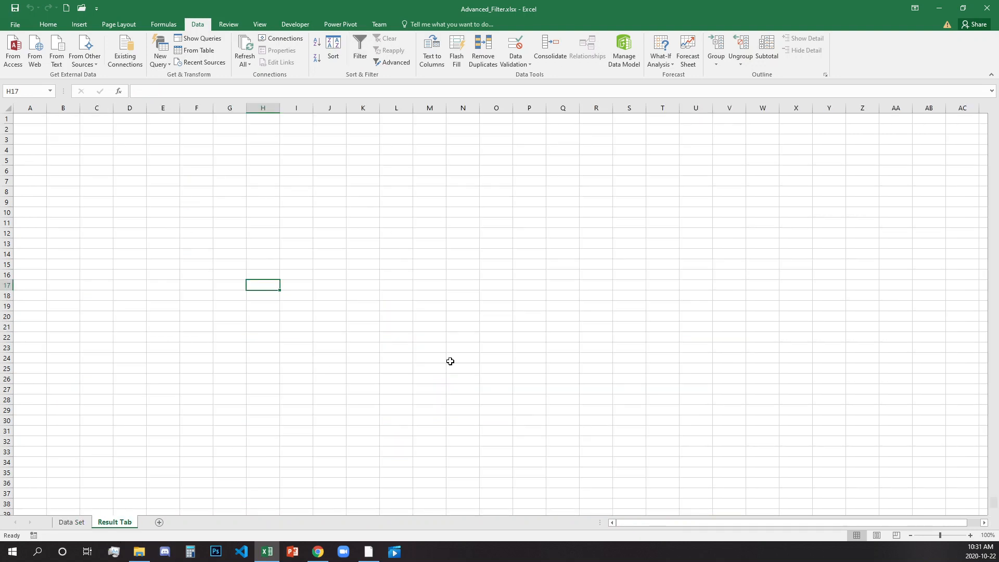
mouse_move(133, 398)
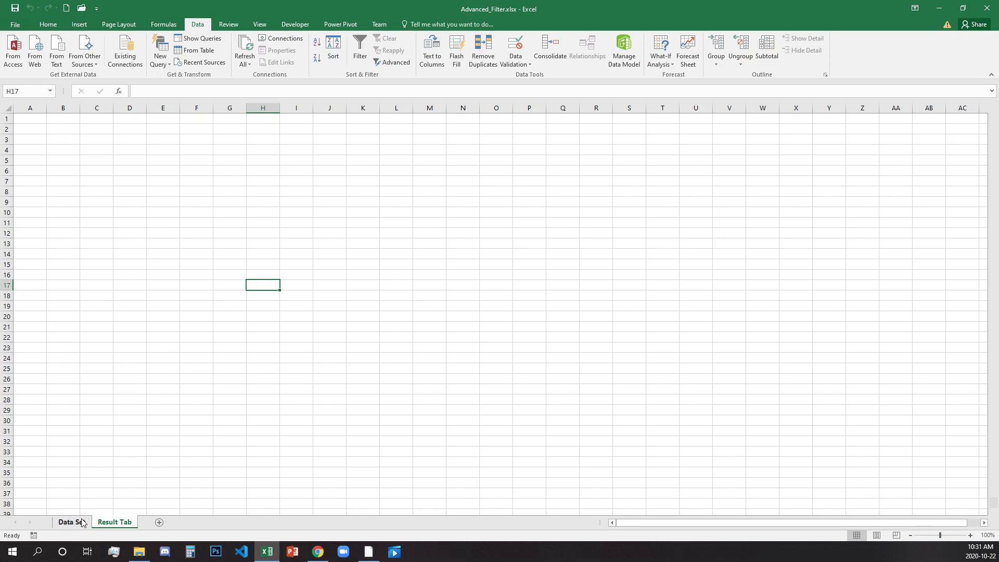
click(70, 522)
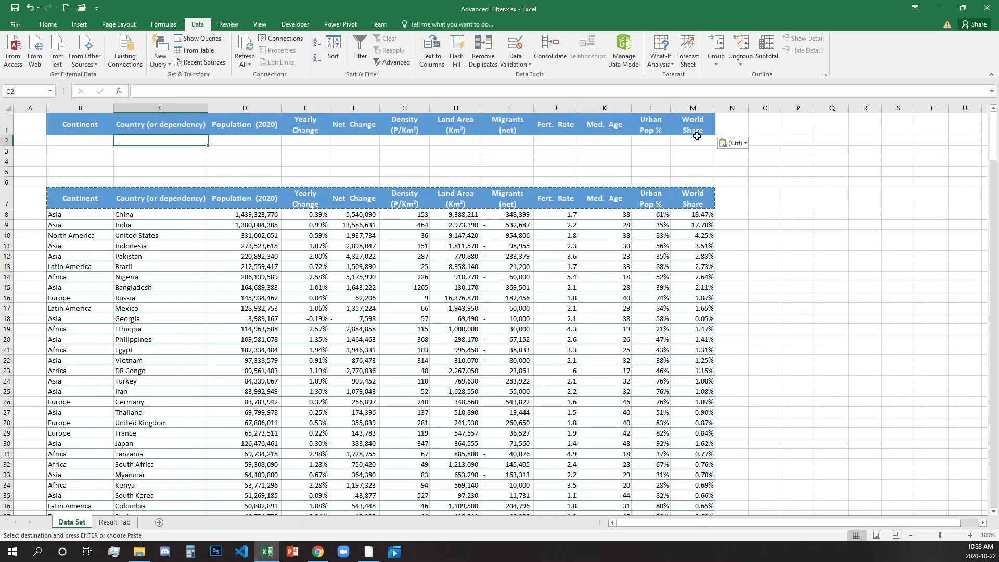
mouse_move(440, 136)
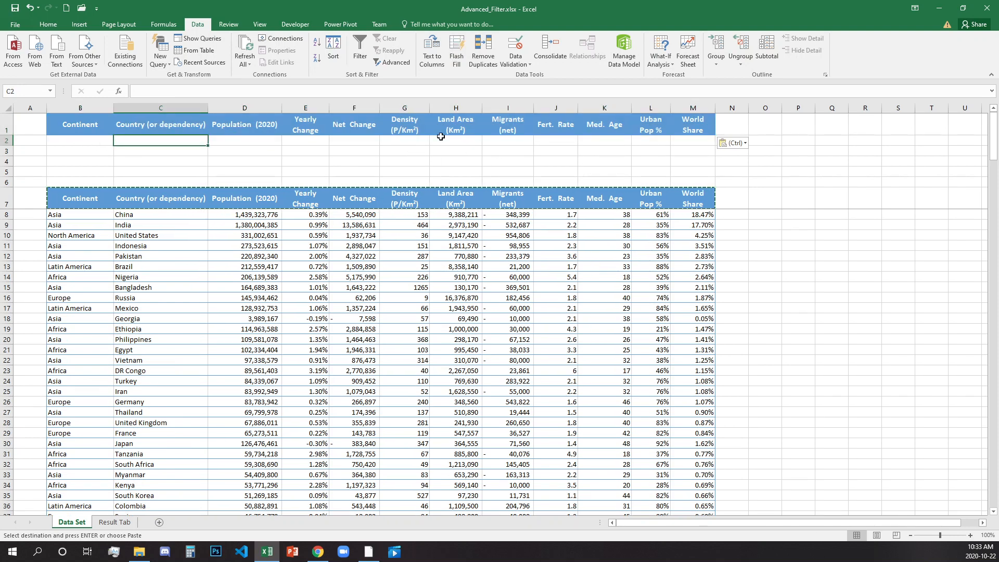
mouse_move(382, 152)
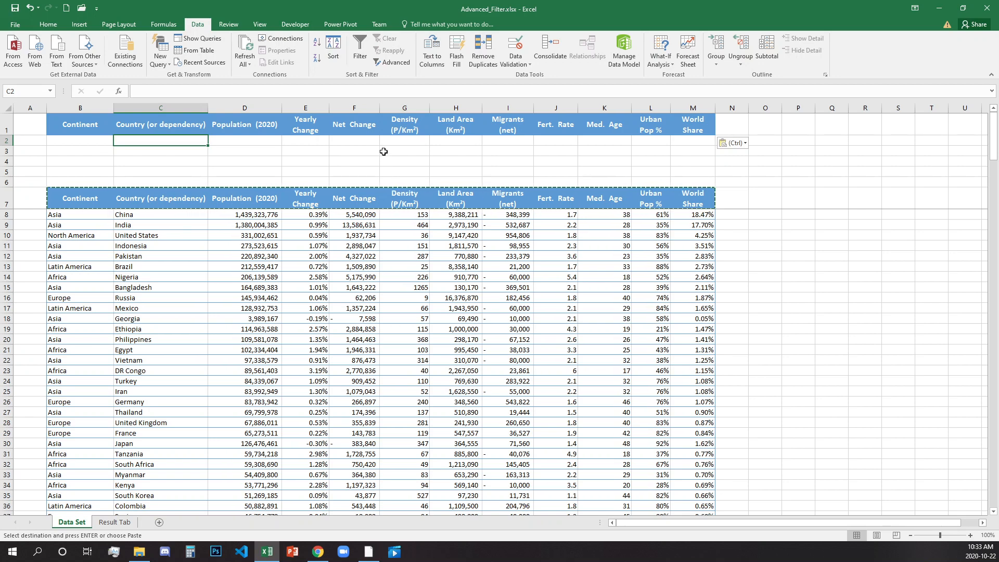
mouse_move(379, 139)
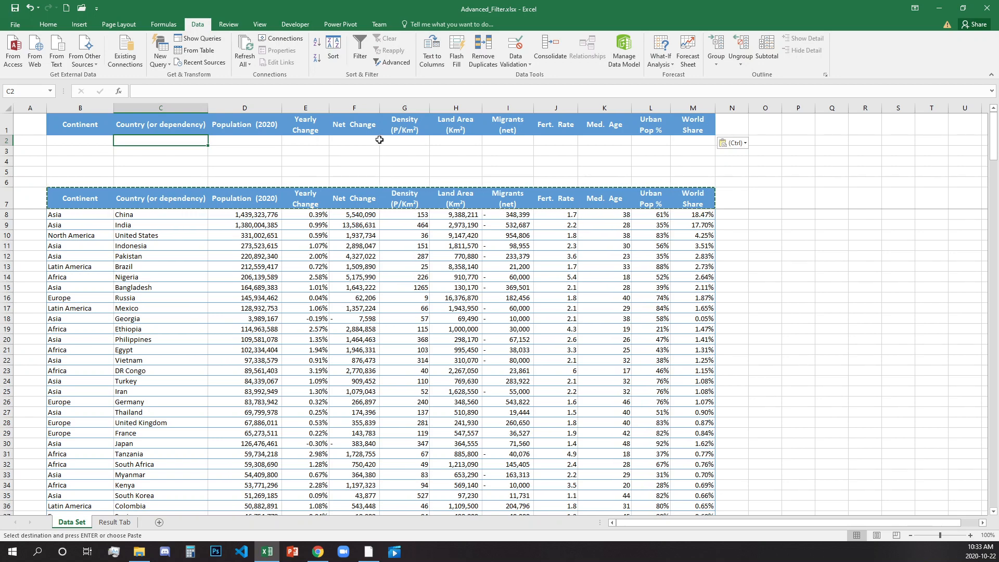
- Select the table headings and check that the table runs through row 241
click(80, 124)
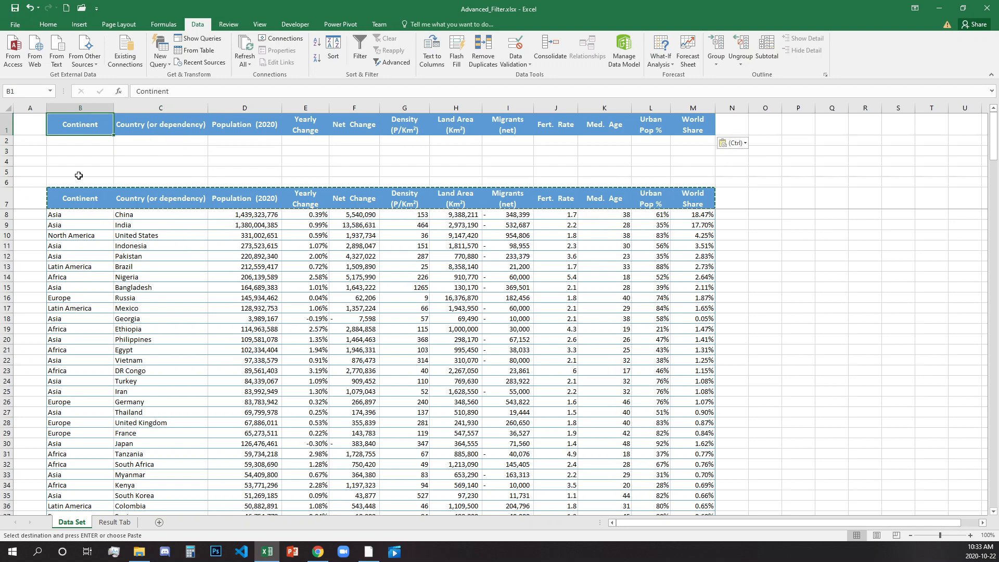
mouse_move(493, 241)
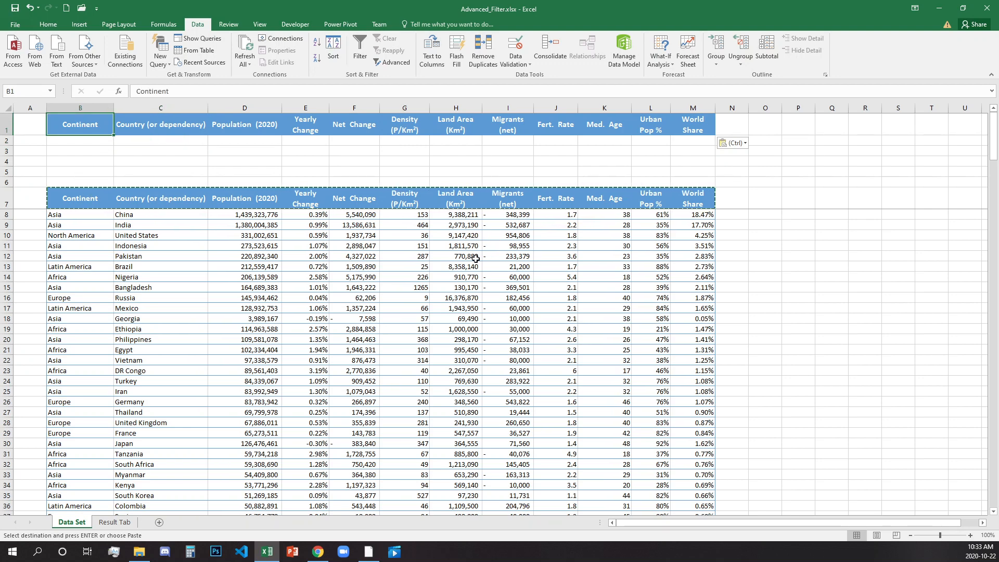
click(305, 276)
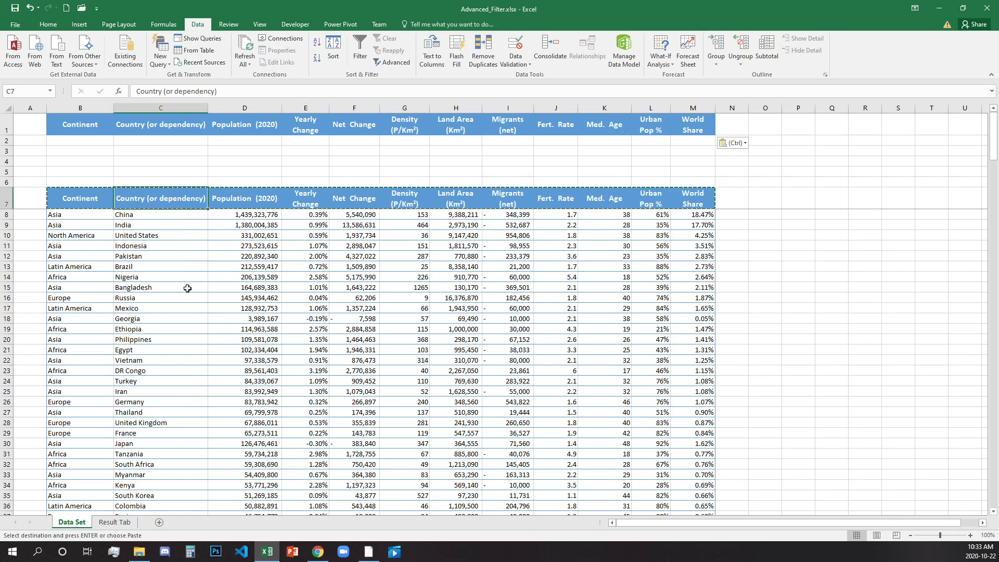
mouse_move(304, 201)
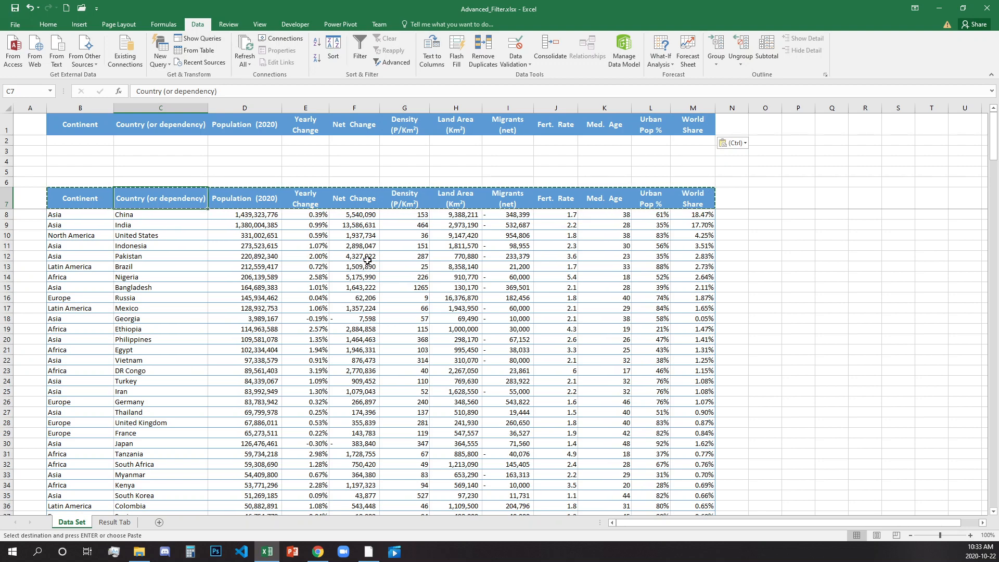
click(403, 224)
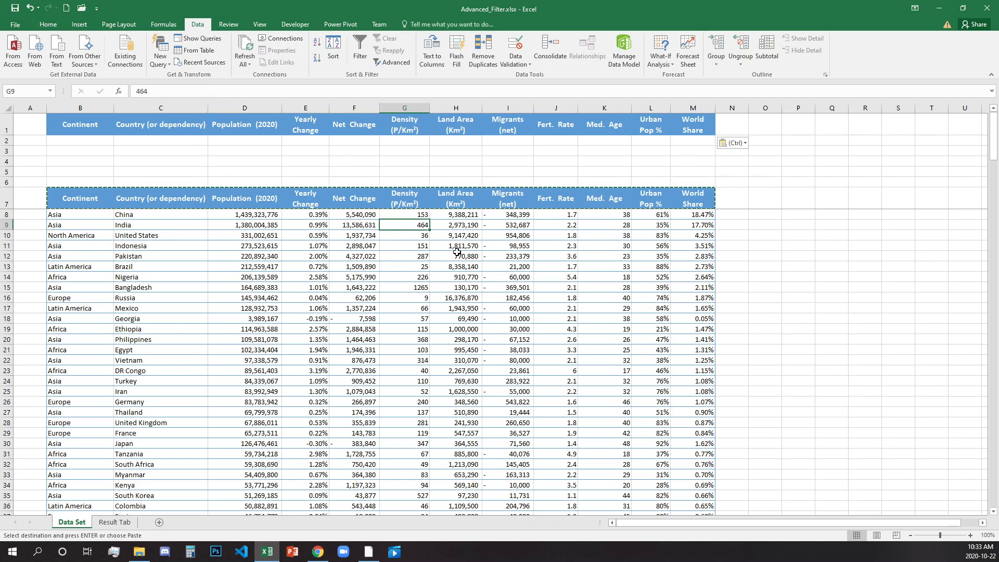
mouse_move(411, 209)
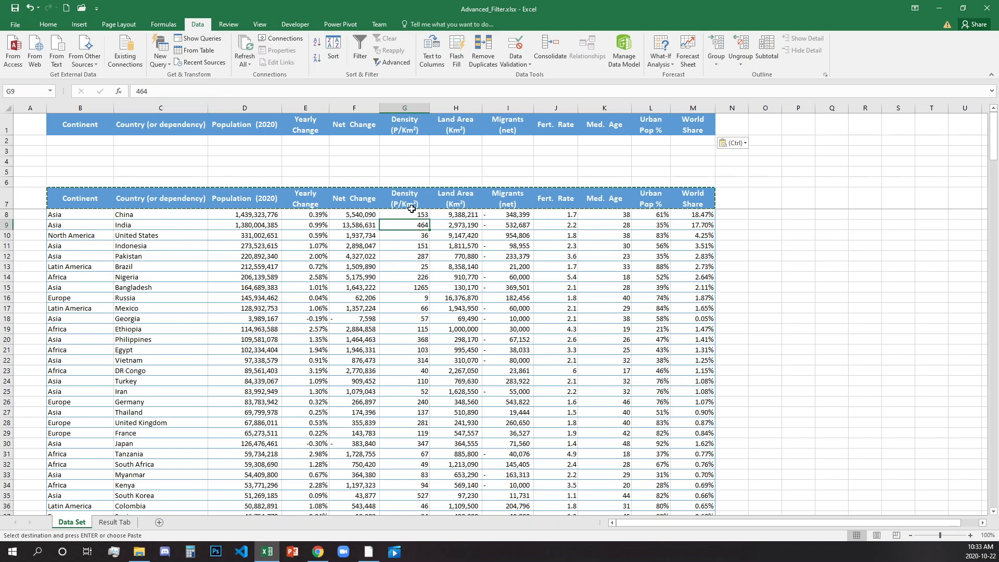
mouse_move(455, 226)
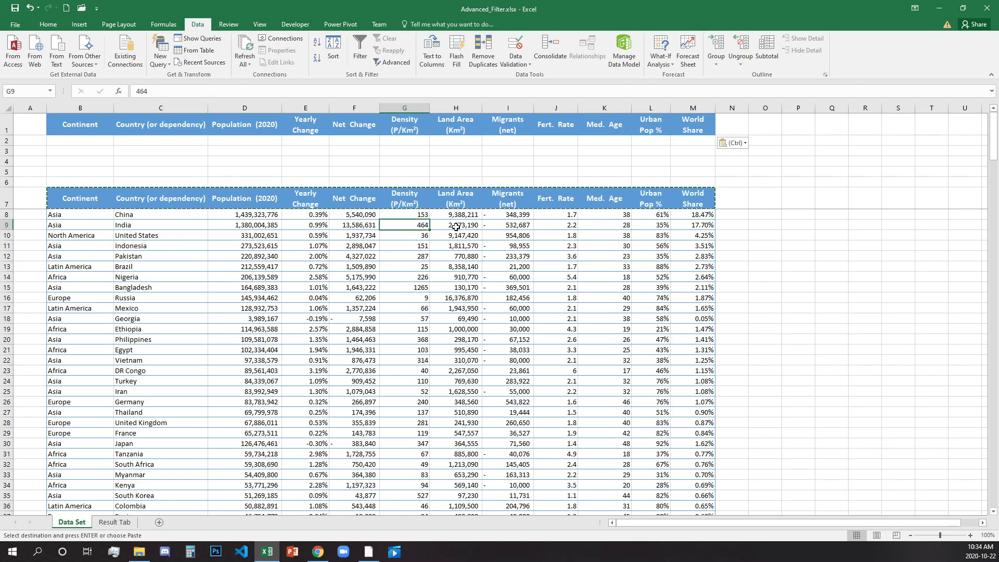
mouse_move(475, 213)
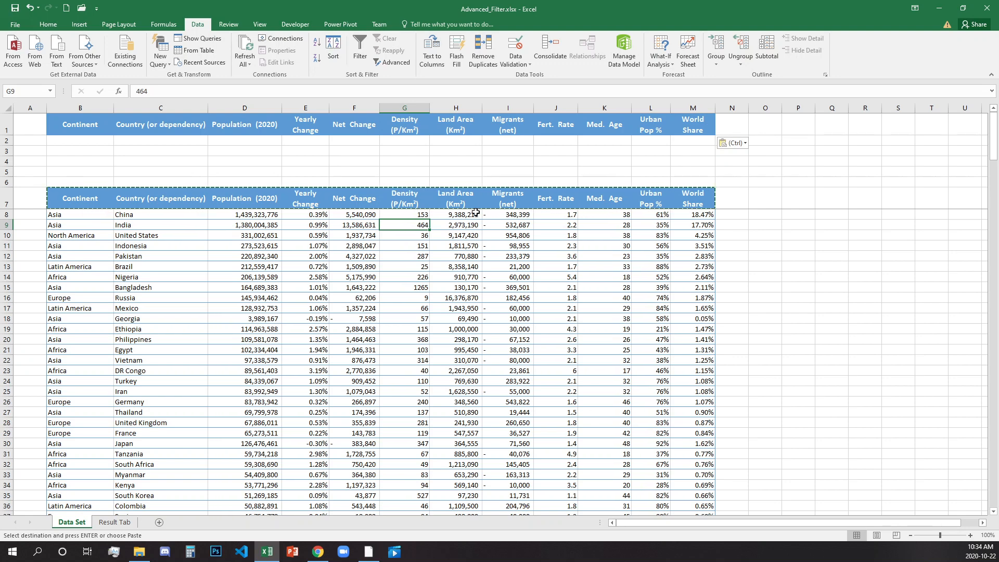
mouse_move(486, 272)
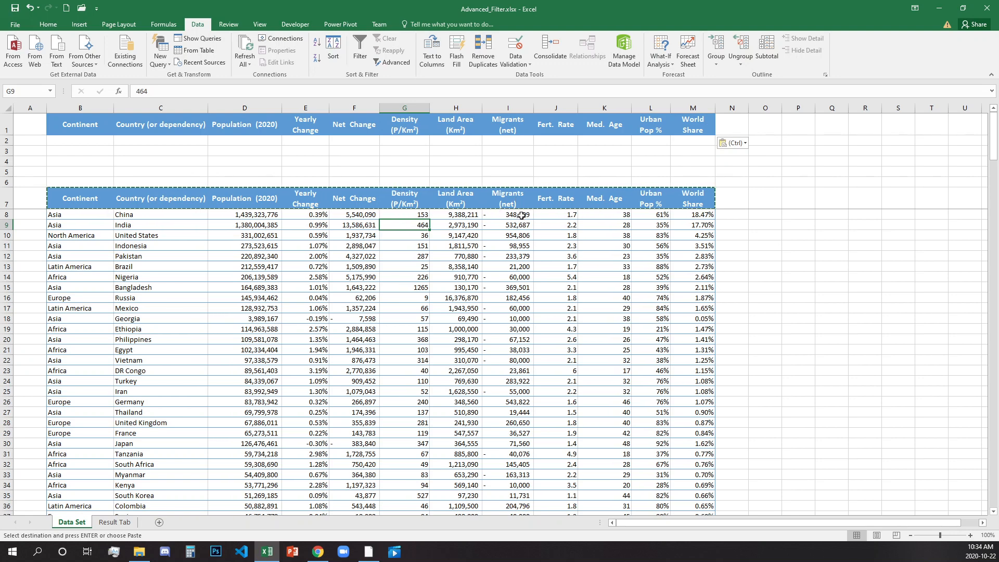
click(508, 215)
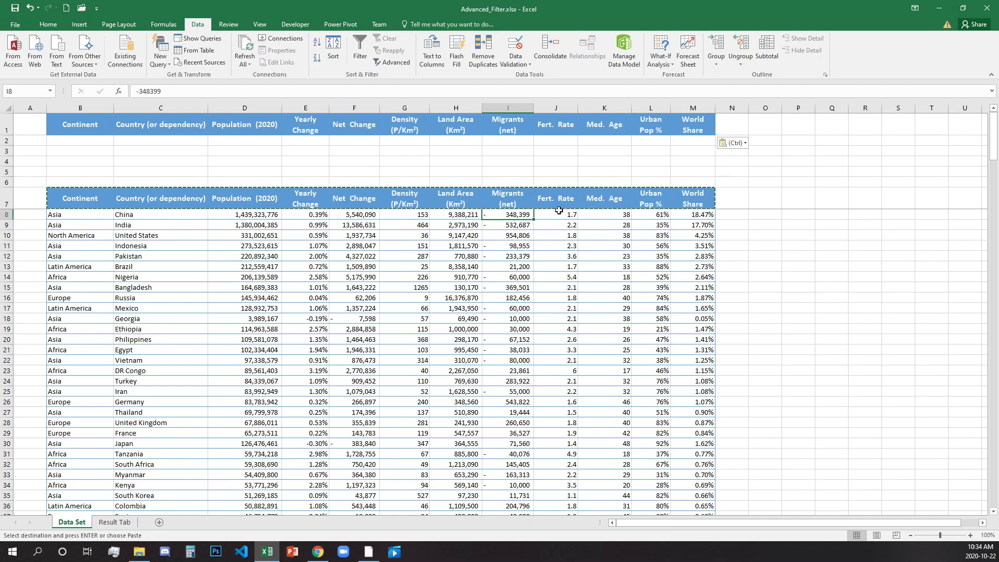
click(555, 224)
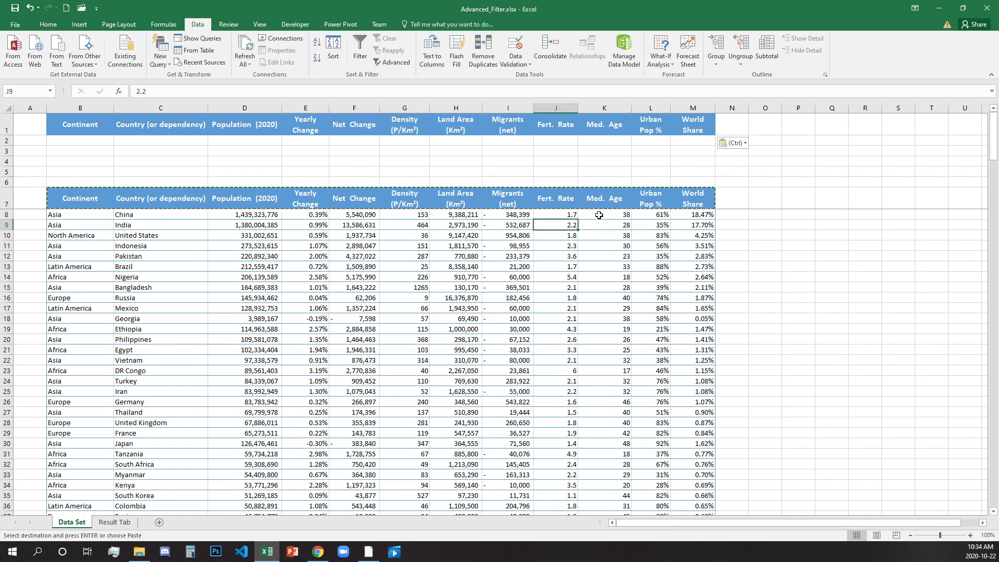
click(604, 215)
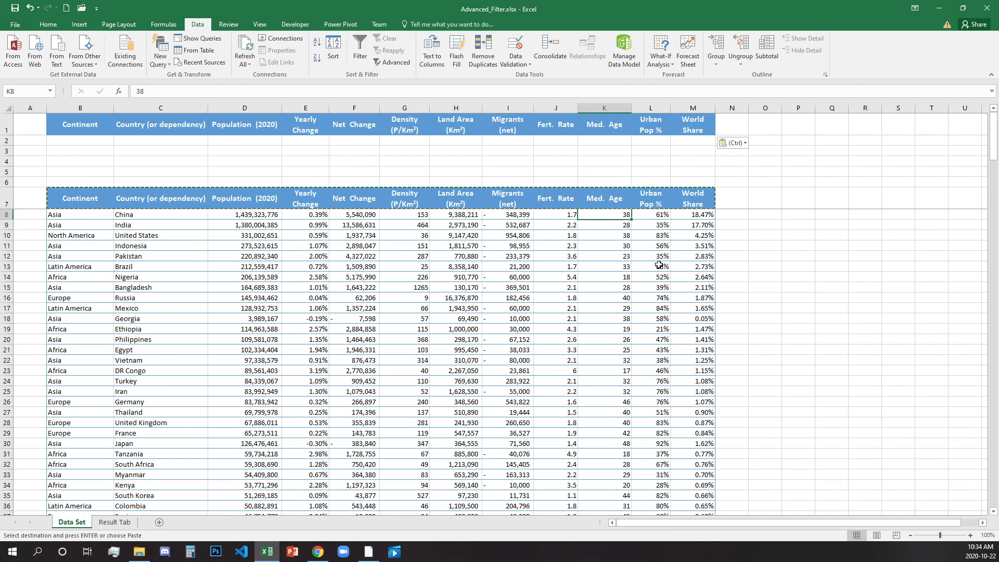
mouse_move(707, 263)
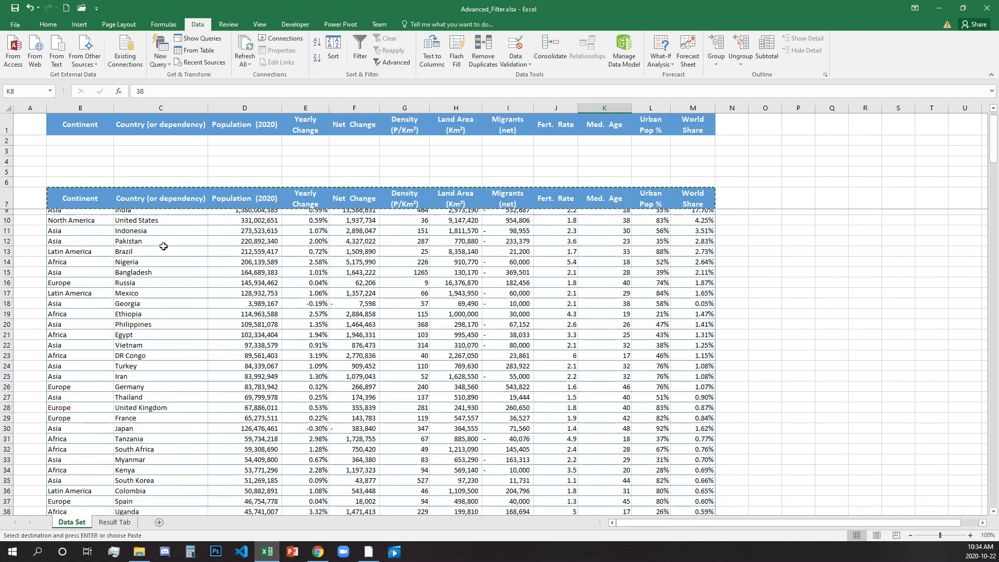
scroll(down, 3)
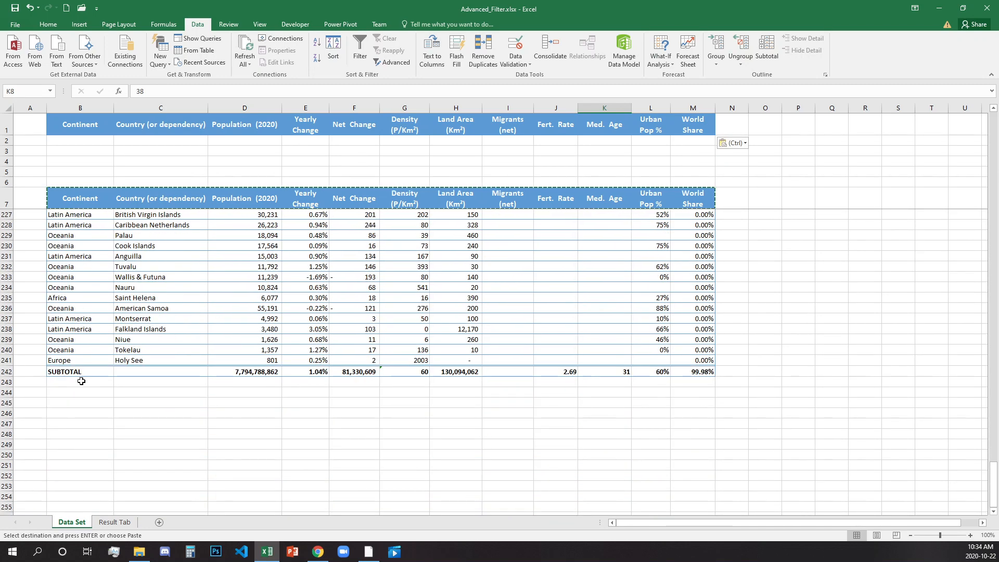
scroll(up, 3)
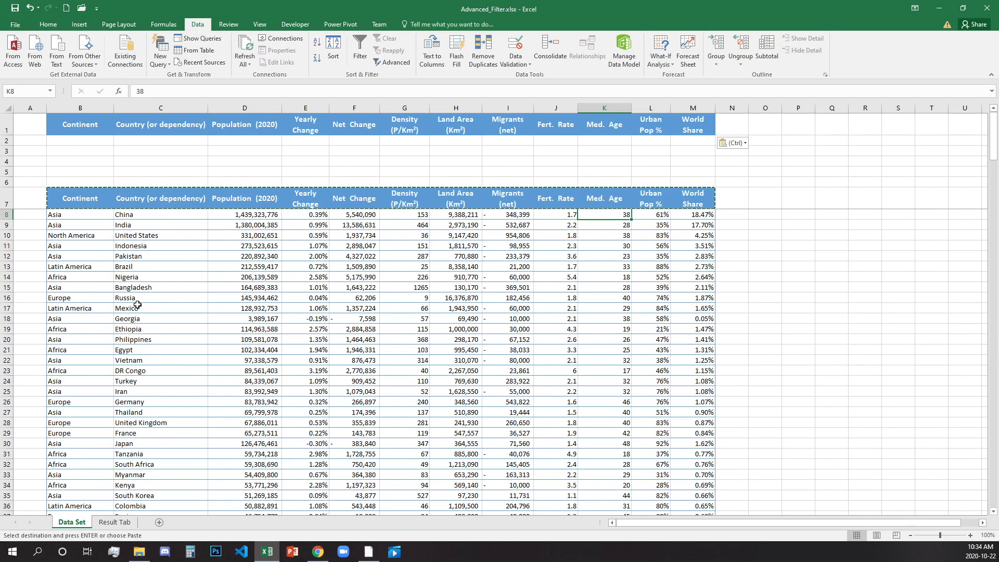
mouse_move(539, 377)
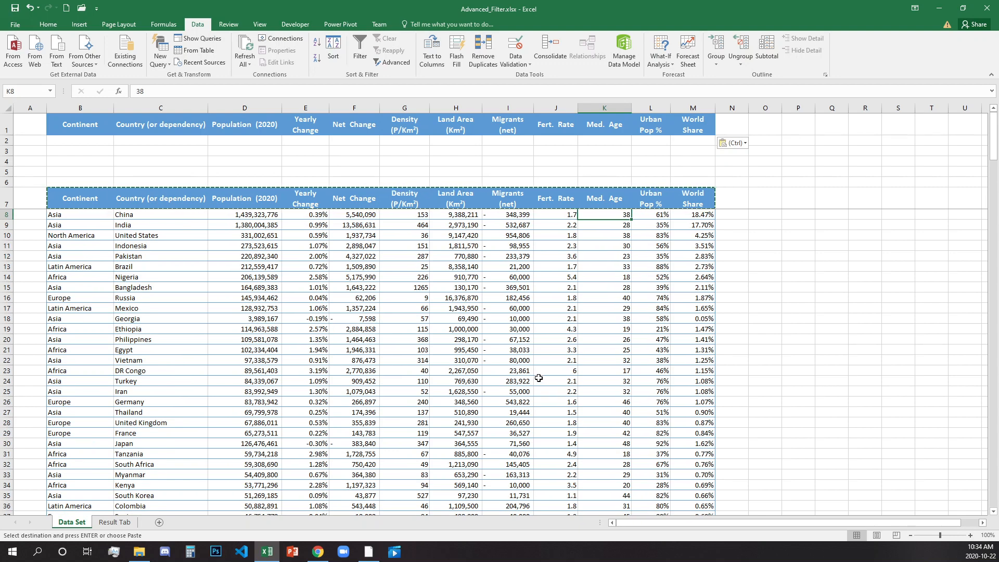
mouse_move(577, 380)
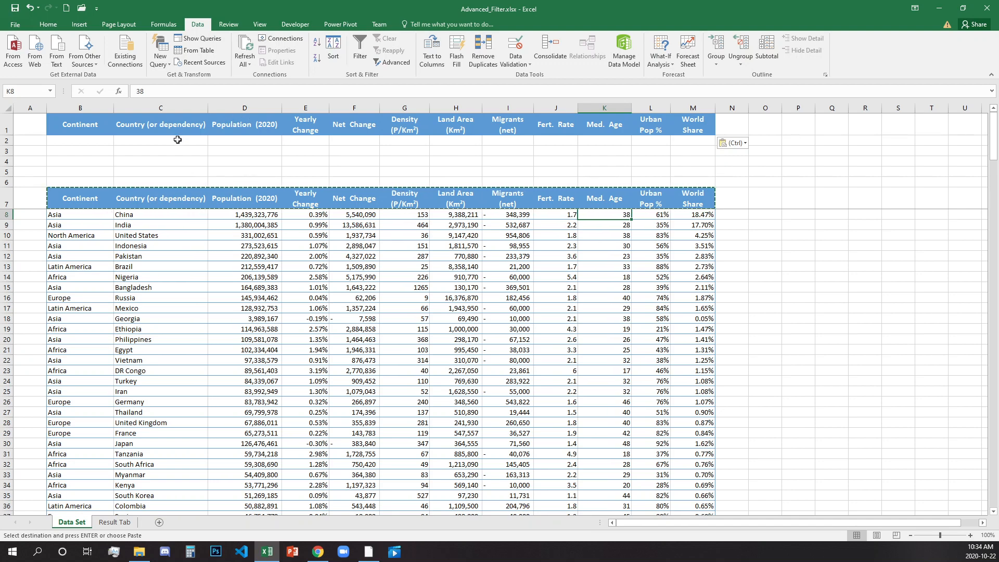
- Enter >100000000 under Population and <40 under Med. Age in the criteria row
click(161, 140)
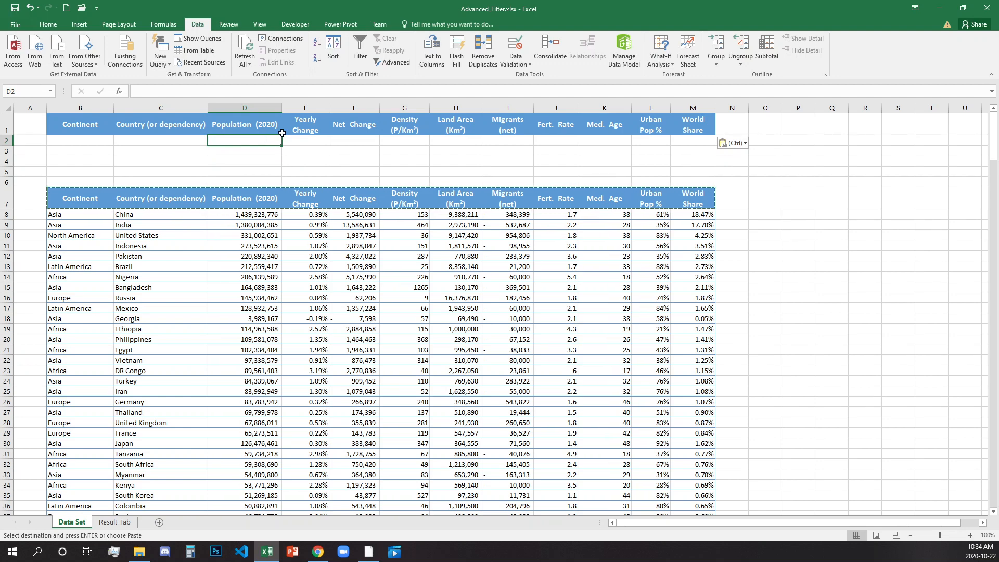
text(>100000)
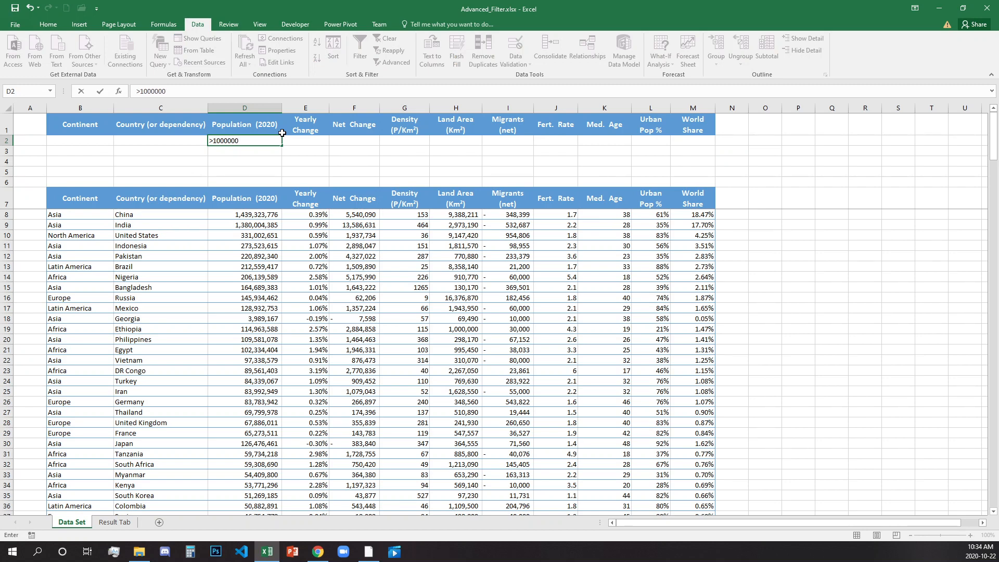
text(00)
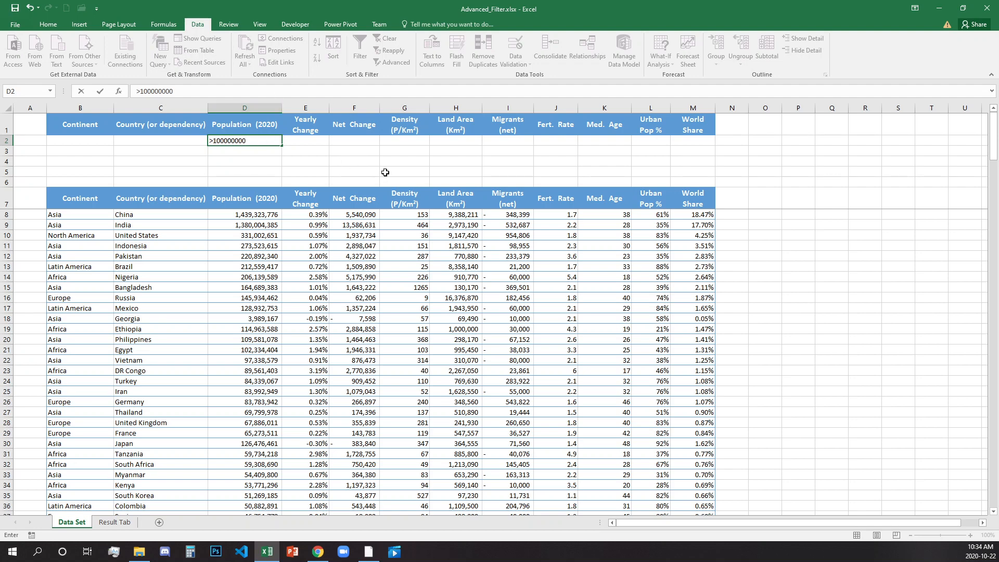
click(354, 141)
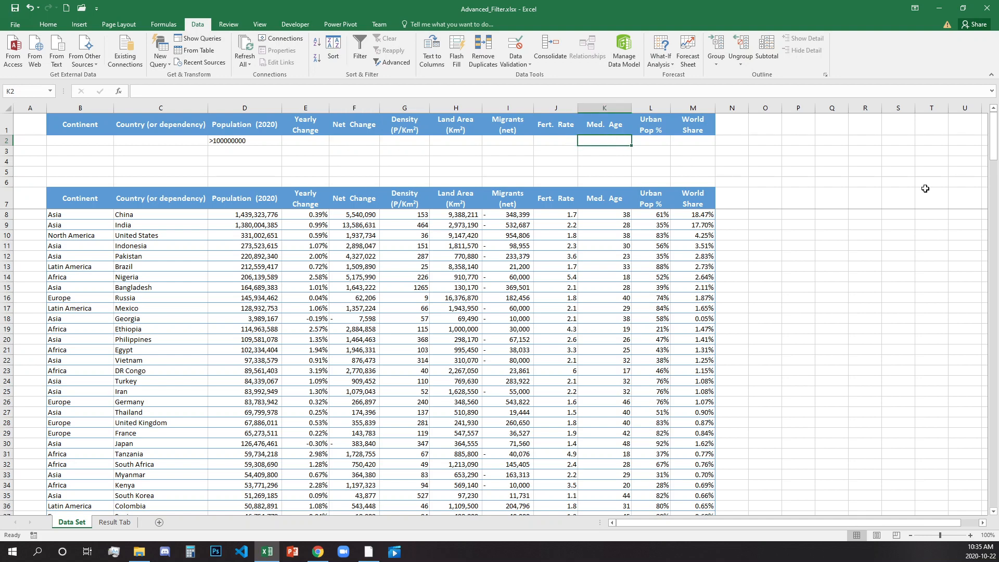
text(<)
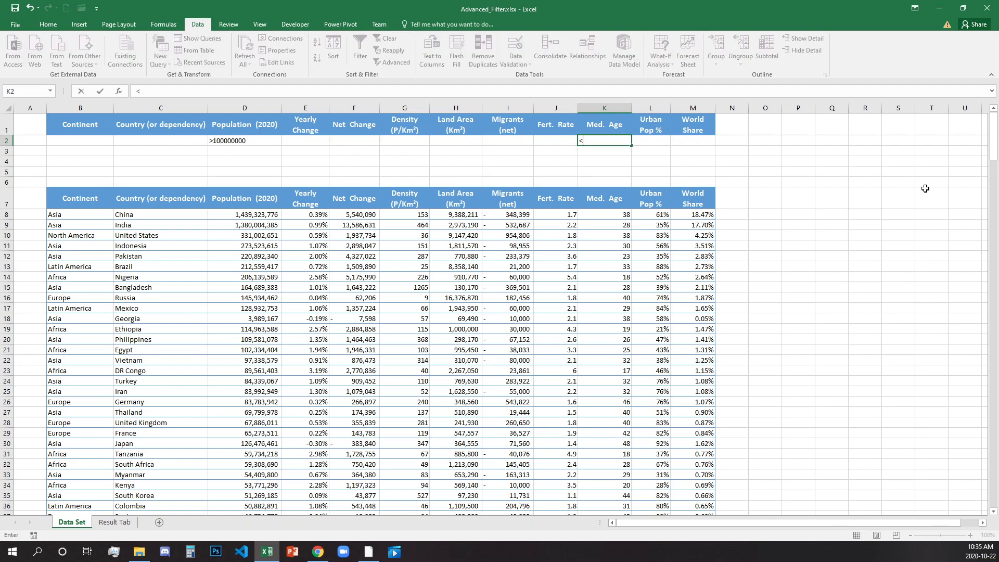
text(40)
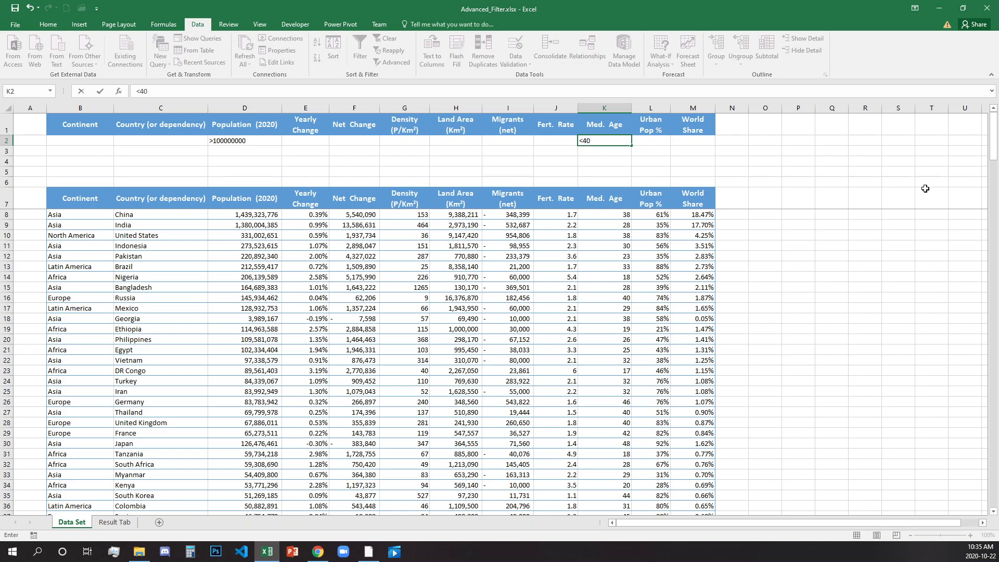
mouse_move(662, 141)
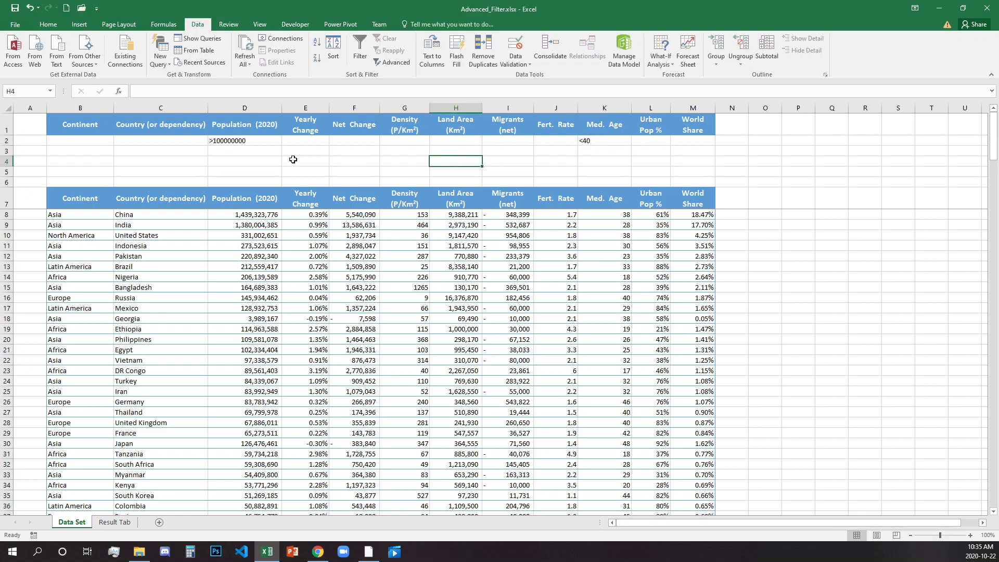
mouse_move(678, 142)
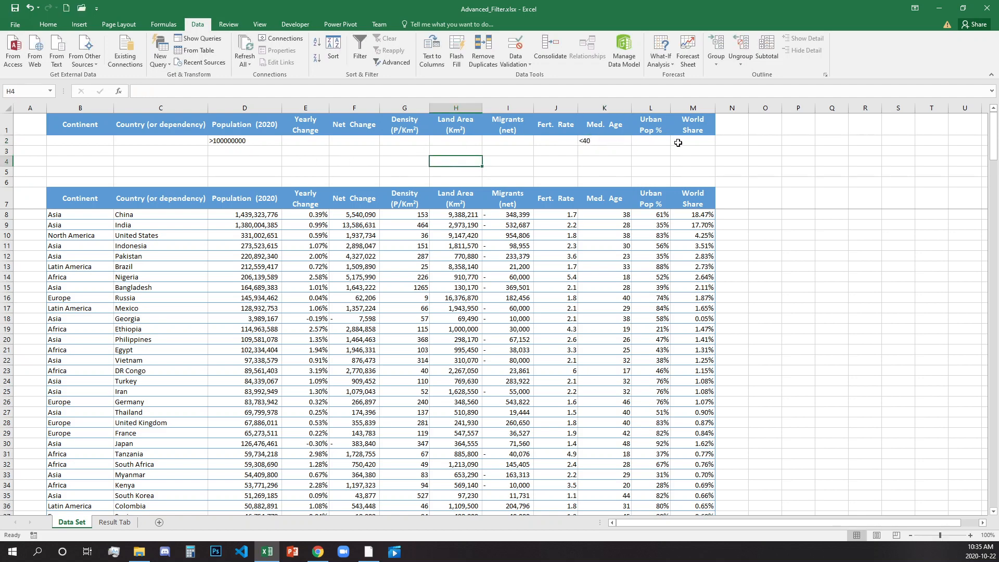
- Enter <50% under Urban Pop % and put focus back inside the data table
click(619, 147)
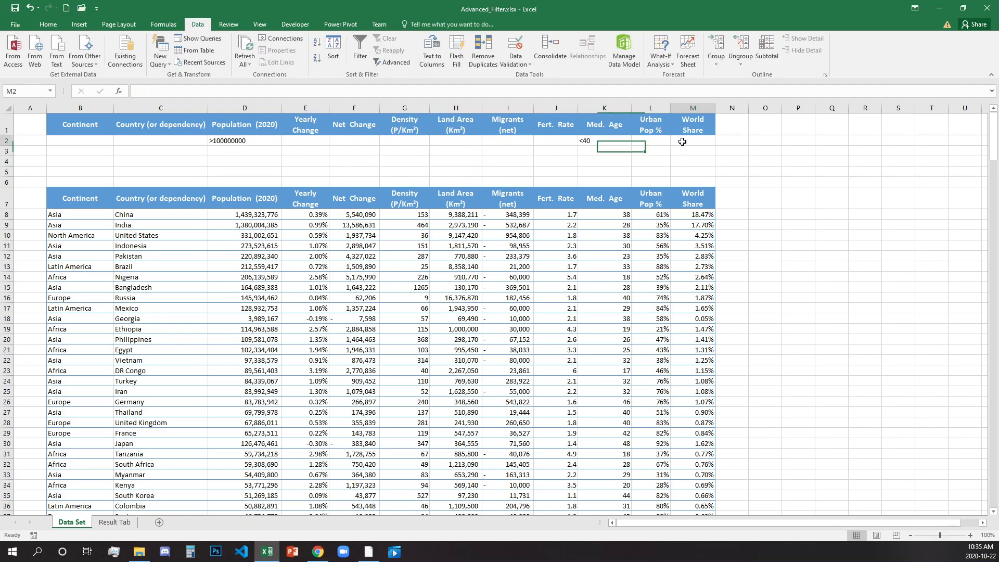
click(650, 141)
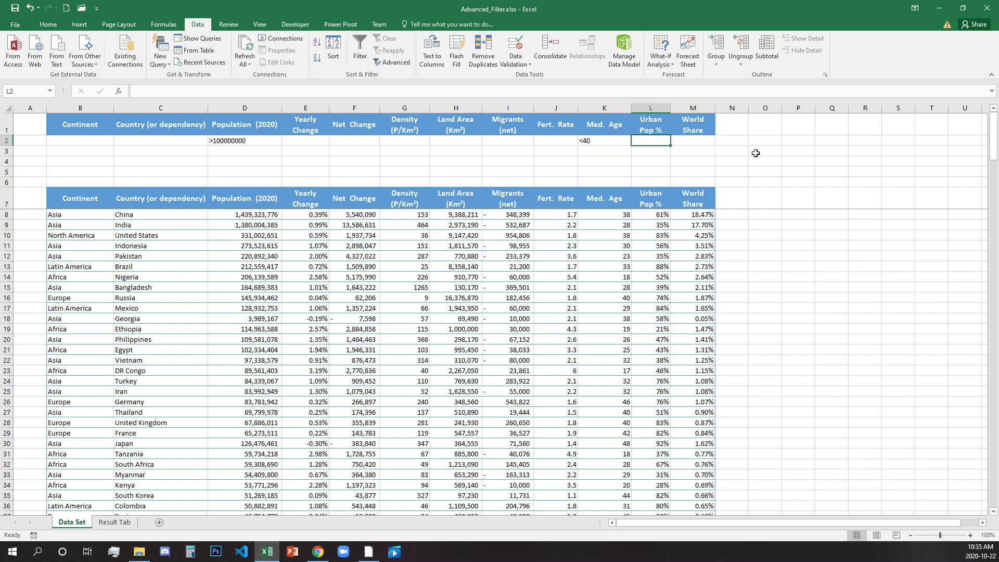
text(<)
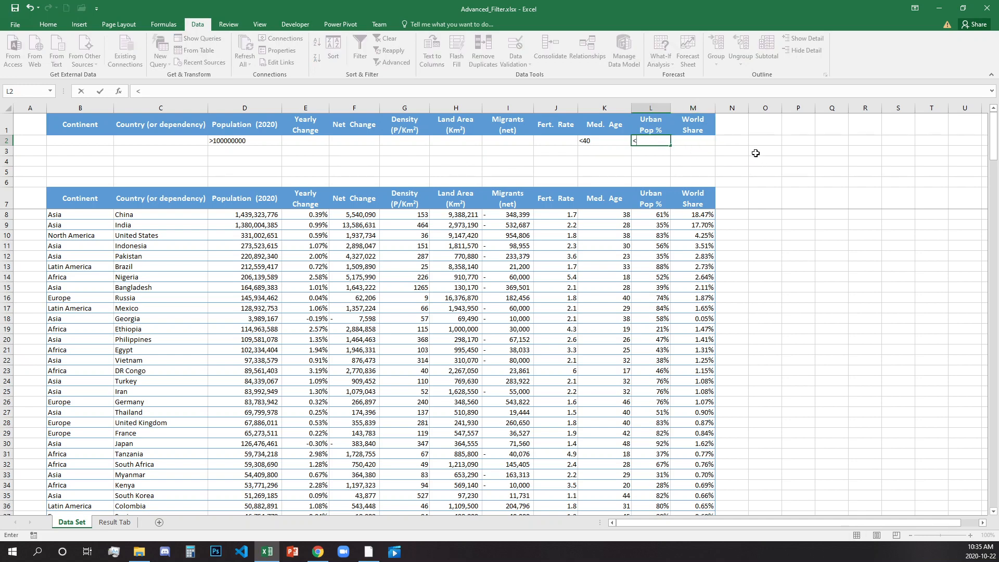
text(50%)
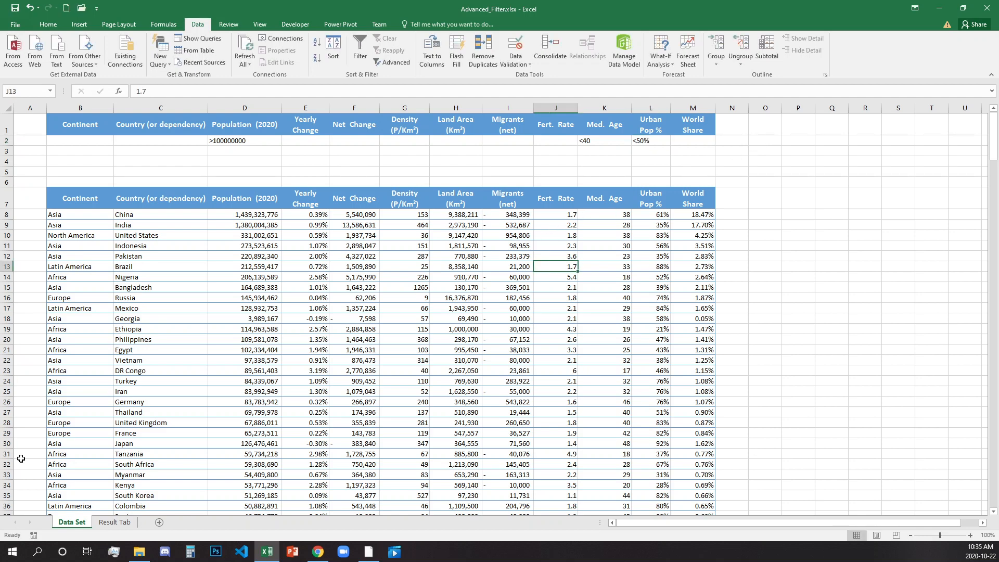
mouse_move(288, 317)
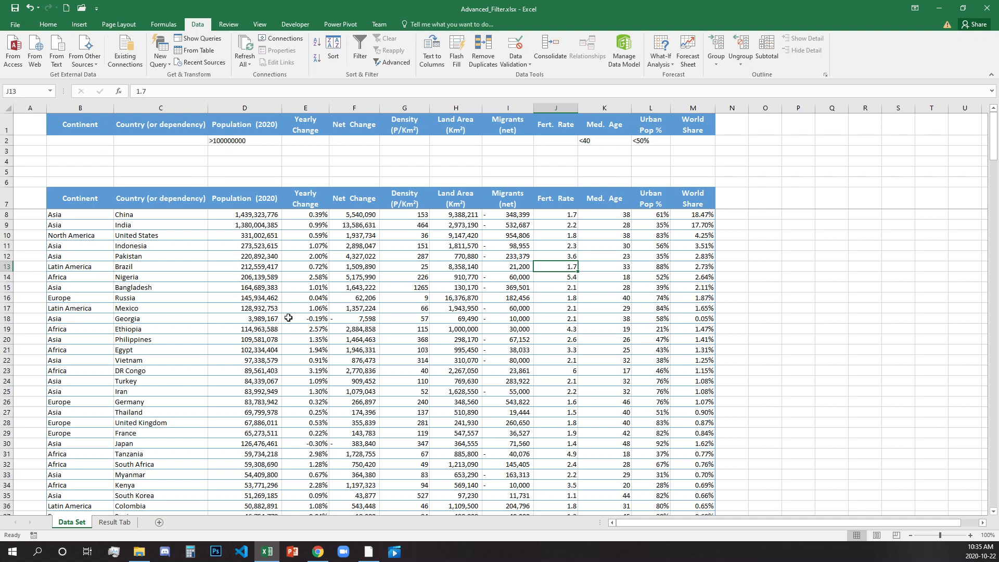
click(244, 256)
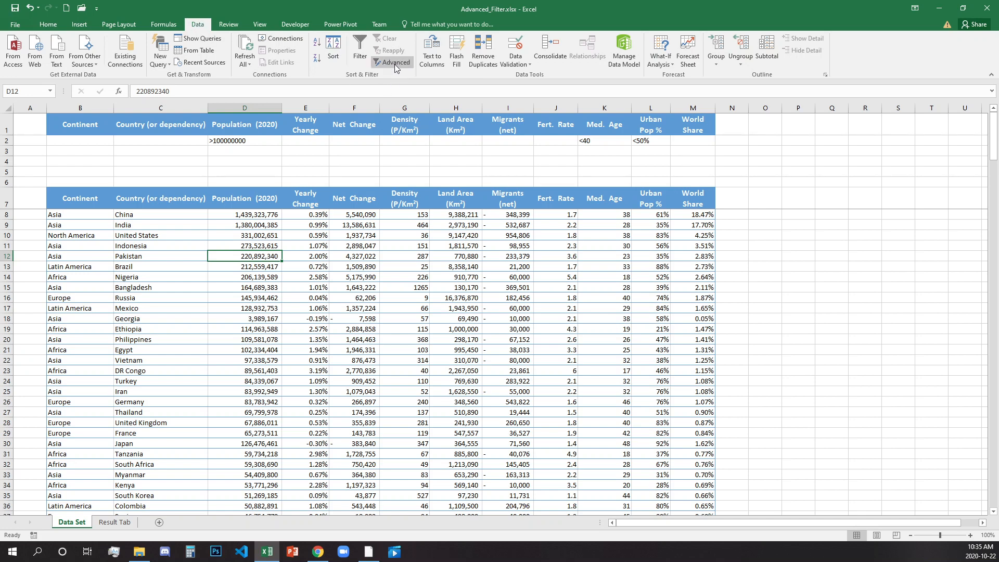
- Set up Advanced Filter with list range $B$7:$M$241 and criteria range D1:L2
click(392, 62)
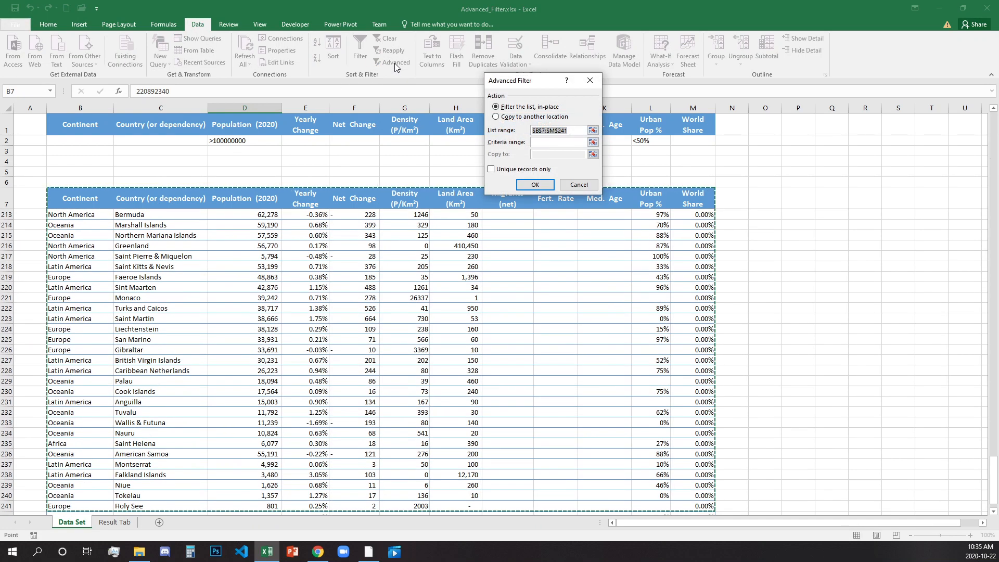
mouse_move(42, 257)
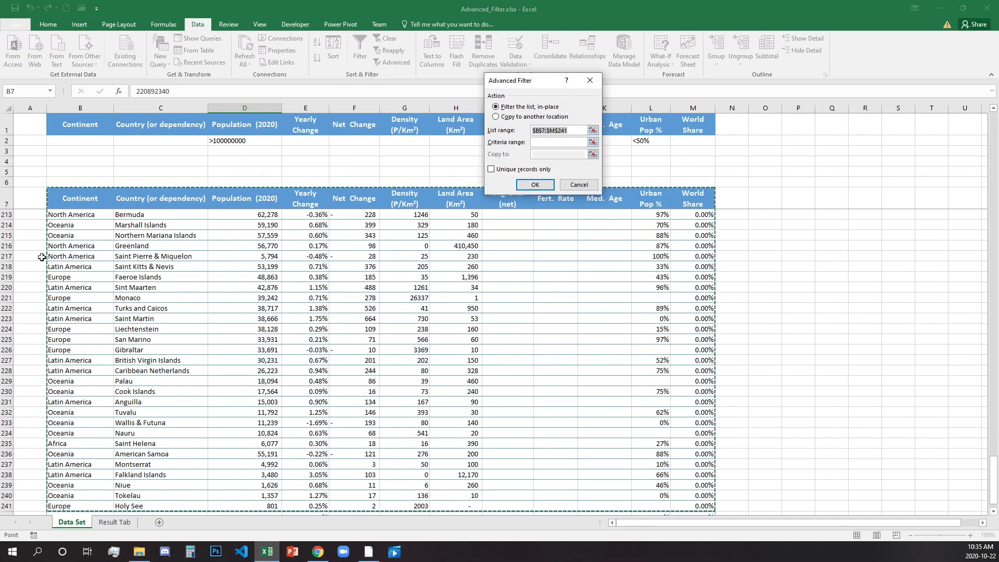
mouse_move(338, 395)
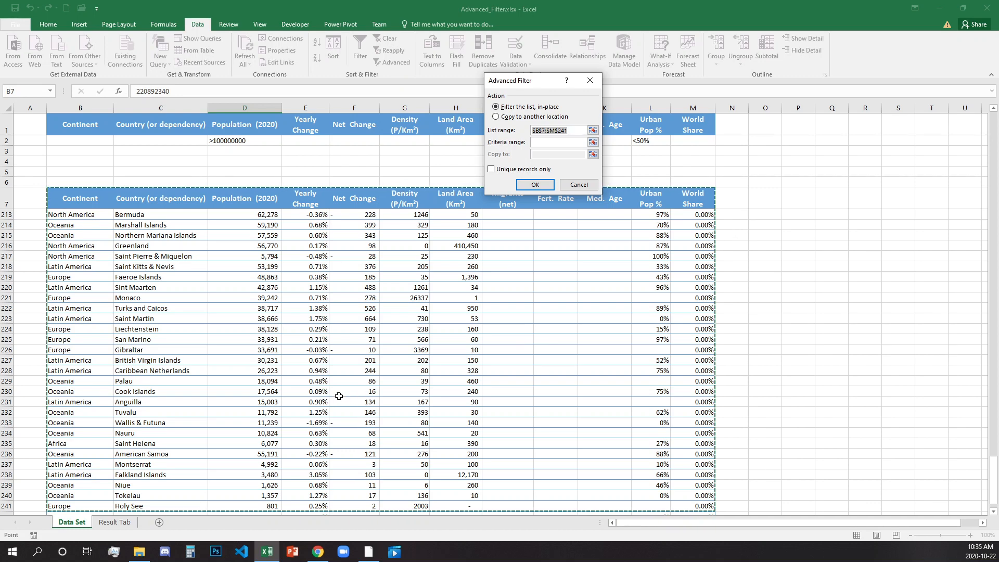
scroll(down, 3)
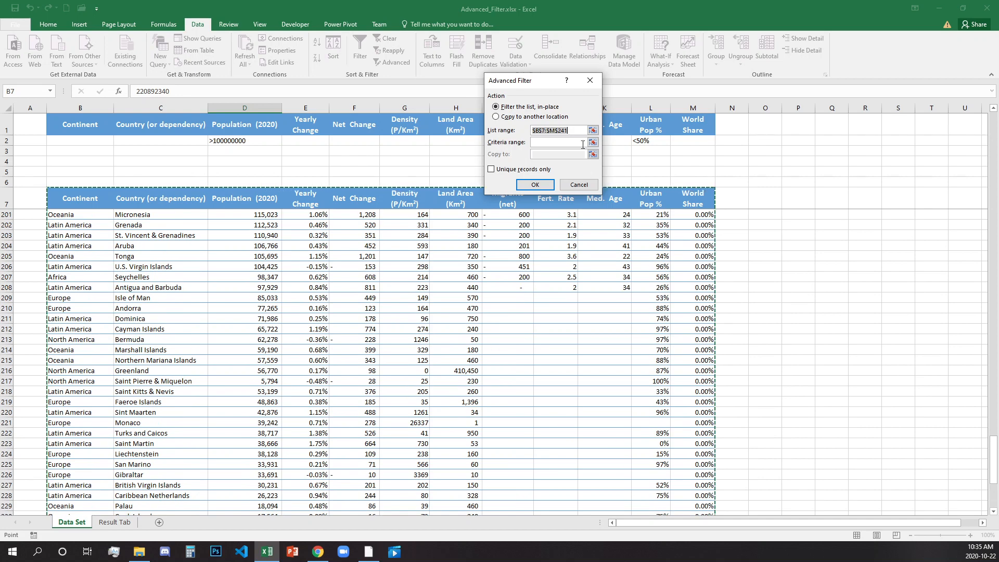
mouse_move(289, 373)
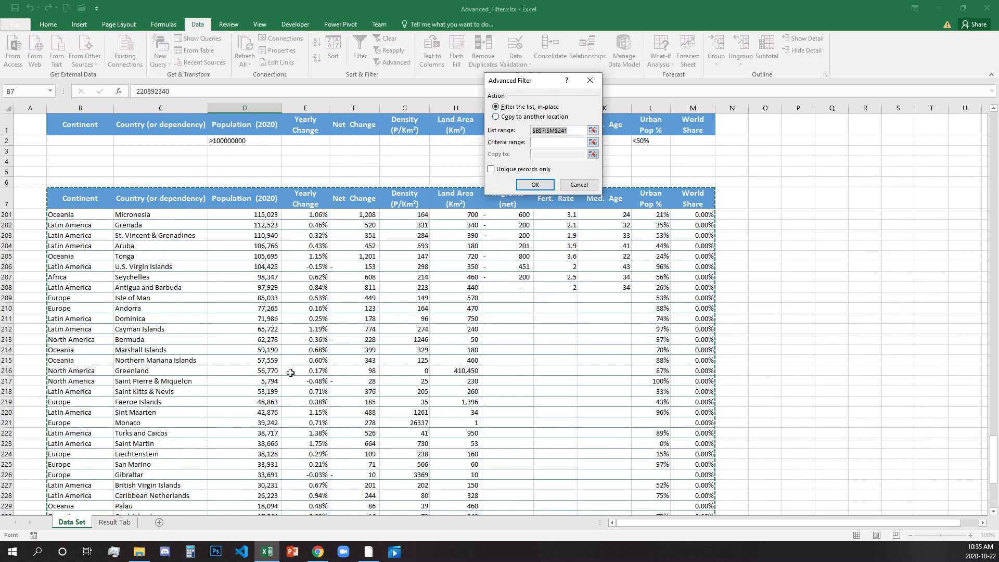
mouse_move(872, 245)
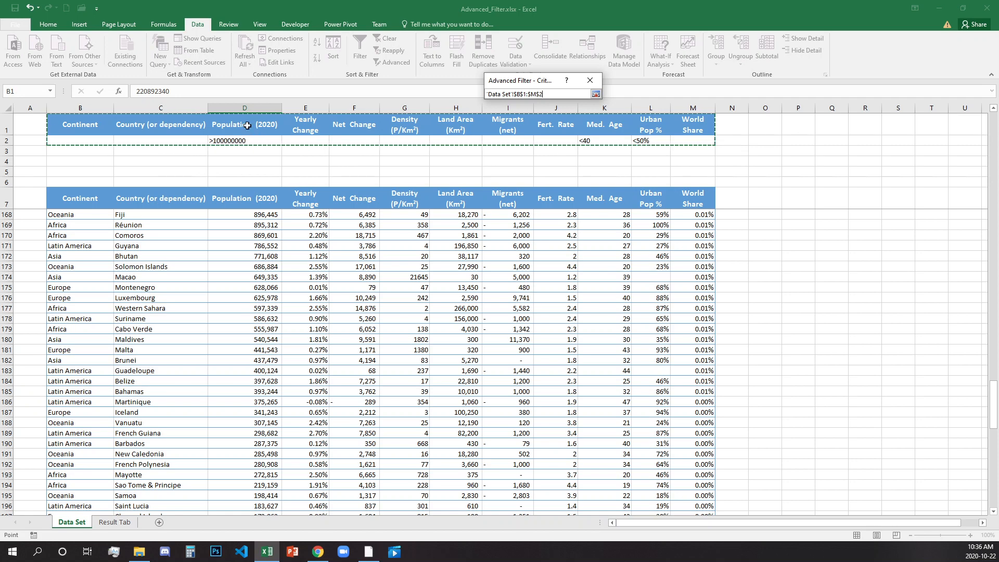
drag(244, 124, 641, 139)
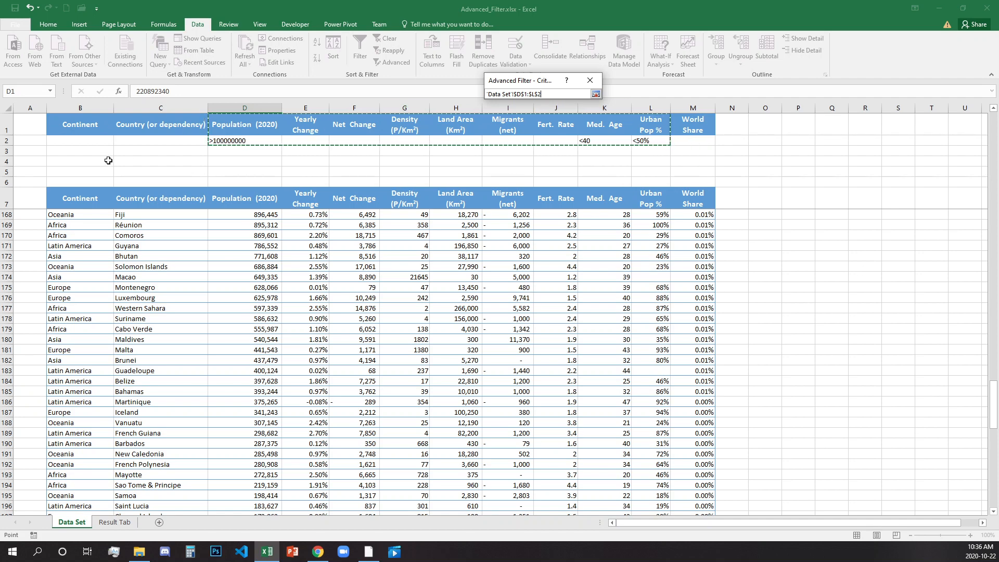
mouse_move(376, 148)
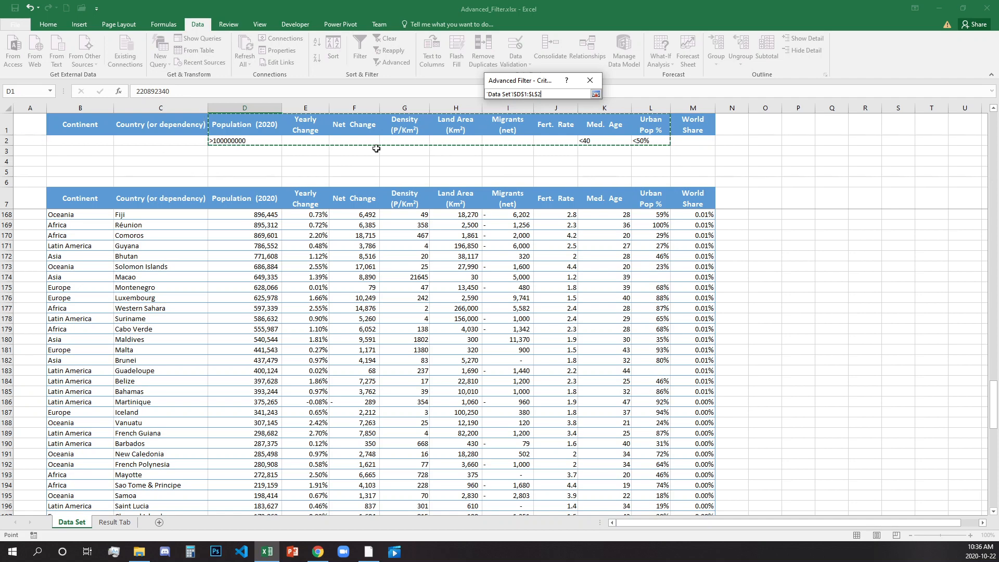
mouse_move(576, 132)
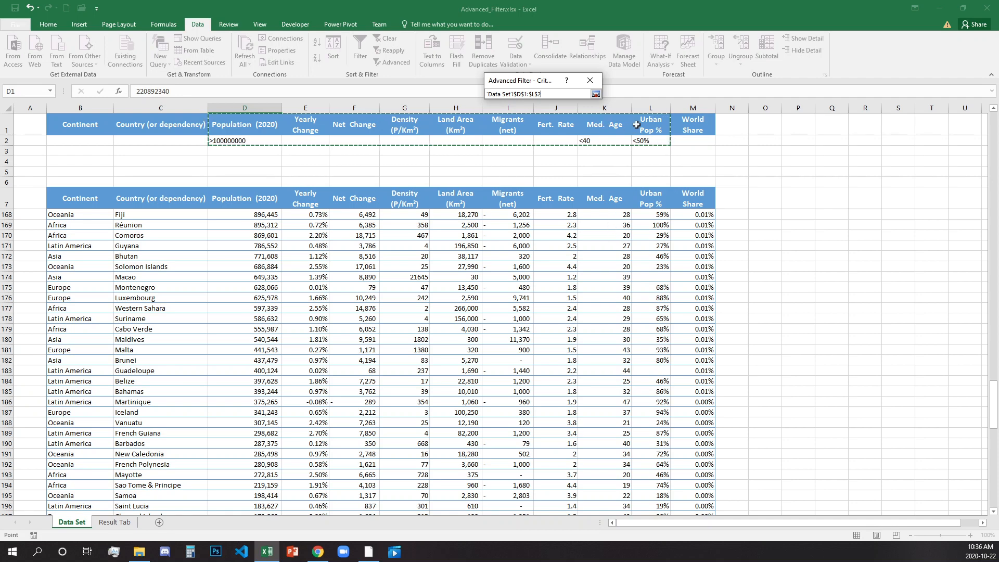
mouse_move(650, 202)
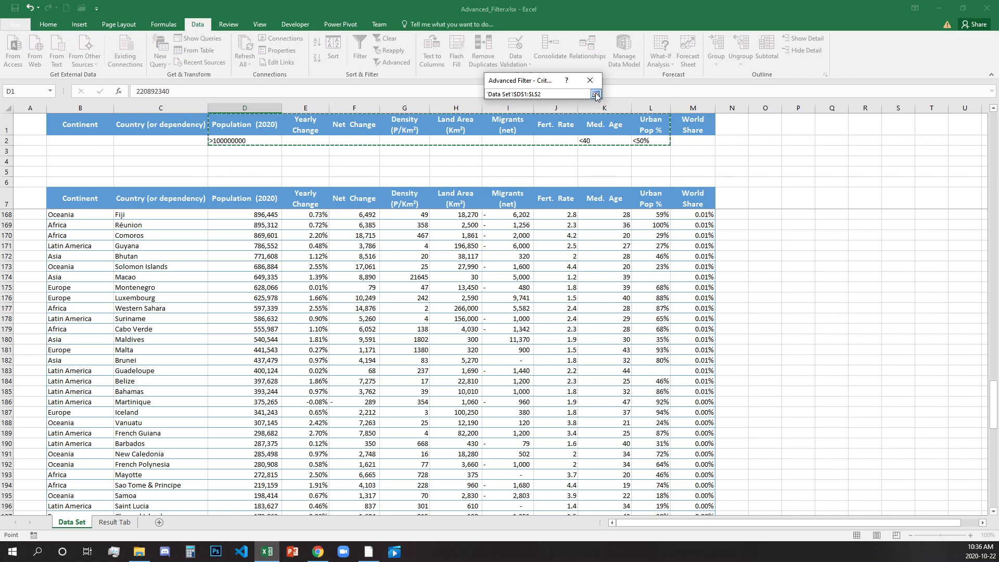
click(596, 96)
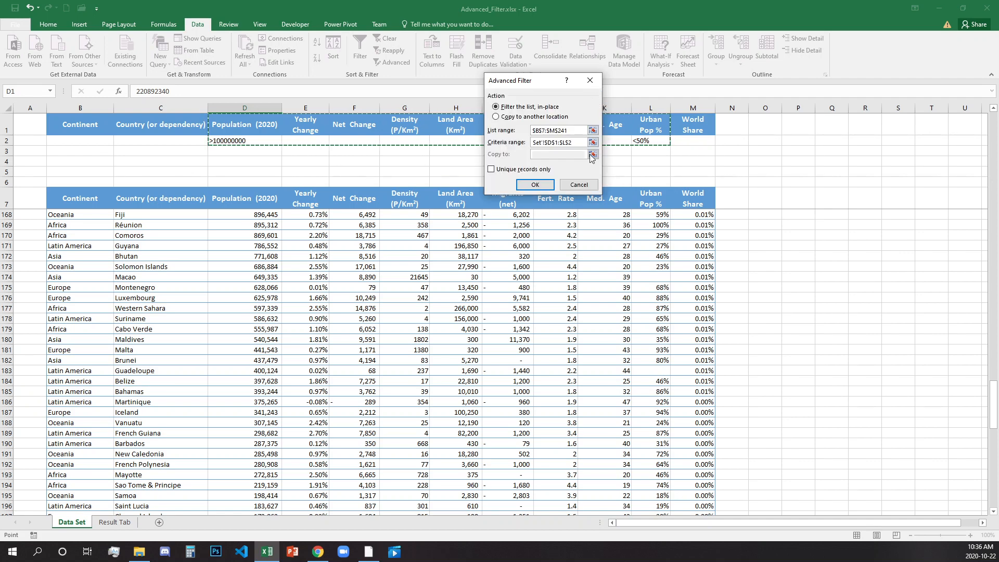
click(534, 184)
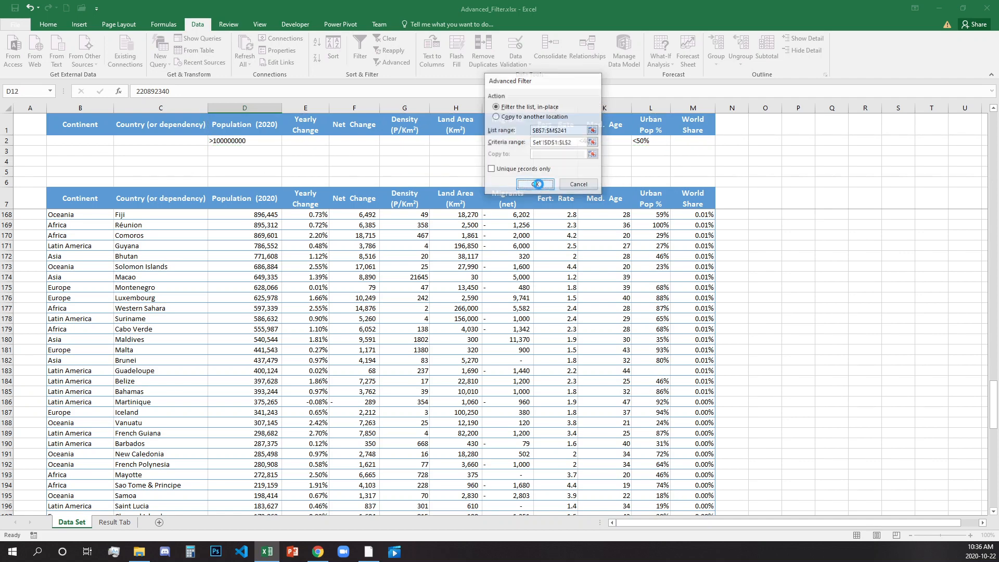
- Apply the filter and review the six resulting countries' median age and urban population values
click(534, 184)
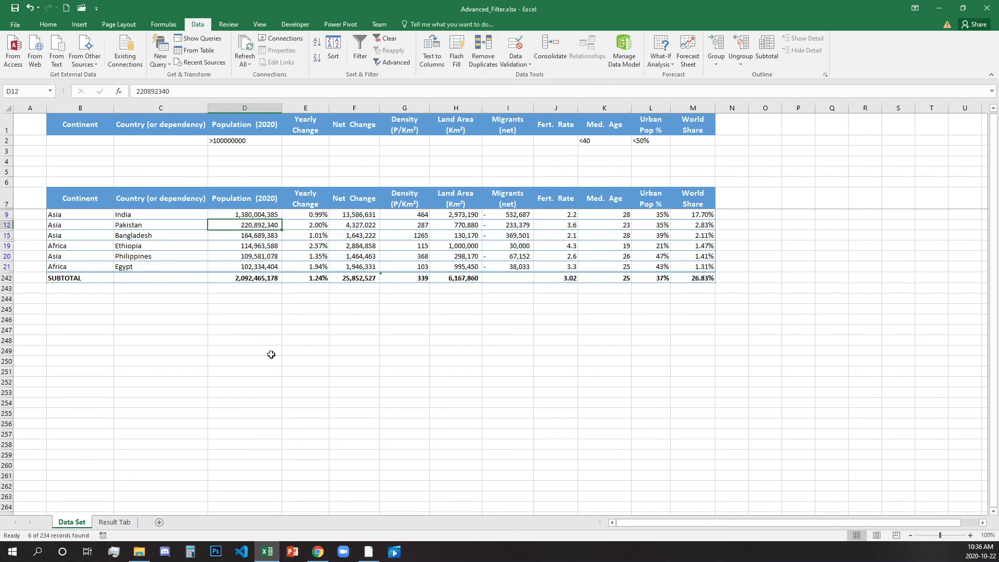
mouse_move(78, 214)
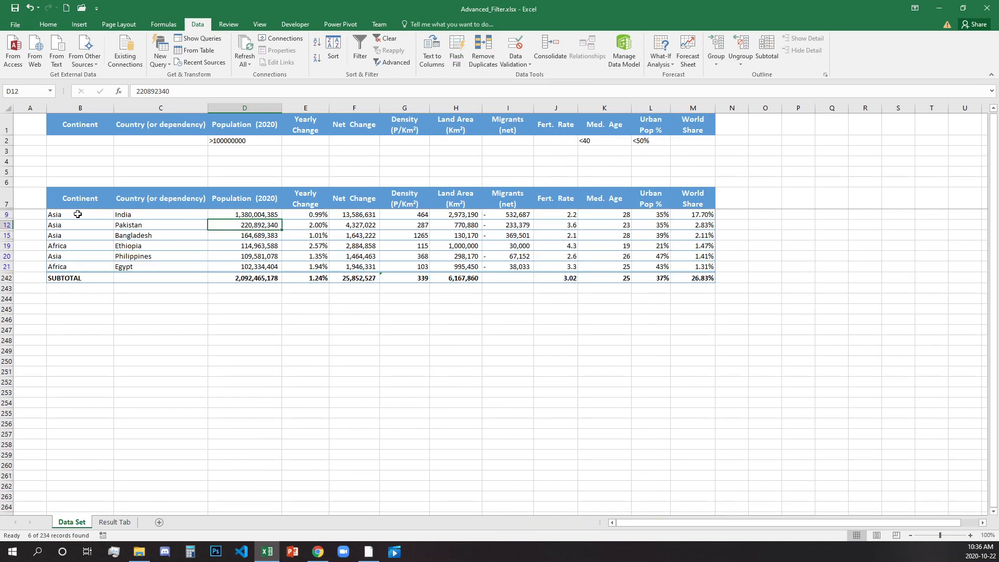
drag(80, 214, 662, 256)
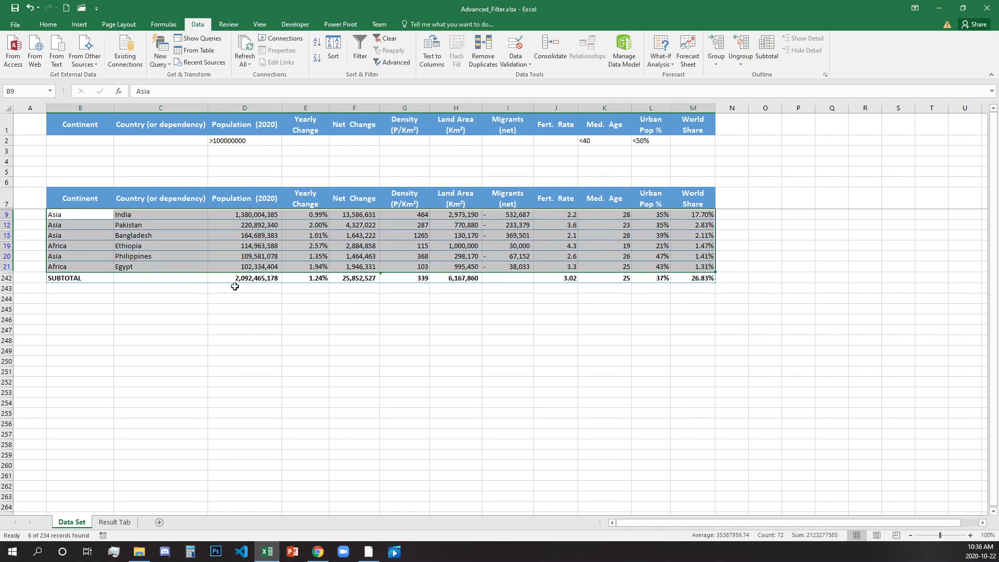
mouse_move(275, 319)
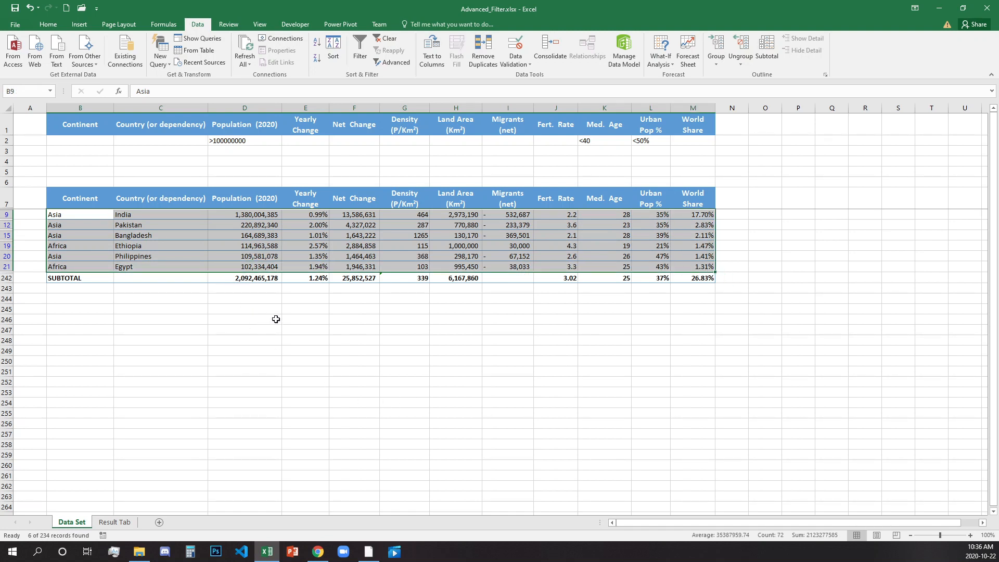
mouse_move(603, 479)
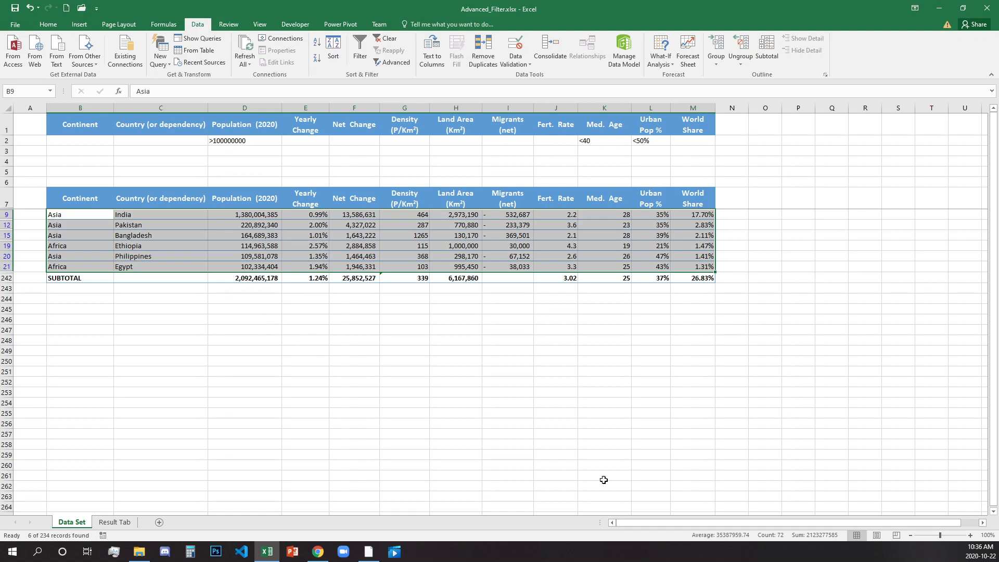
click(603, 214)
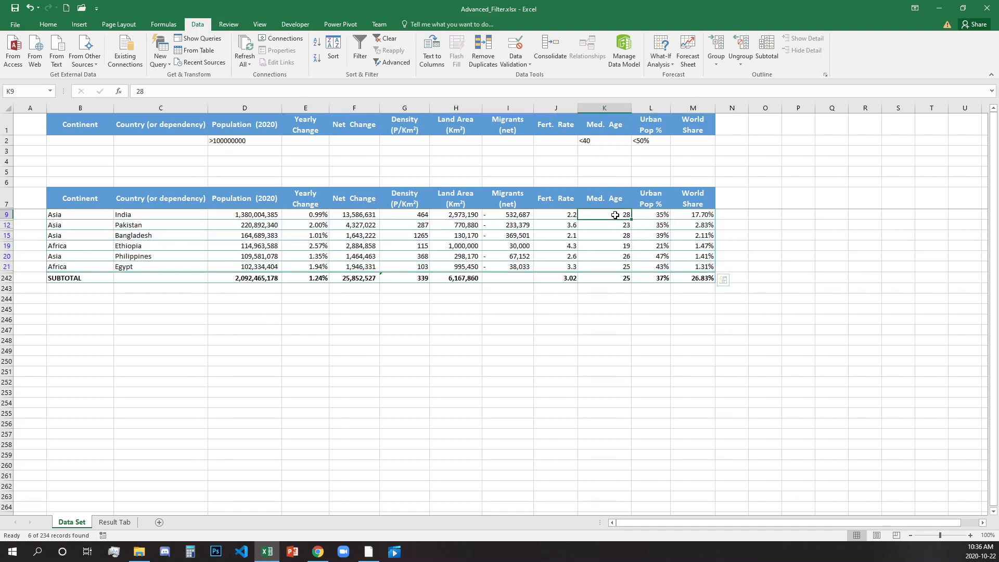
drag(604, 214, 604, 266)
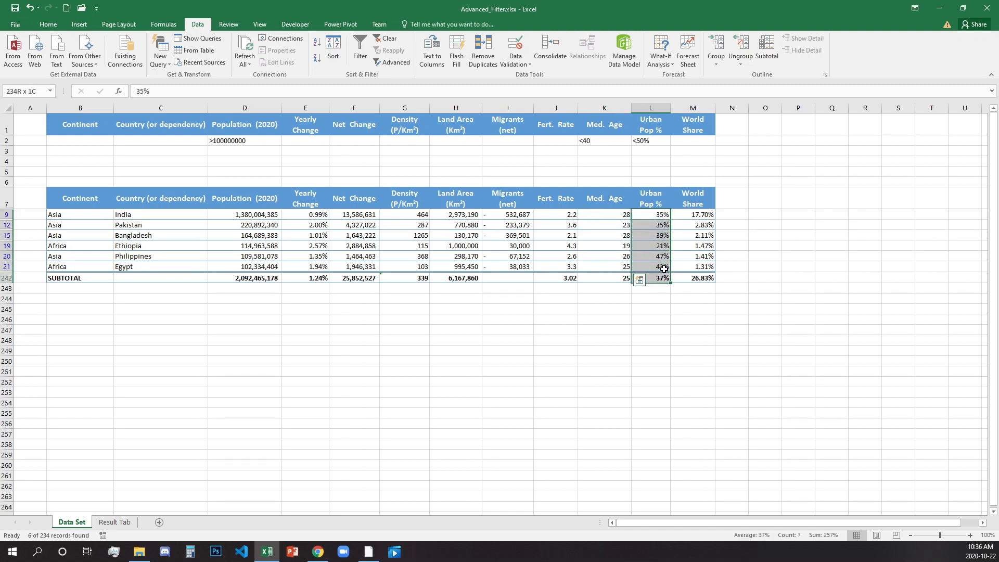
click(649, 214)
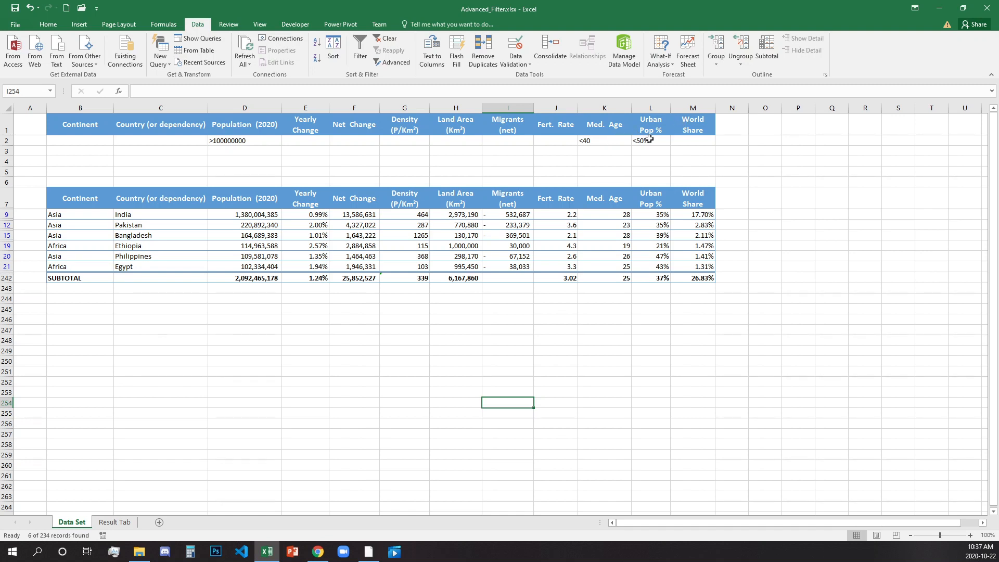
- Change the urban criterion to >50%, clear and rerun the advanced filter, then review results
click(649, 140)
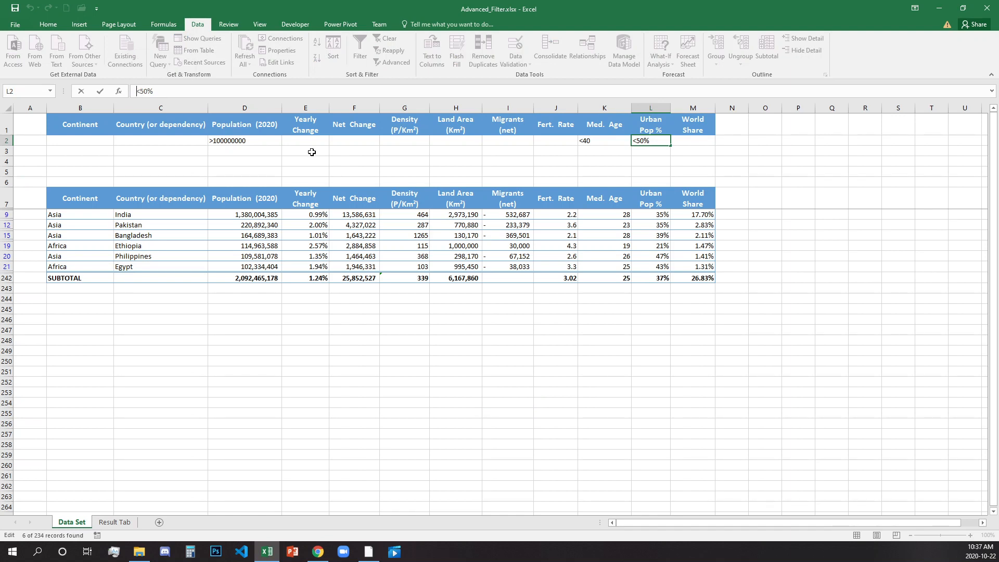
text(>50%)
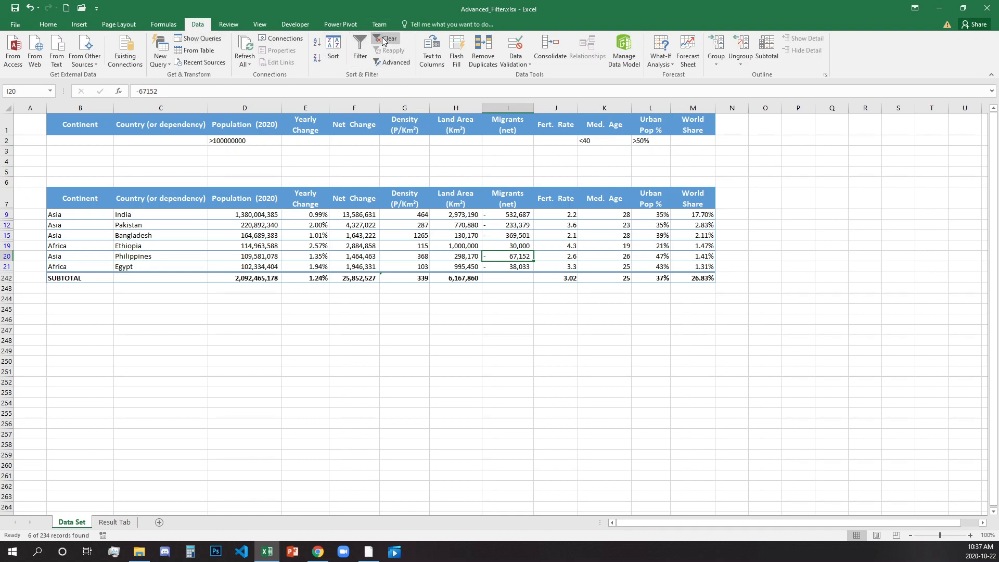
click(385, 38)
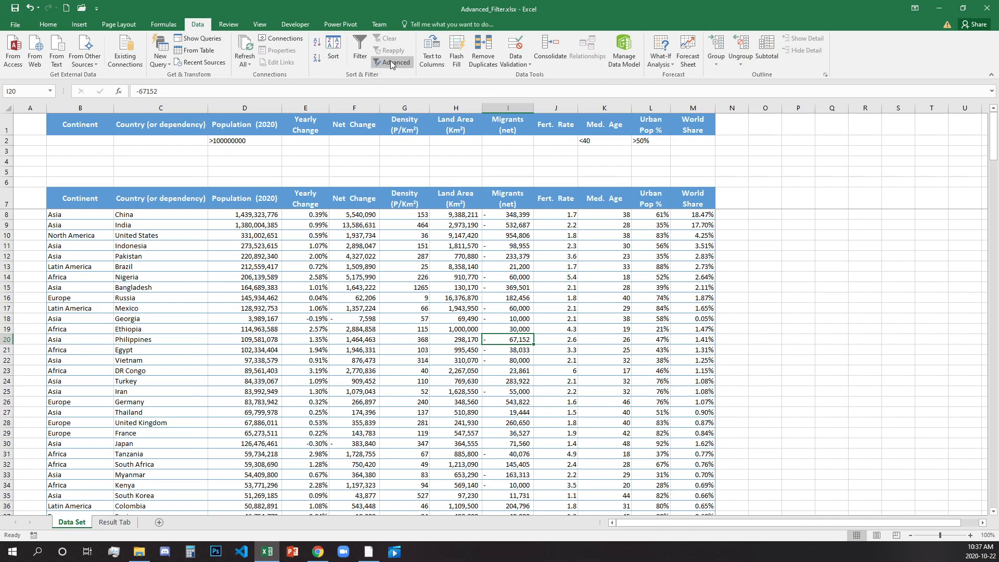
click(392, 62)
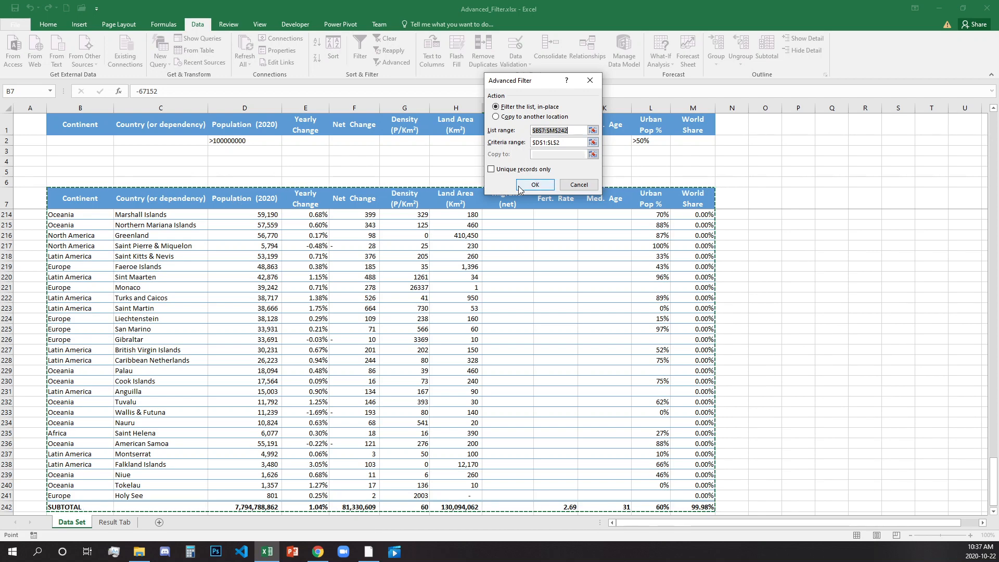
click(534, 184)
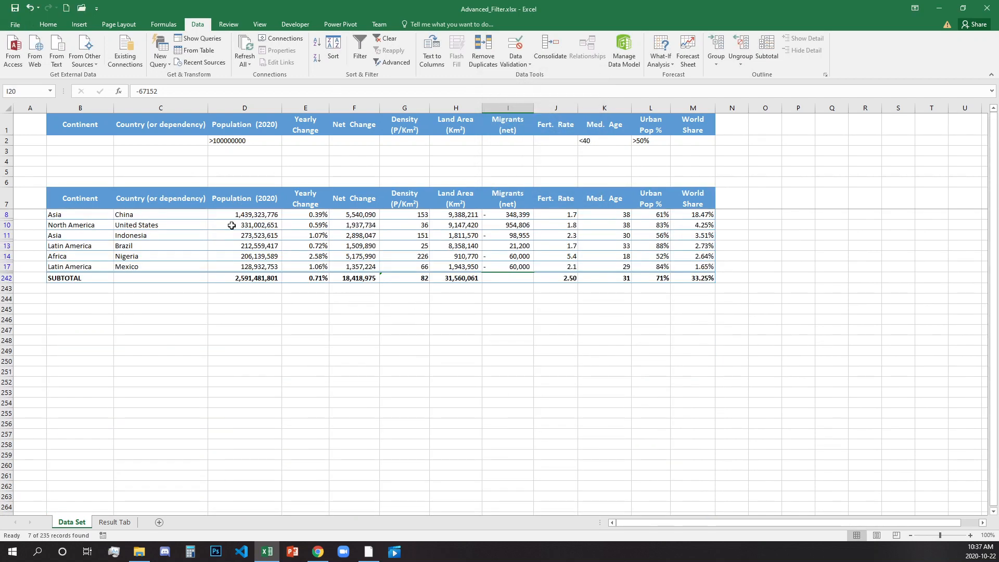
drag(650, 213, 650, 266)
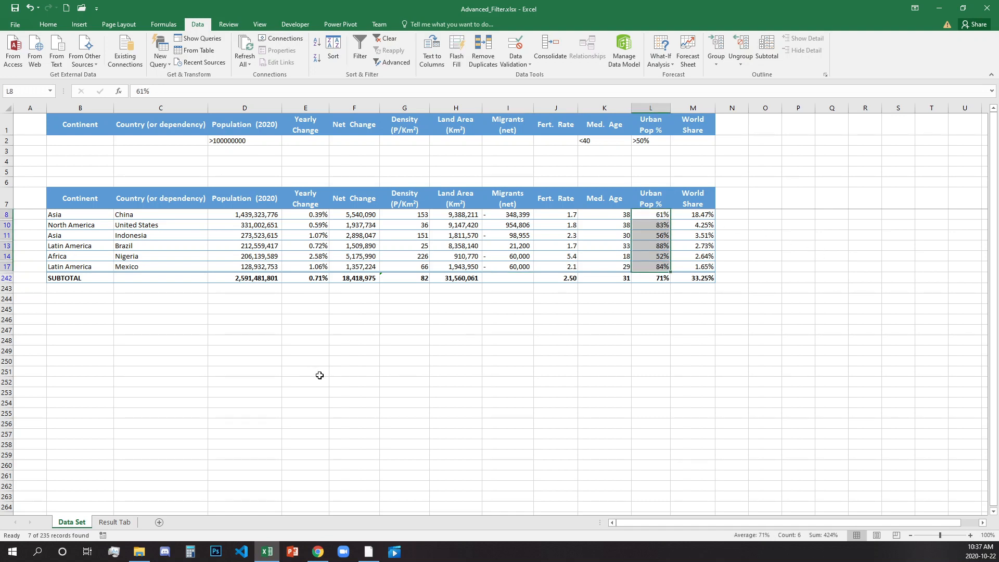
mouse_move(250, 219)
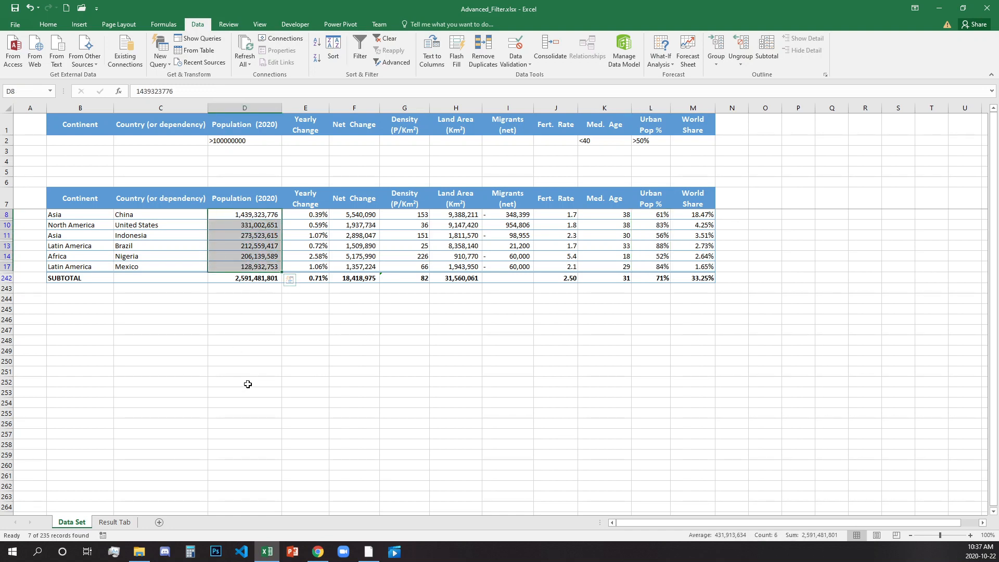
mouse_move(271, 364)
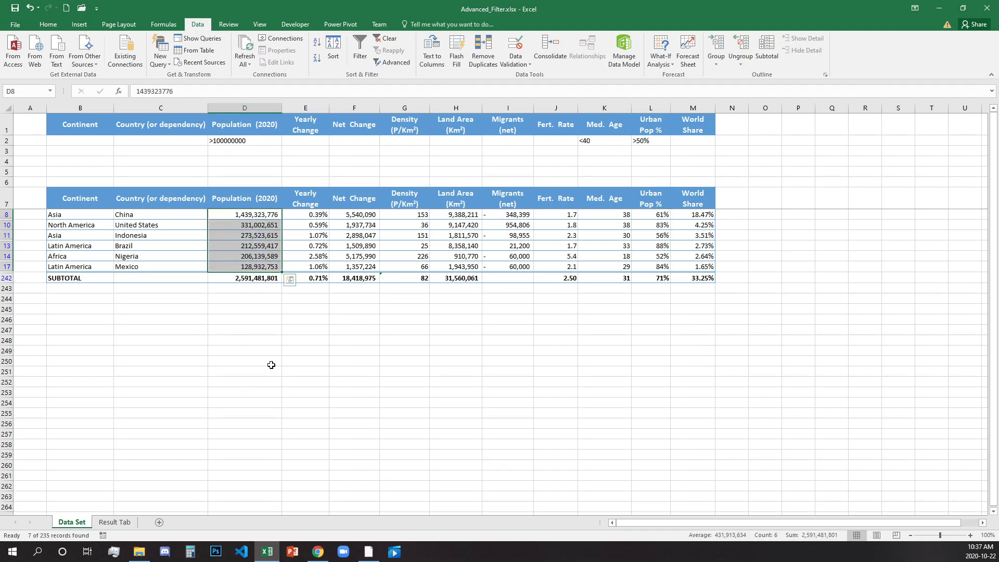
click(244, 361)
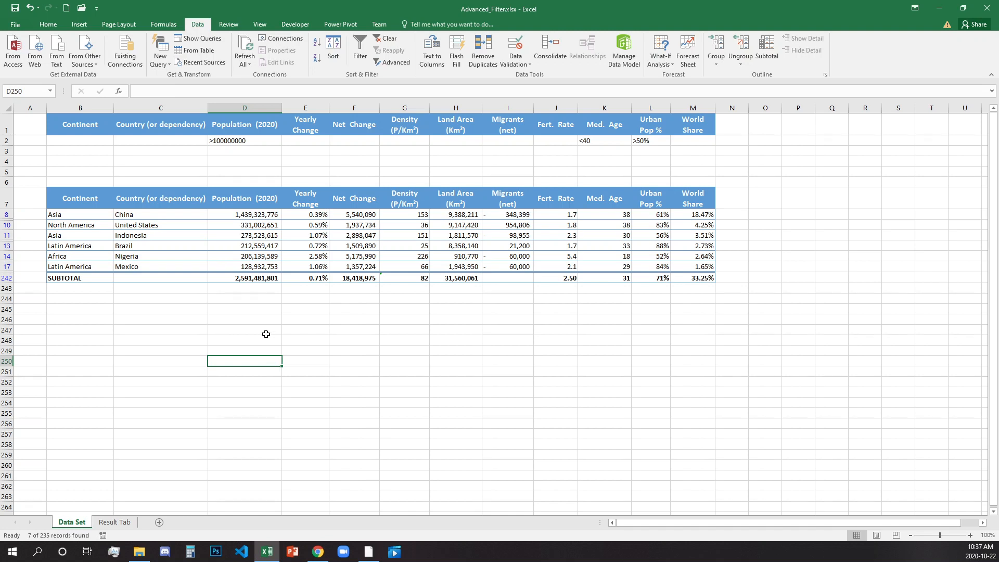
mouse_move(274, 334)
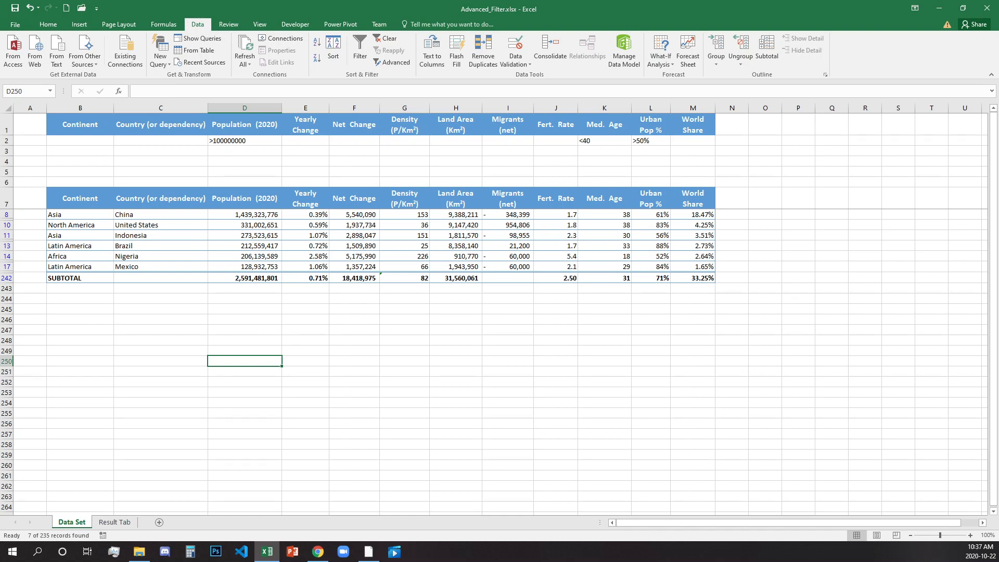
- Clear the filter and select cells in the blank row 3 below the criteria
click(386, 39)
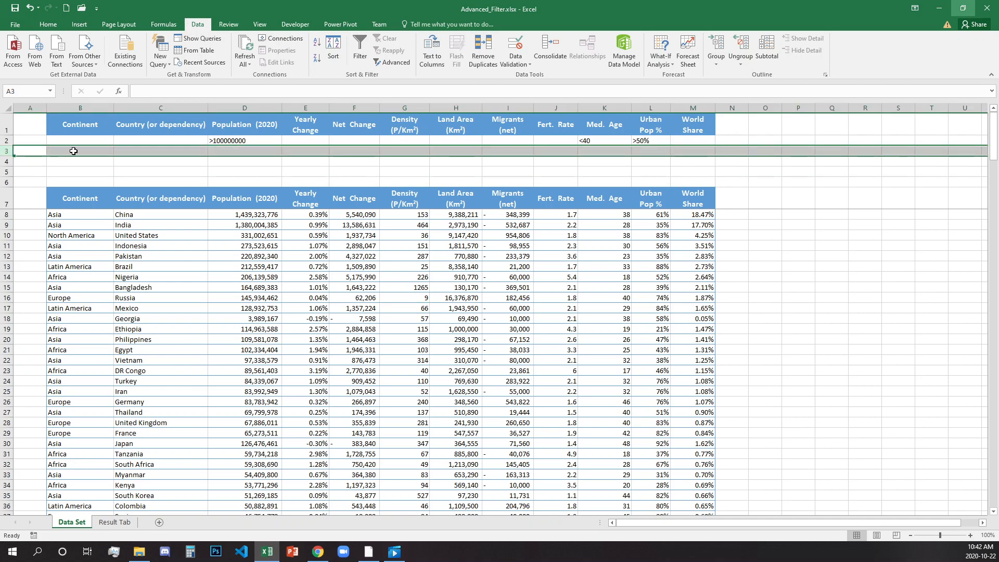
click(160, 151)
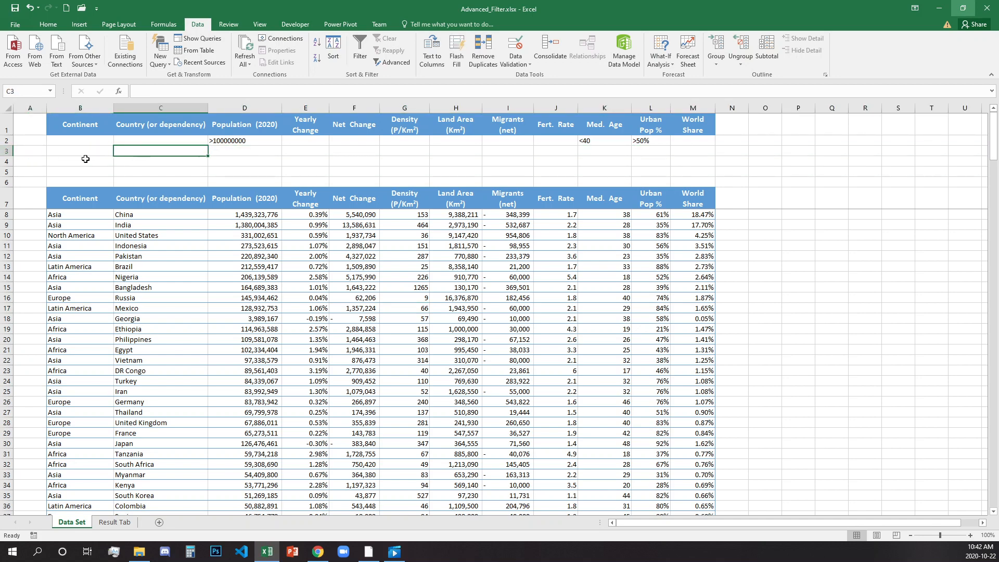
click(80, 161)
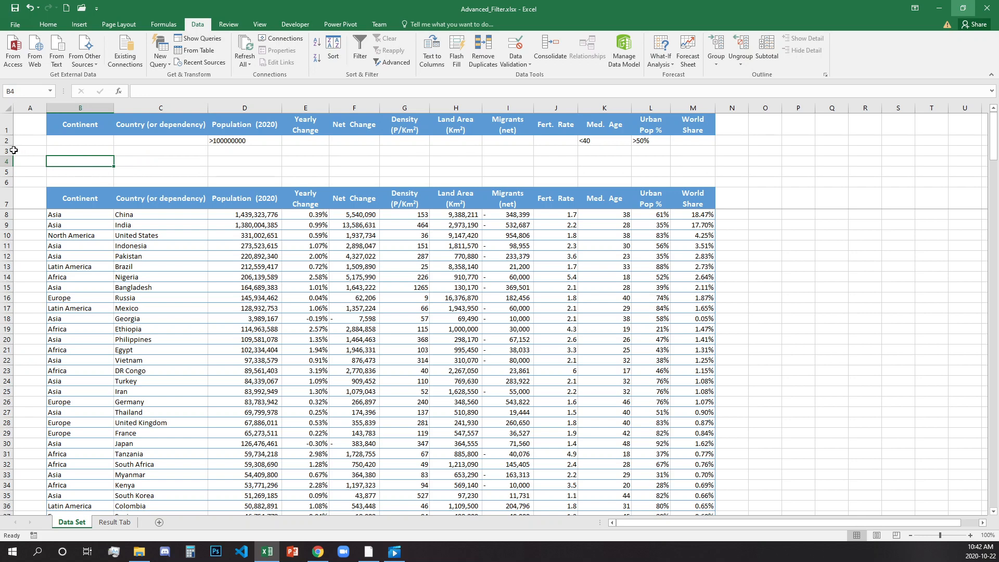
click(5, 151)
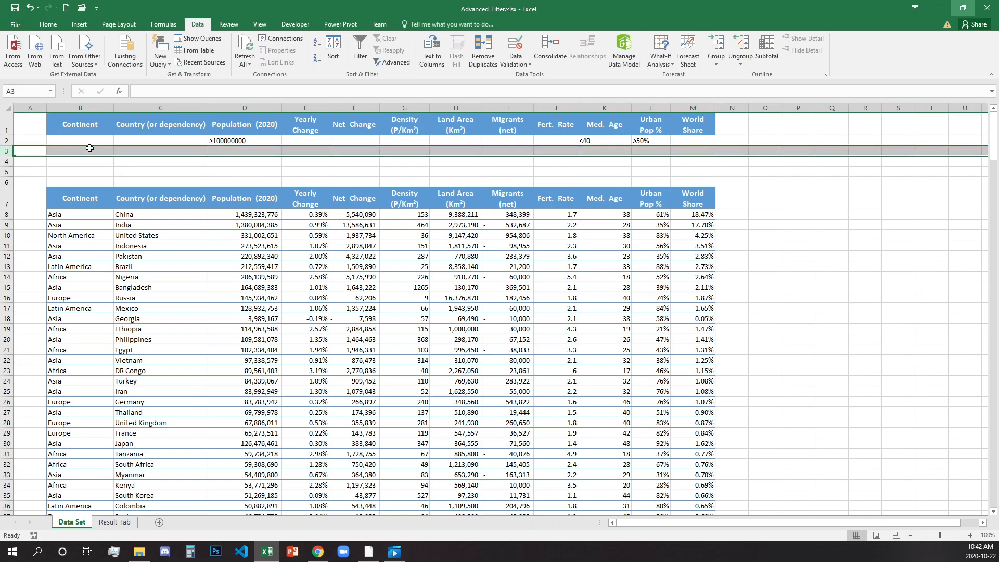
click(80, 151)
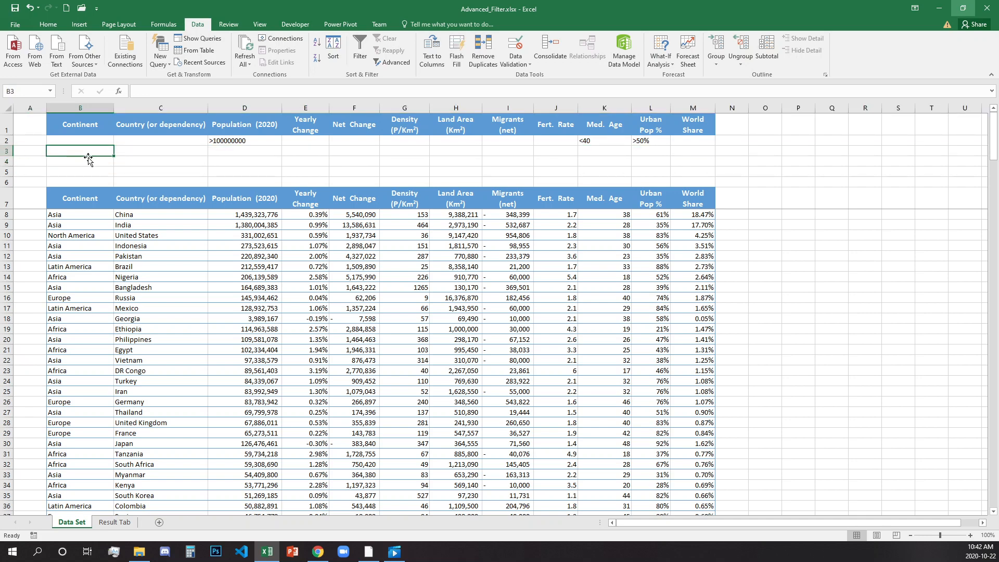
mouse_move(258, 156)
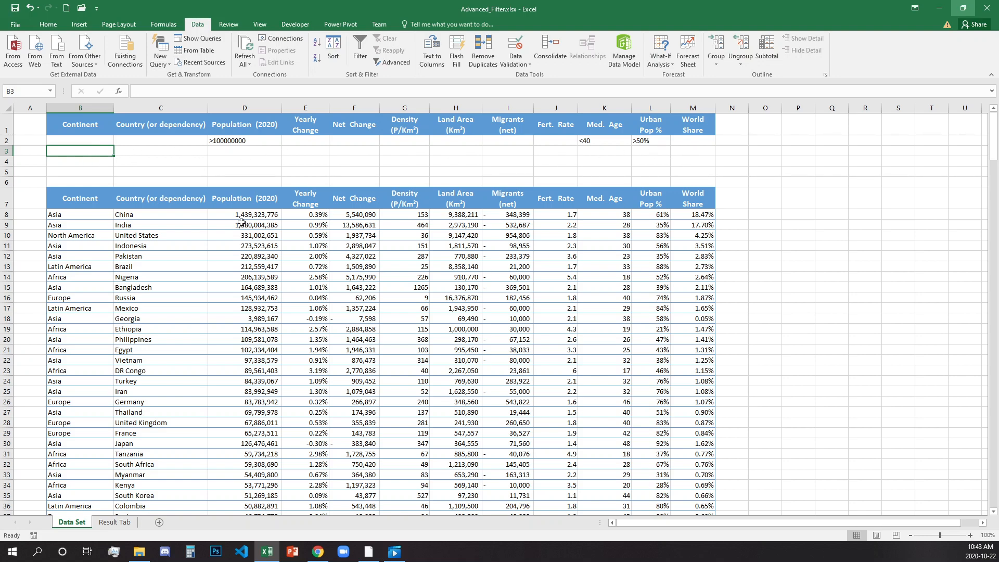
mouse_move(481, 298)
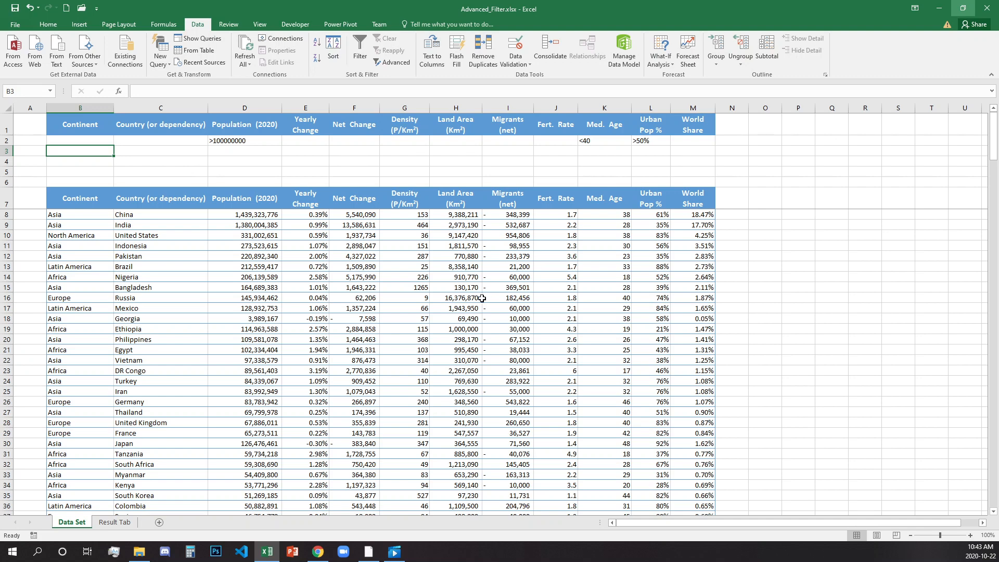
mouse_move(258, 196)
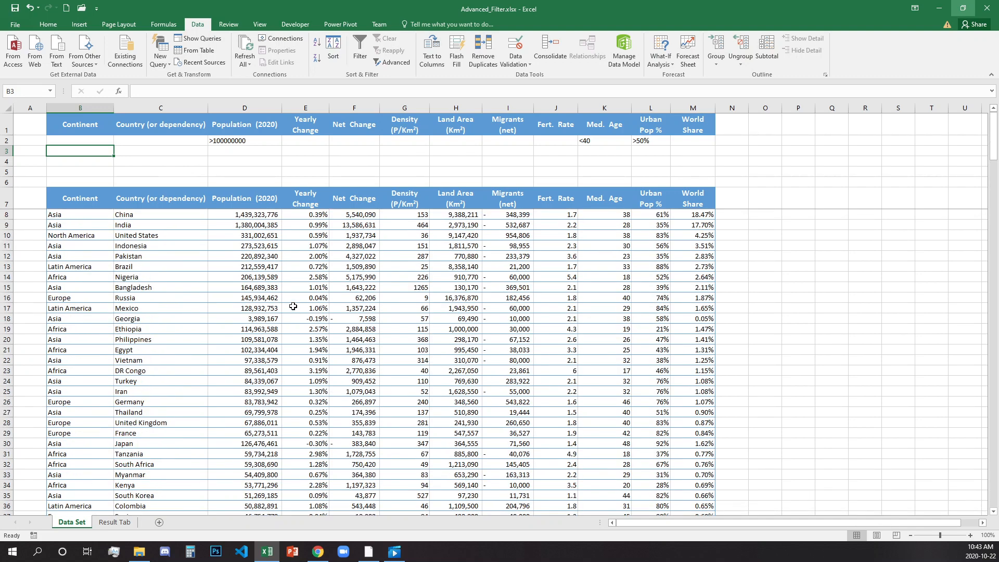
- Enter <100000 as a second Population criterion in row 3
click(244, 150)
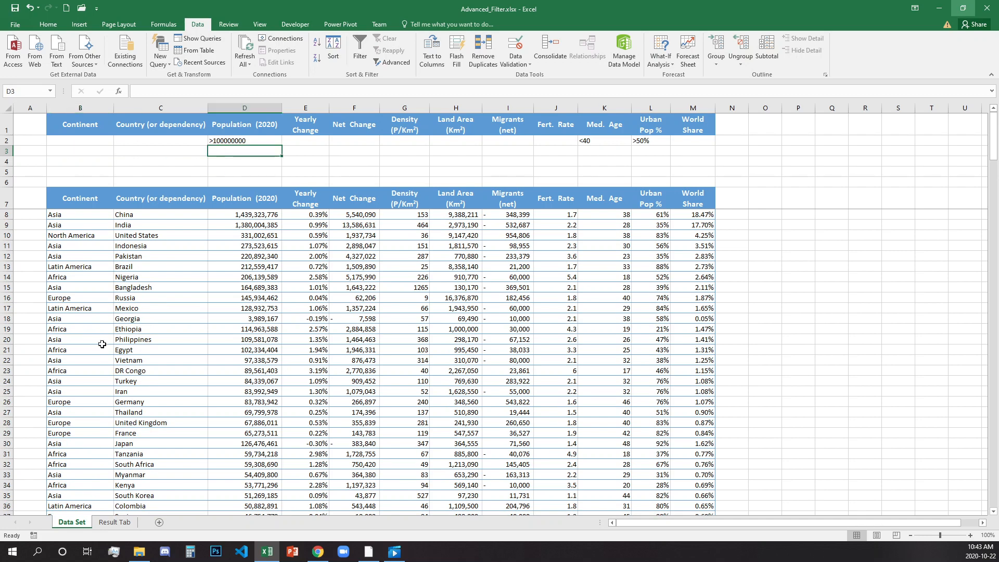
text(<)
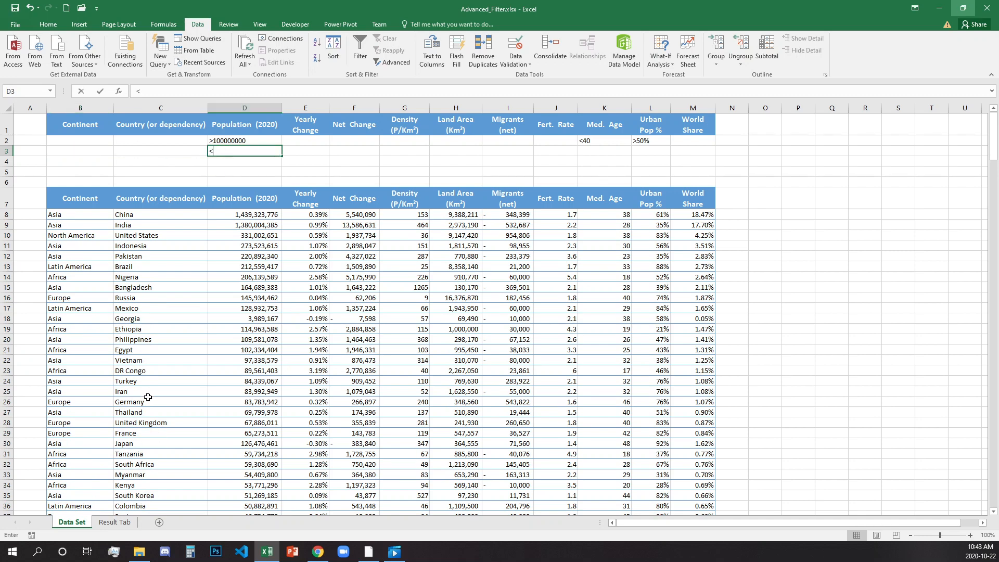
text(1000)
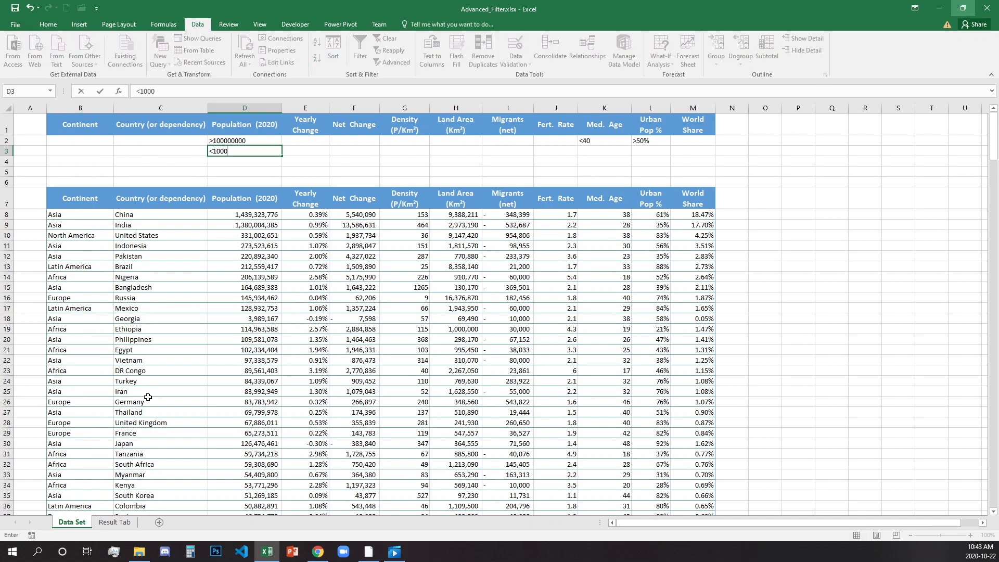
text(00)
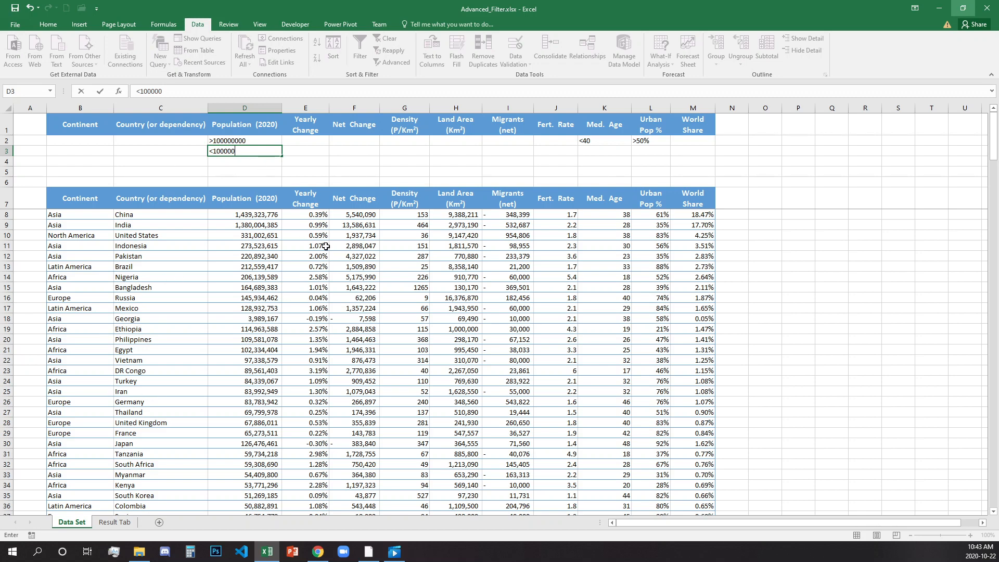
click(306, 245)
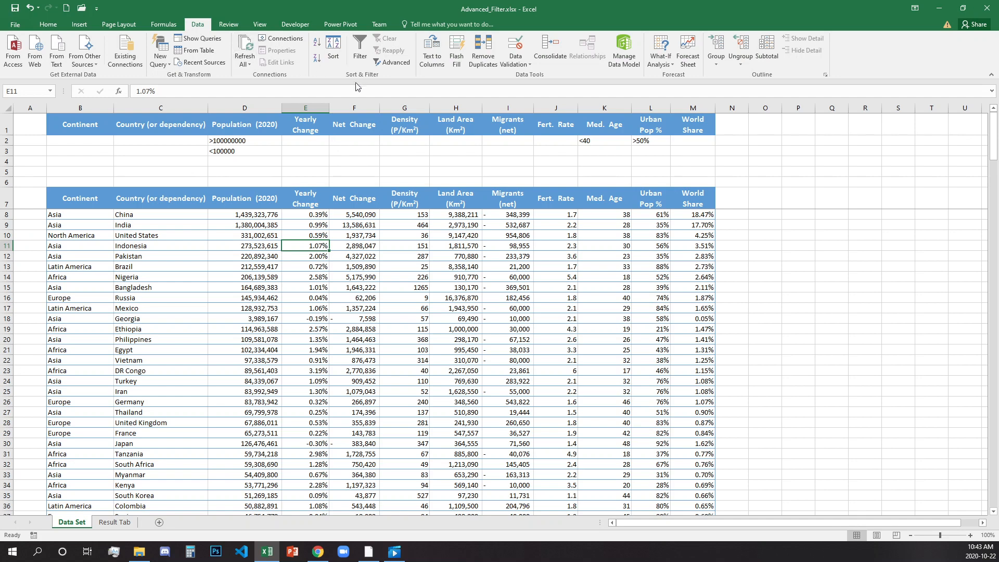
- Run the in-place Advanced Filter with criteria range $B$1:$M$3 and scroll through the 42 results
click(395, 63)
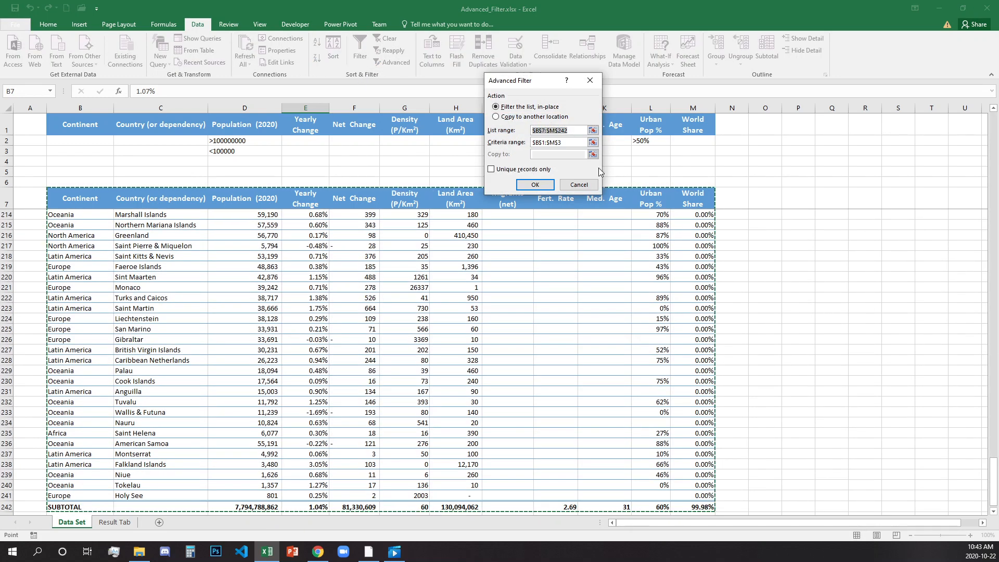
click(592, 142)
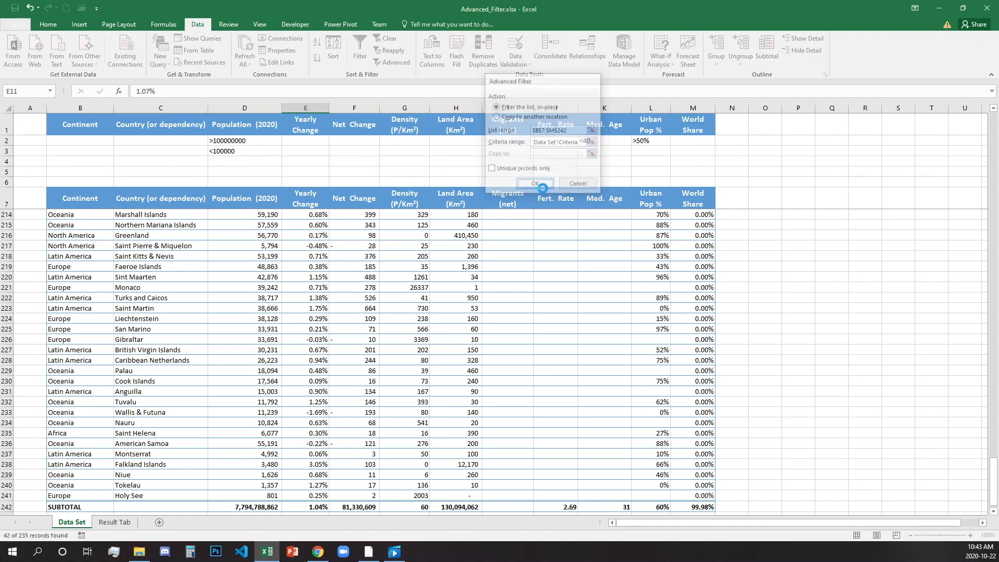
click(533, 184)
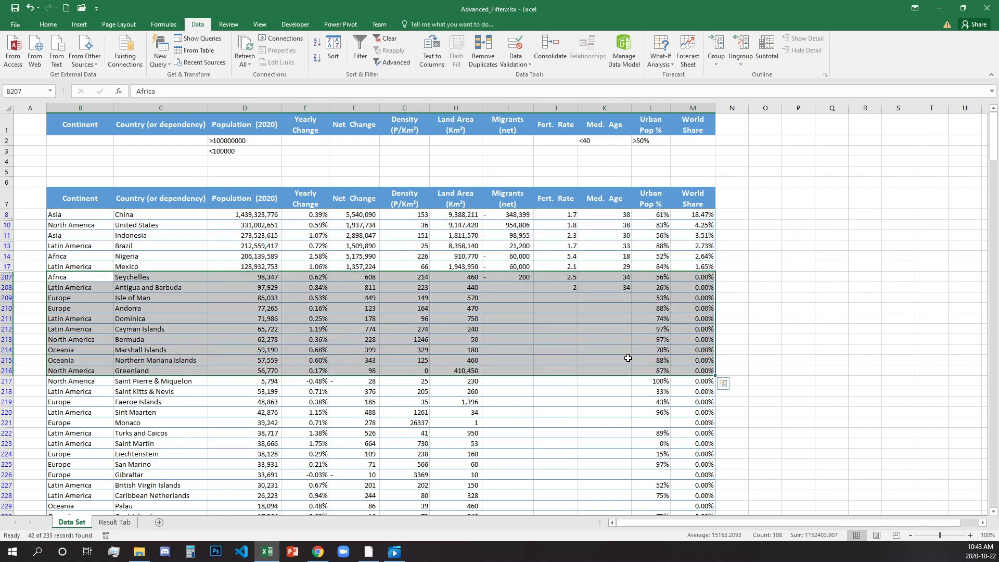
mouse_move(97, 276)
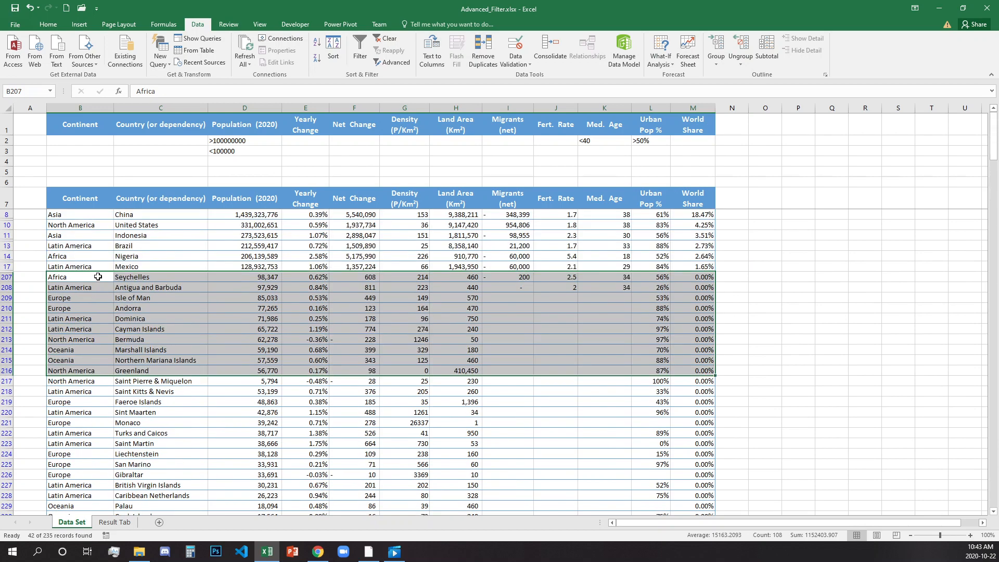
scroll(down, 3)
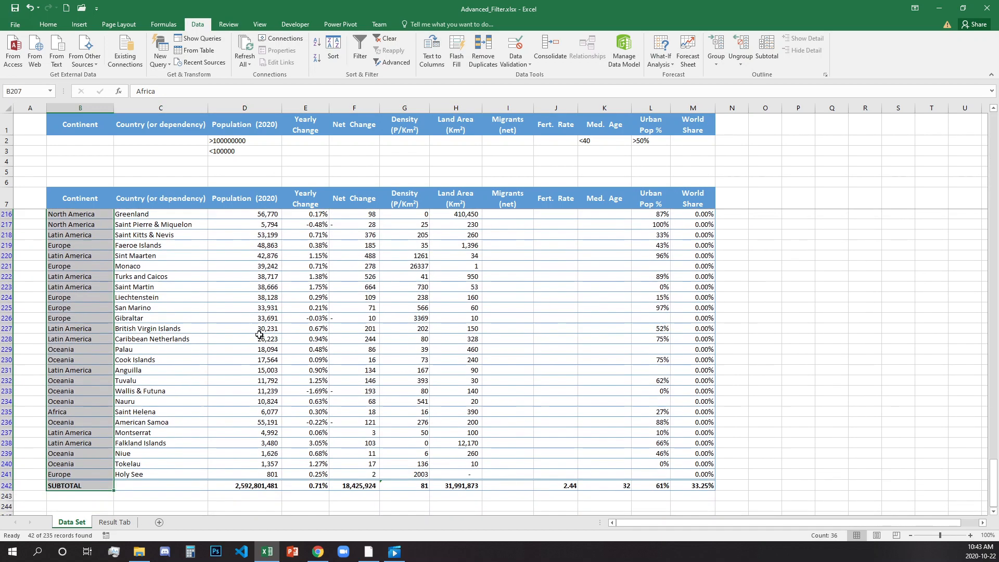
scroll(down, 3)
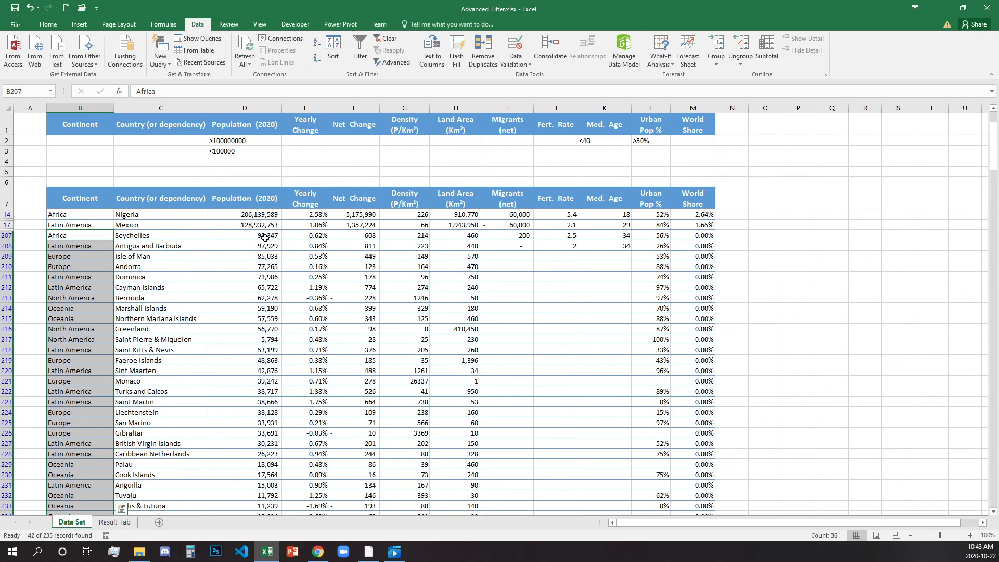
drag(244, 235, 244, 319)
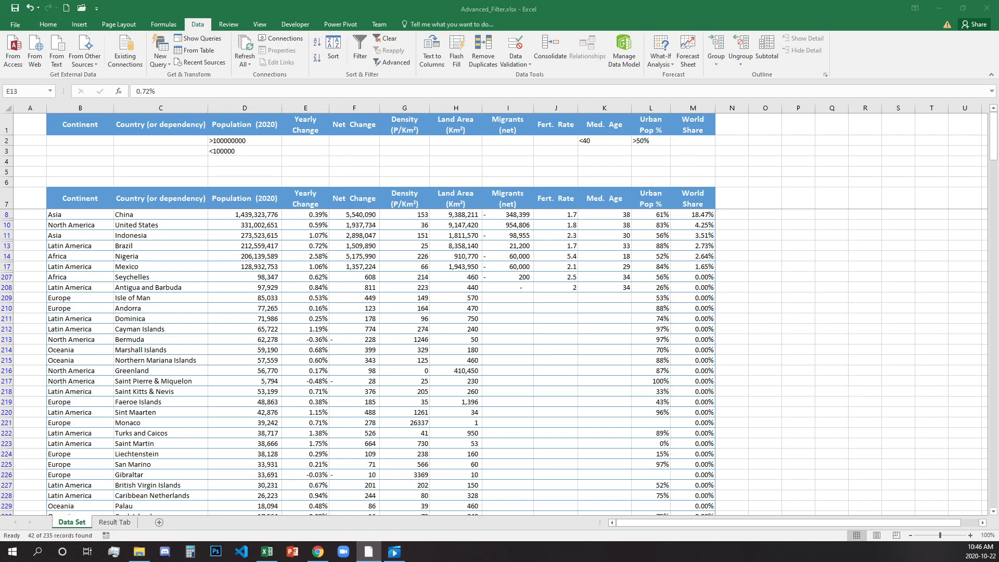
- Clear the filter, then enter *stan under Country and <50% under Urban Pop %
click(388, 43)
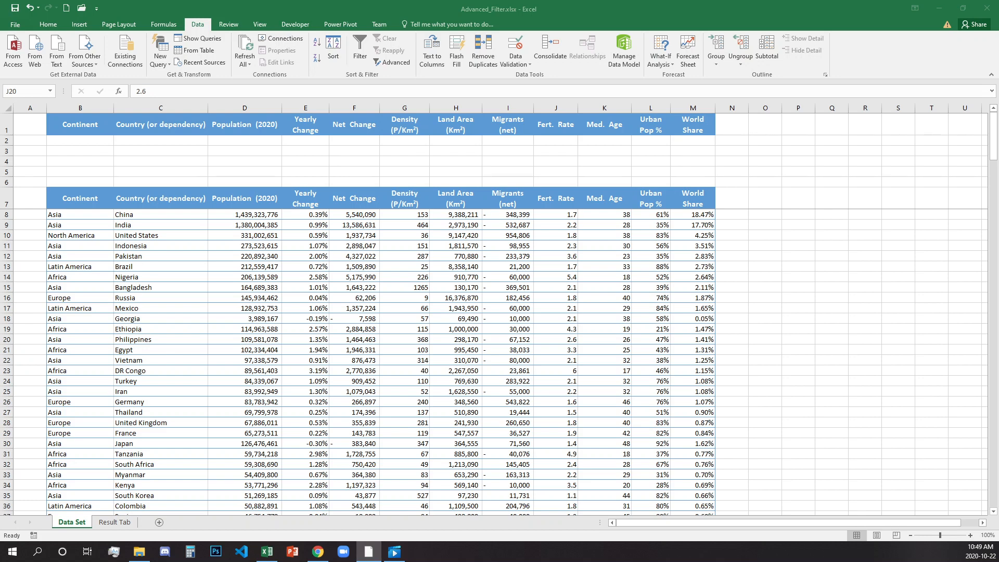
mouse_move(153, 146)
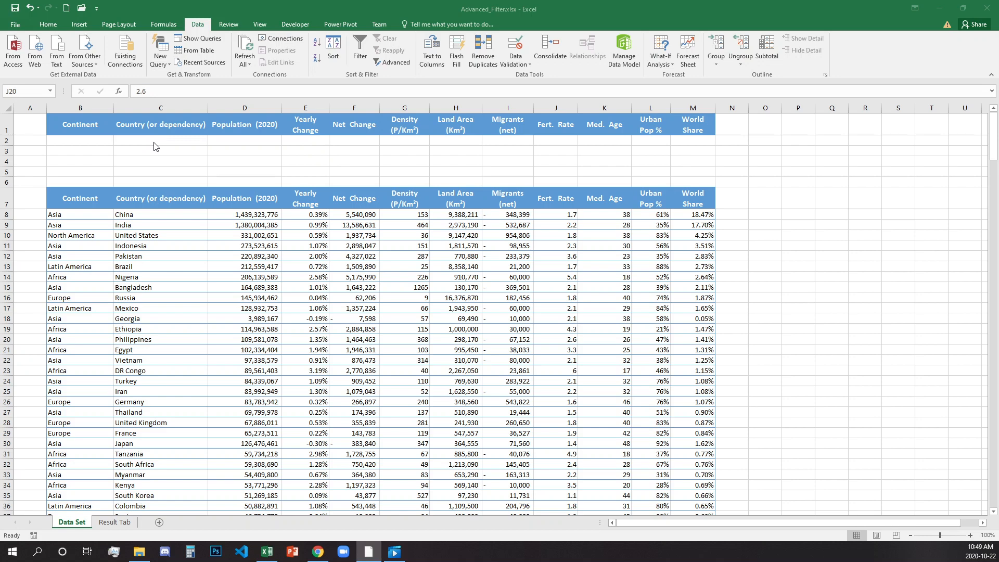
click(161, 140)
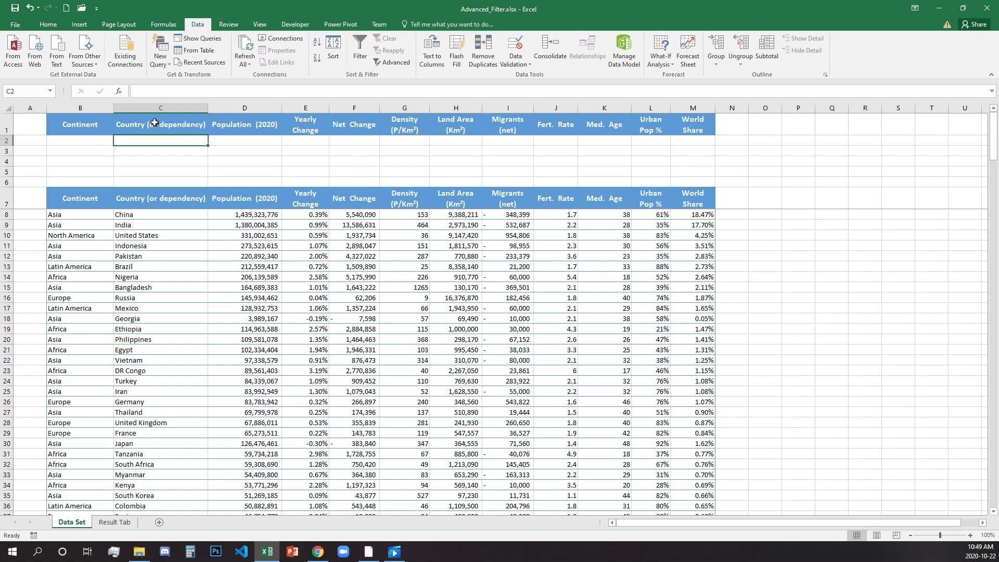
text(*)
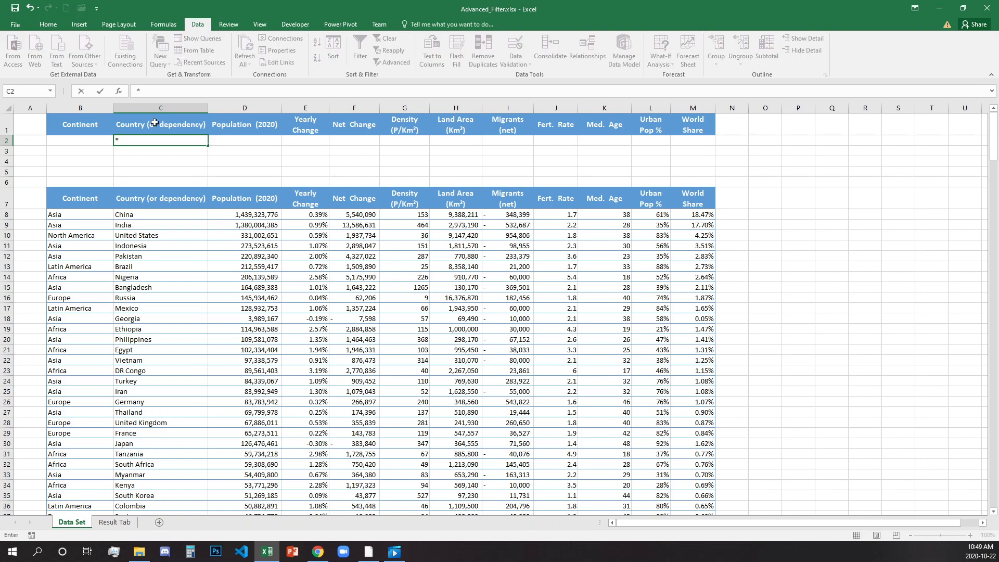
text(sta)
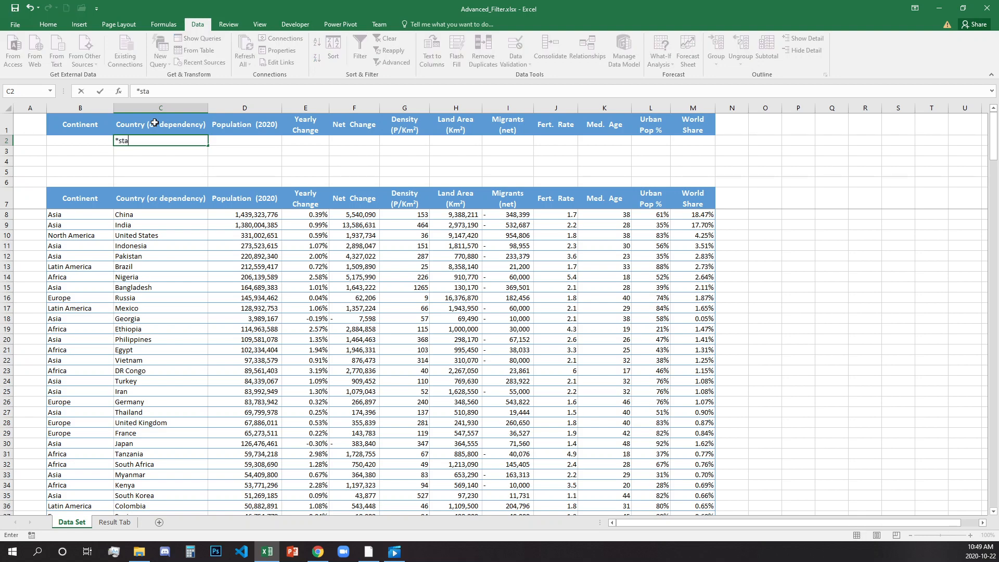
text(n)
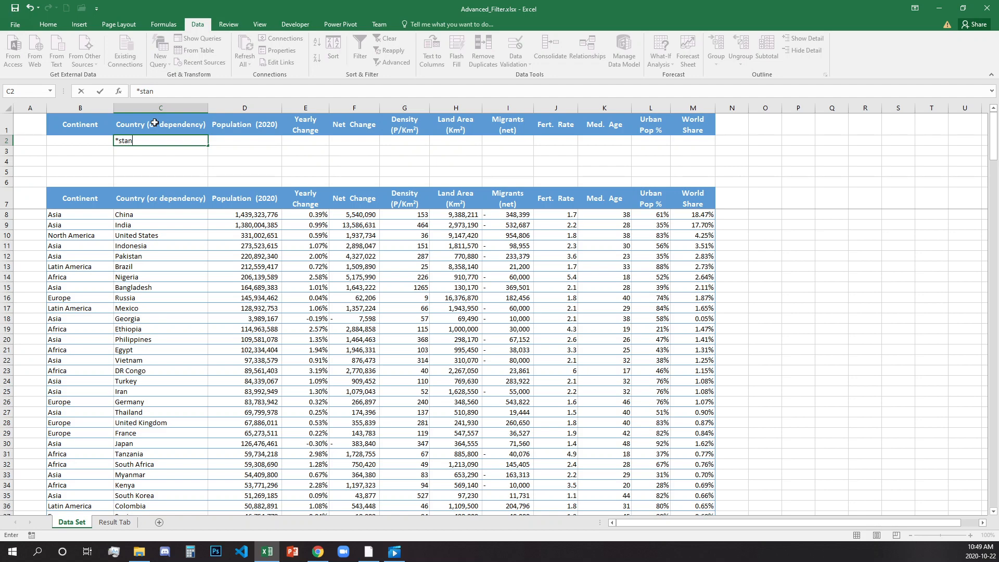
mouse_move(267, 159)
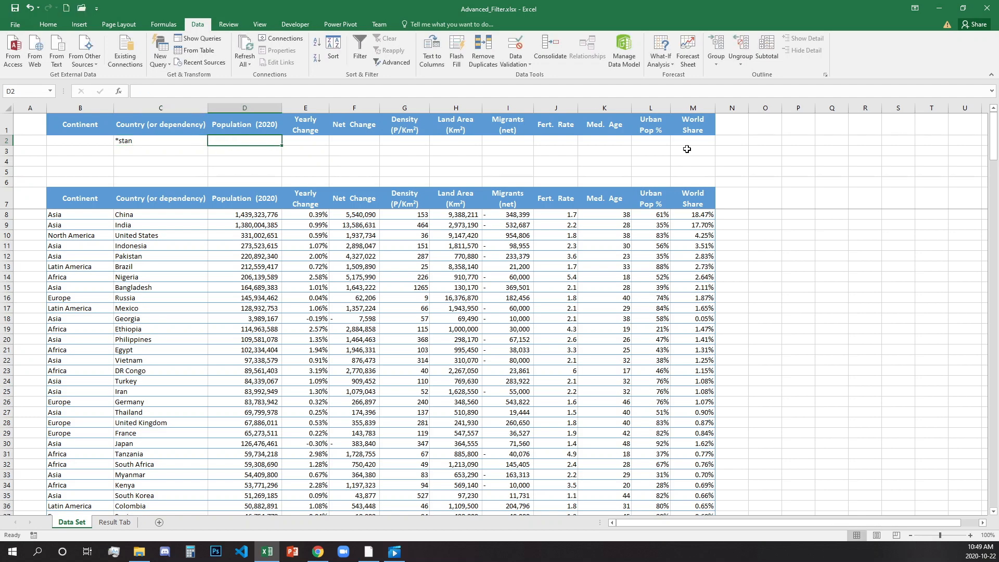
click(650, 139)
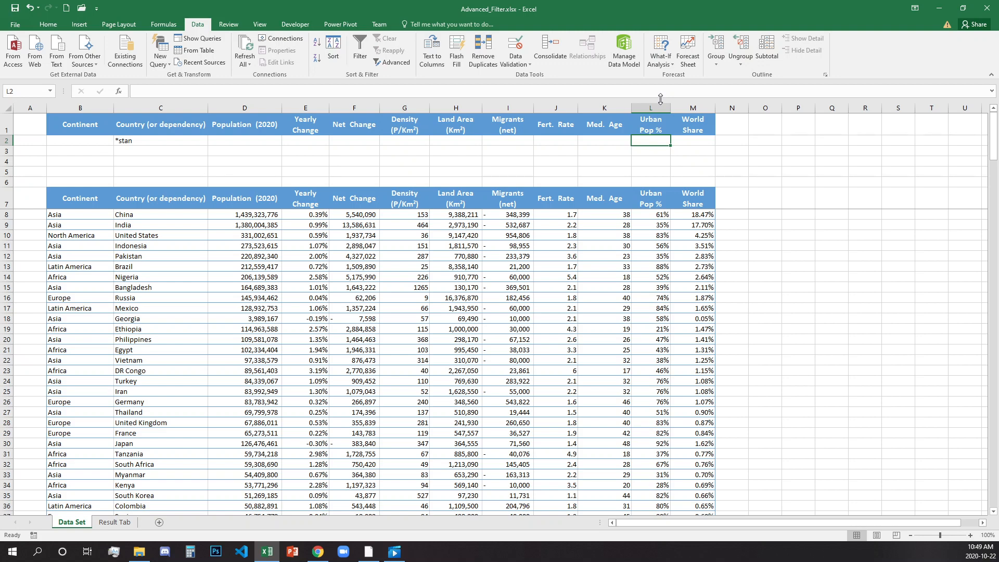
text(<50%)
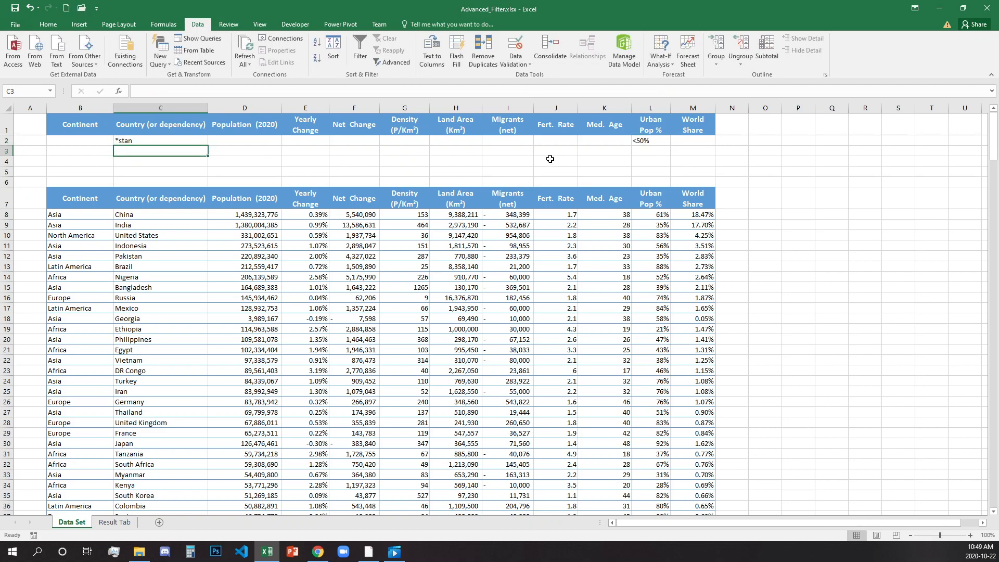
- Enter *island* under Country, plus *america under Continent with >10000000 under Population
text(*)
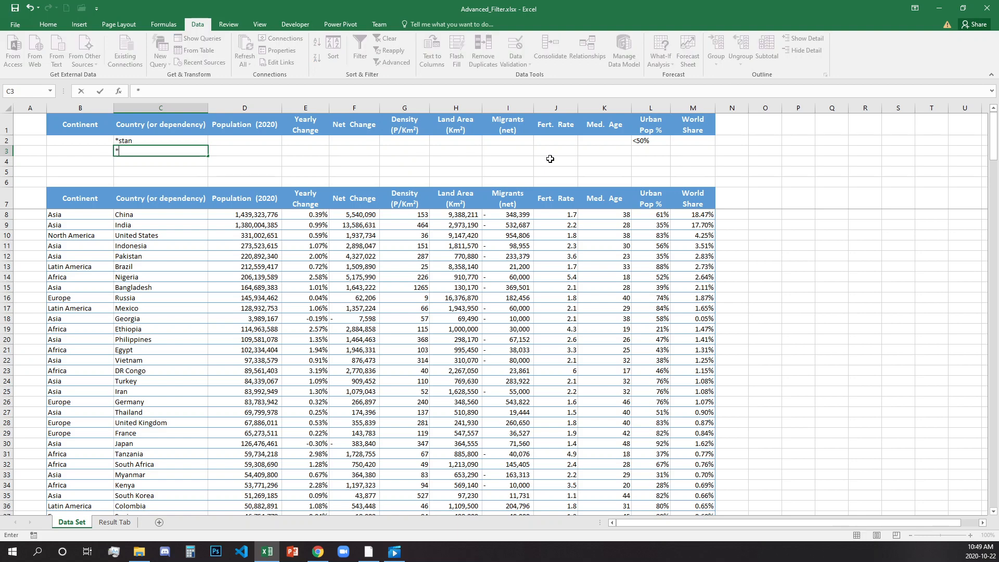
text(island)
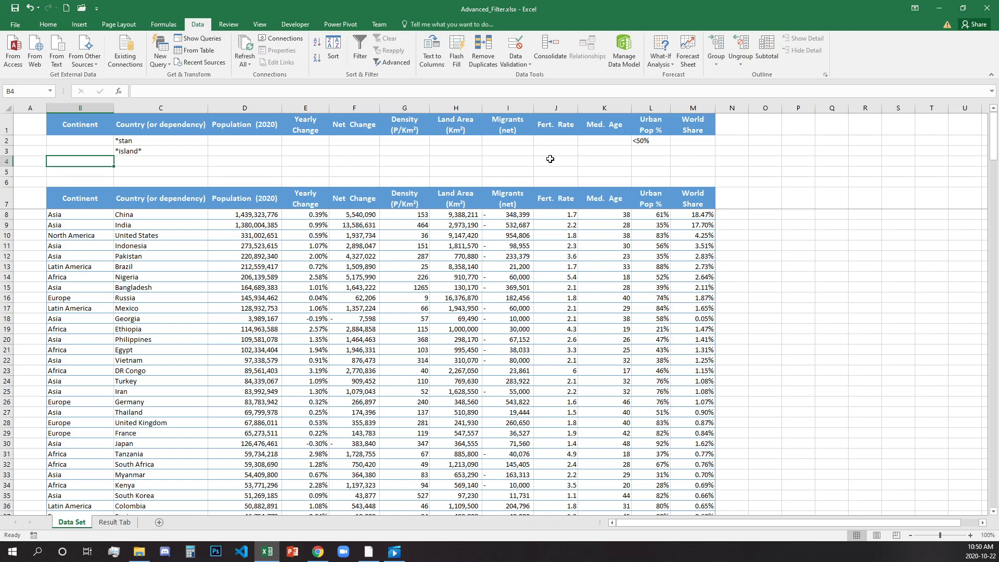
text(*)
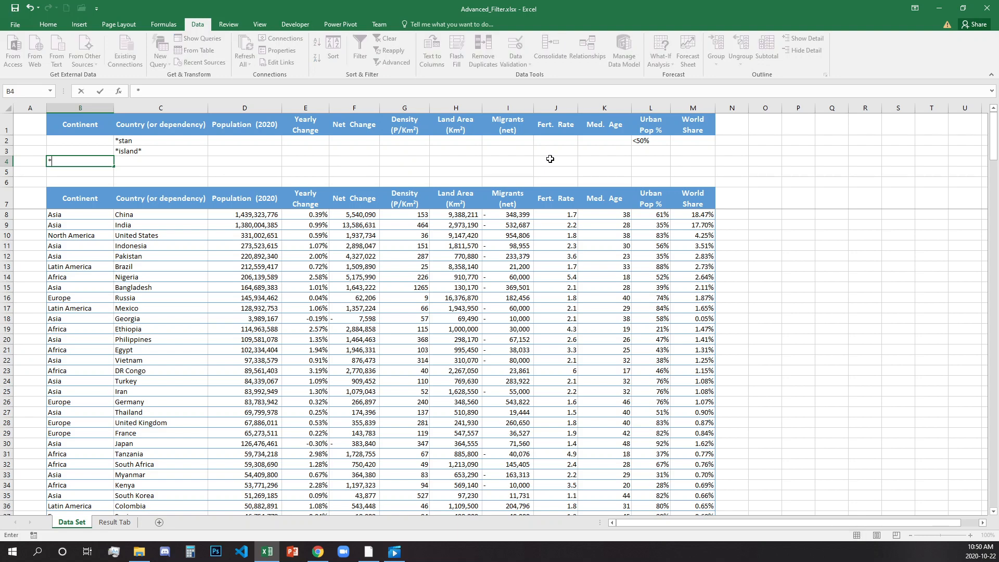
text(*America)
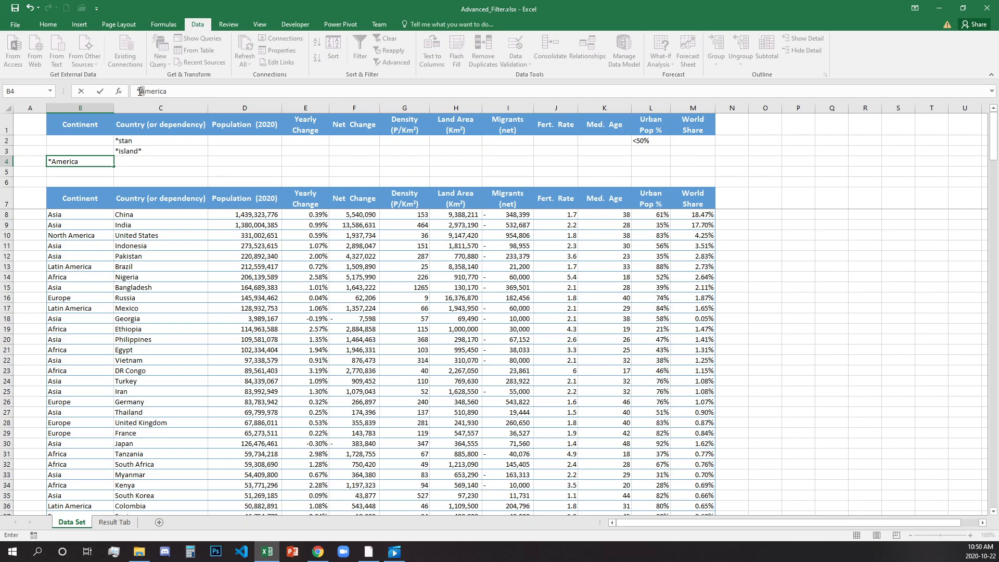
text(*america)
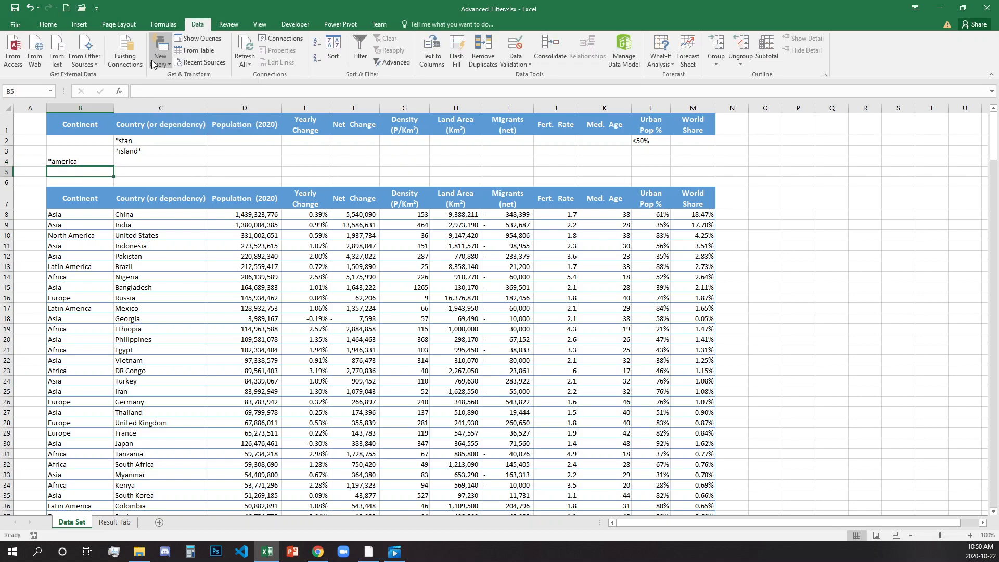
click(80, 161)
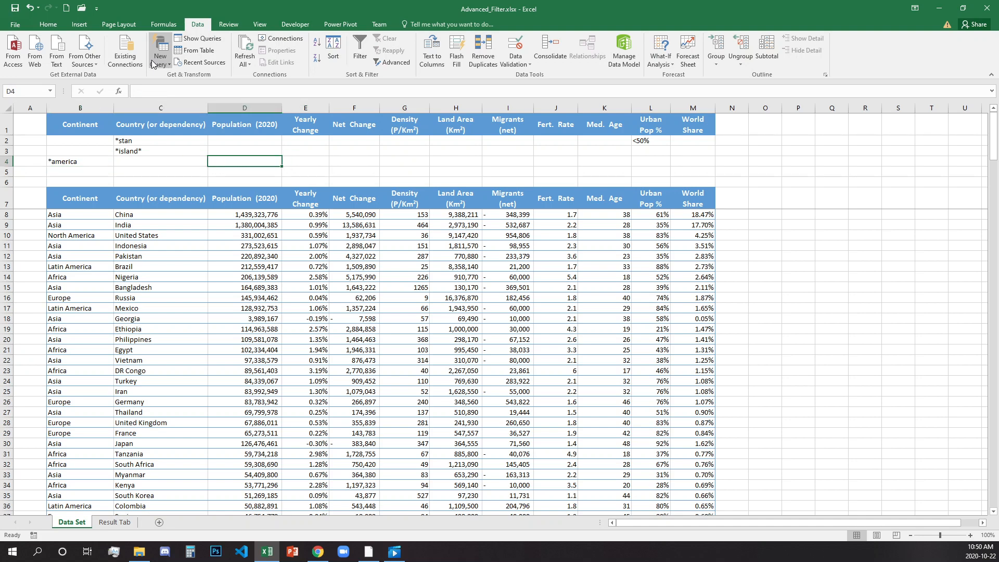
text(>)
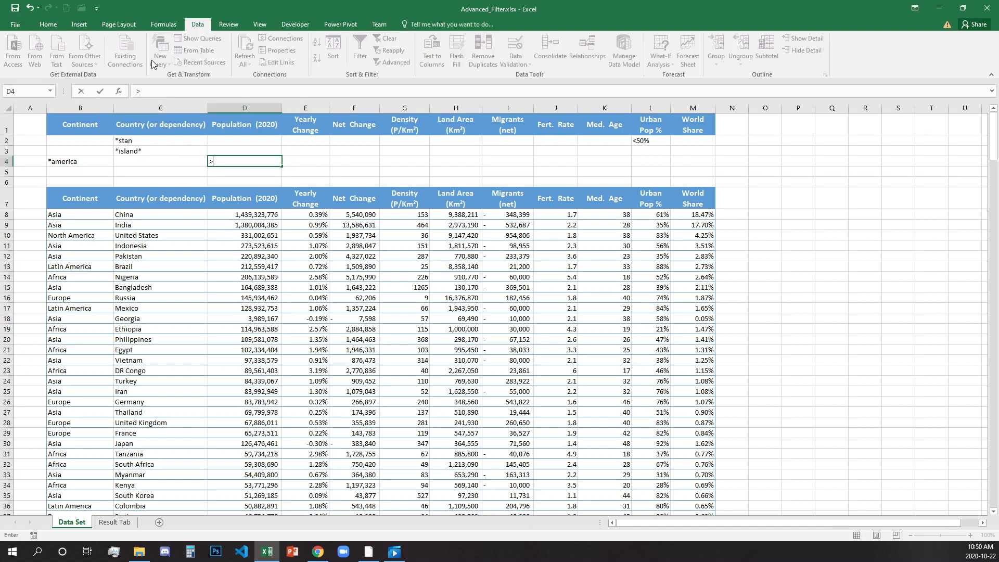
text(10000000)
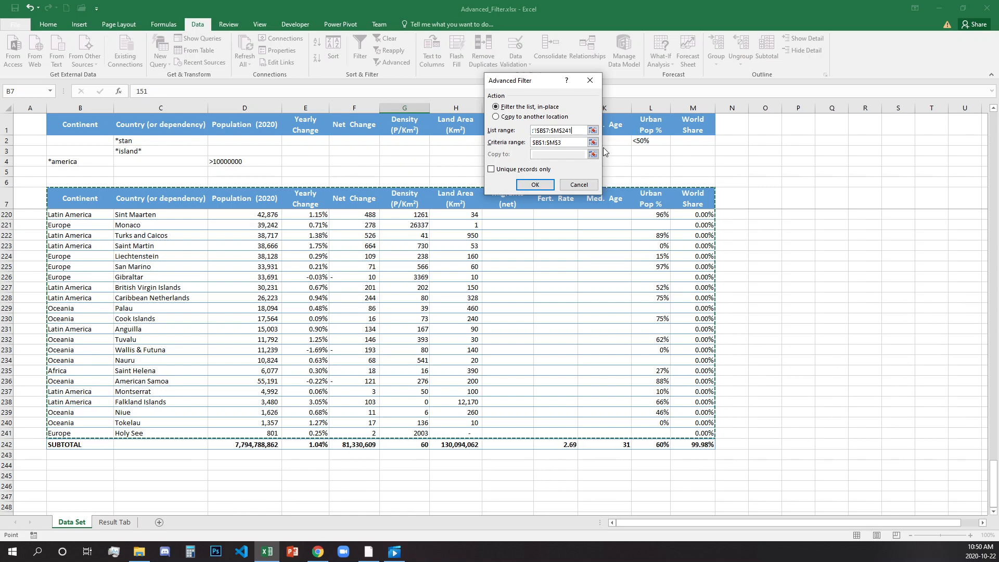
mouse_move(162, 124)
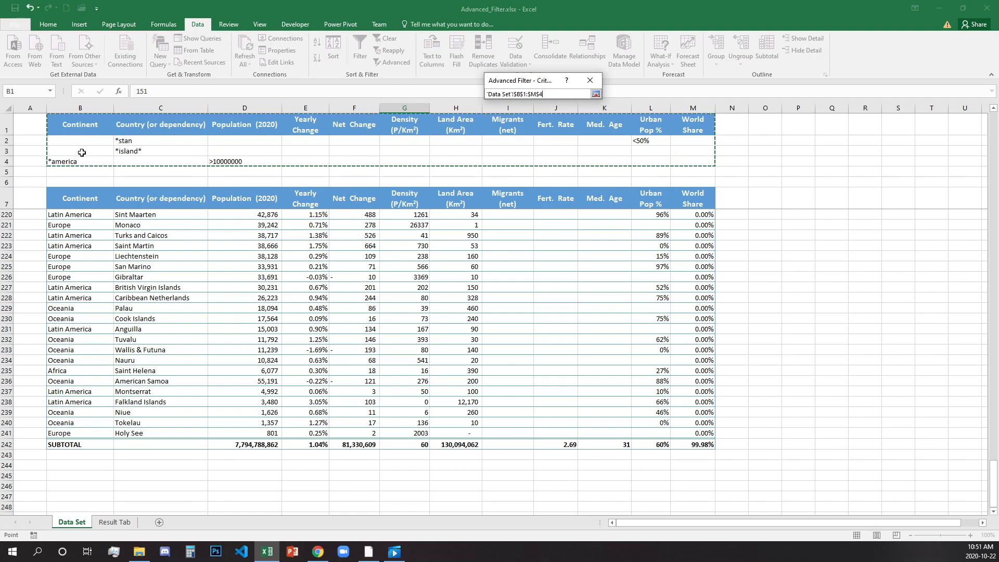
- Set the criteria range to $B$1:$M$4 and run the filter, showing 29 records
click(595, 94)
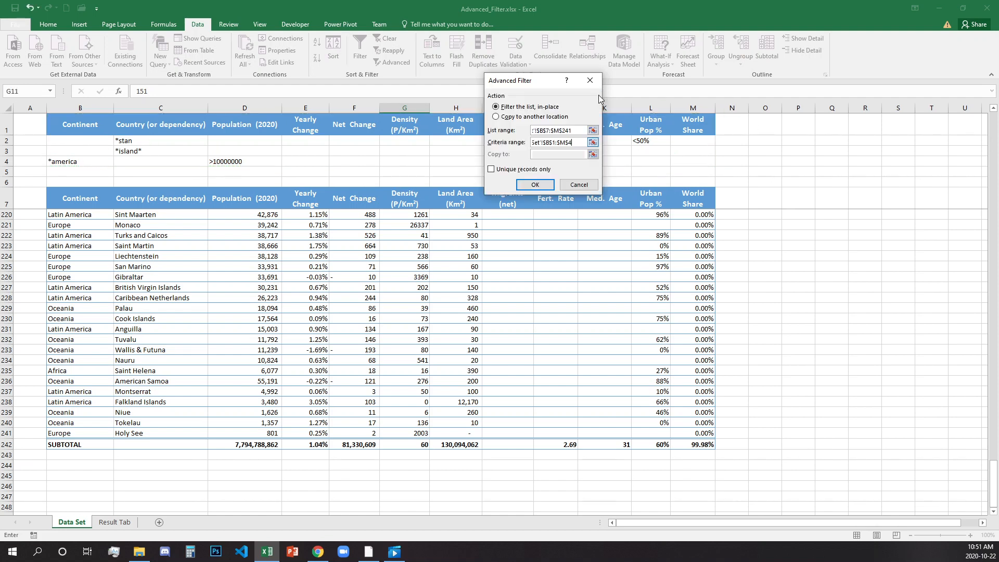
click(534, 184)
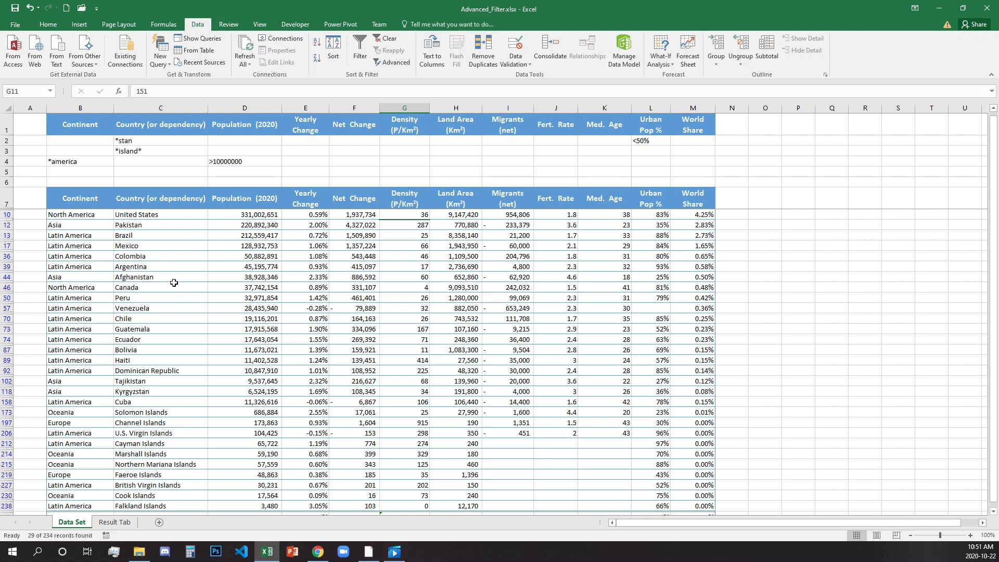
mouse_move(87, 221)
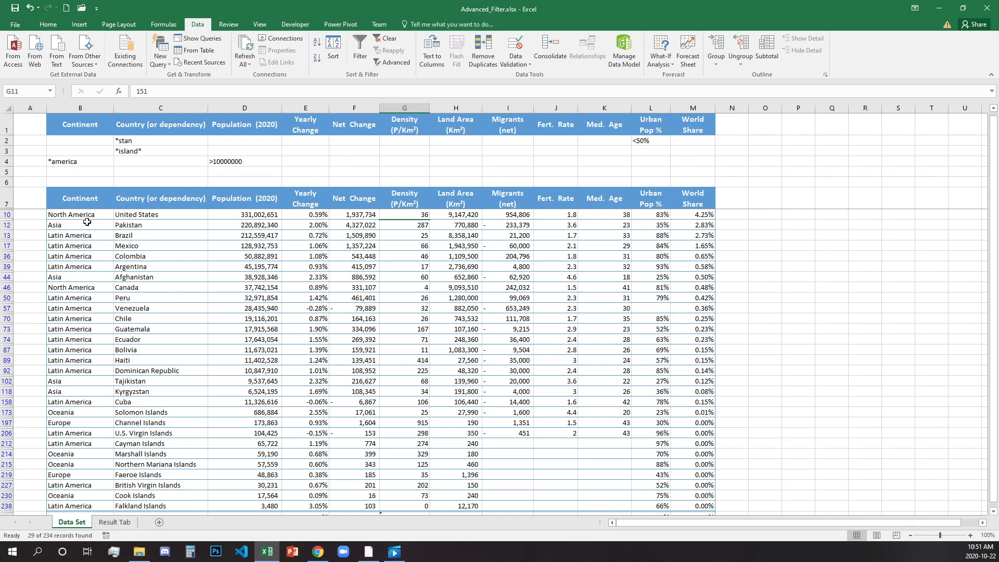
mouse_move(81, 238)
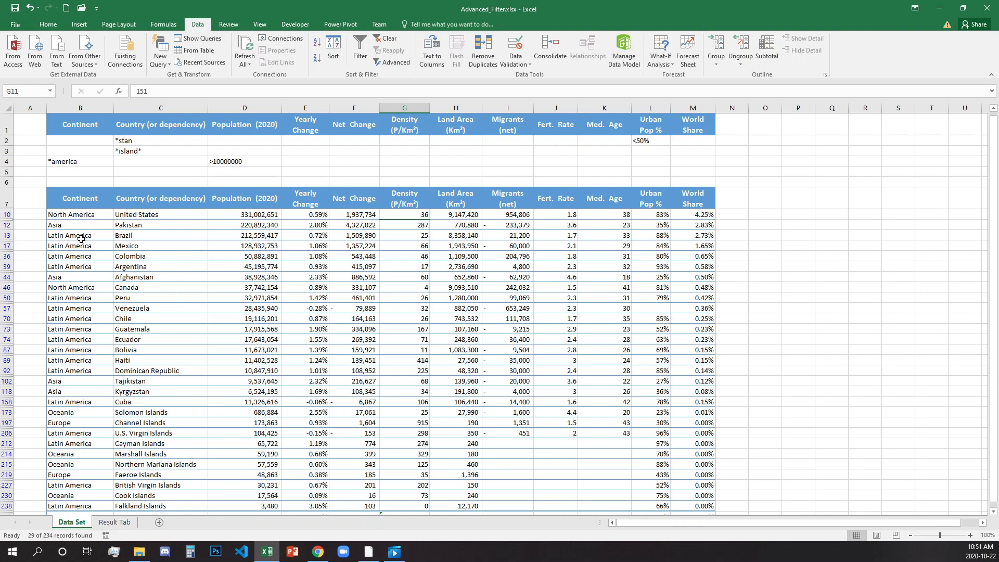
mouse_move(85, 371)
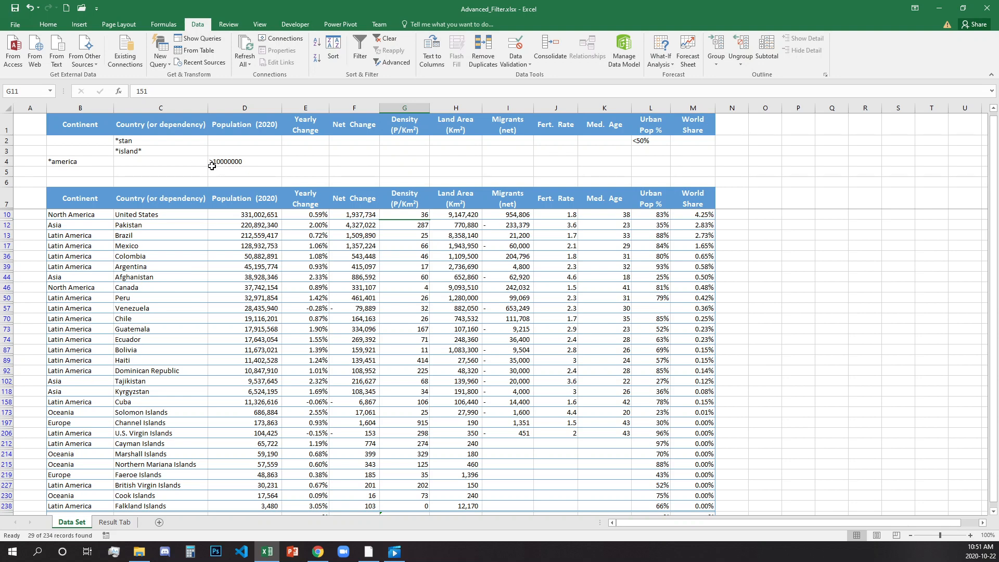
mouse_move(376, 276)
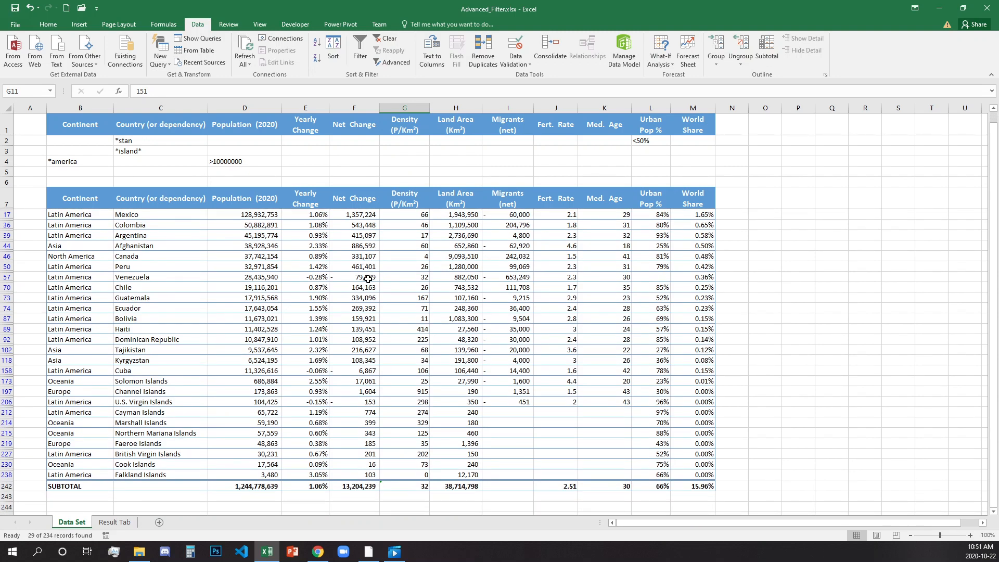
scroll(down, 3)
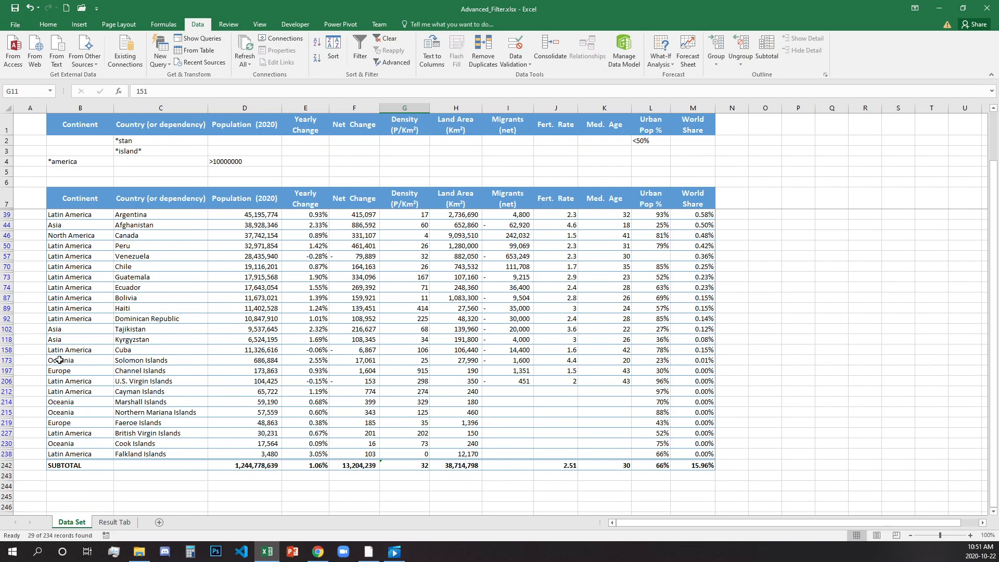
drag(80, 360, 692, 453)
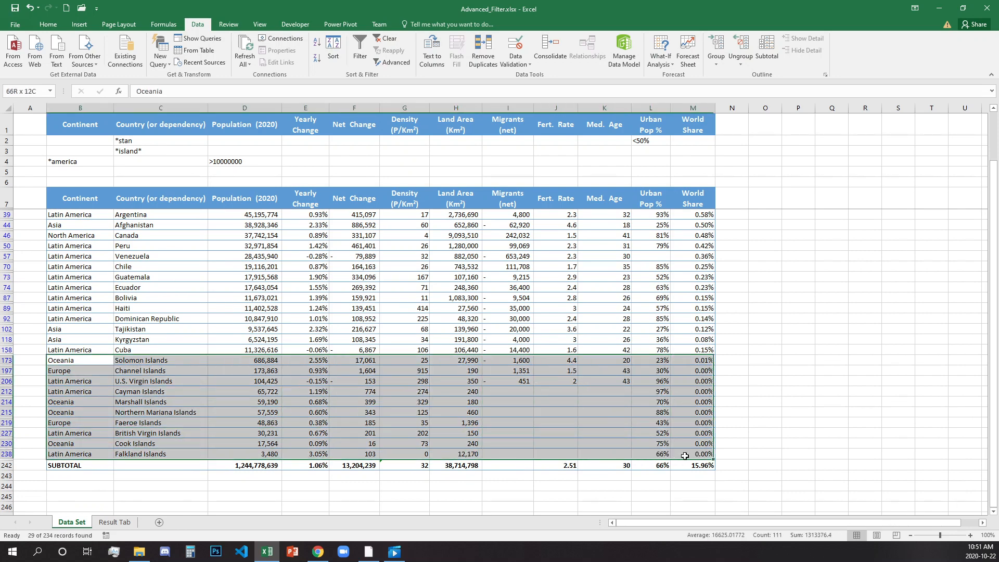
click(141, 360)
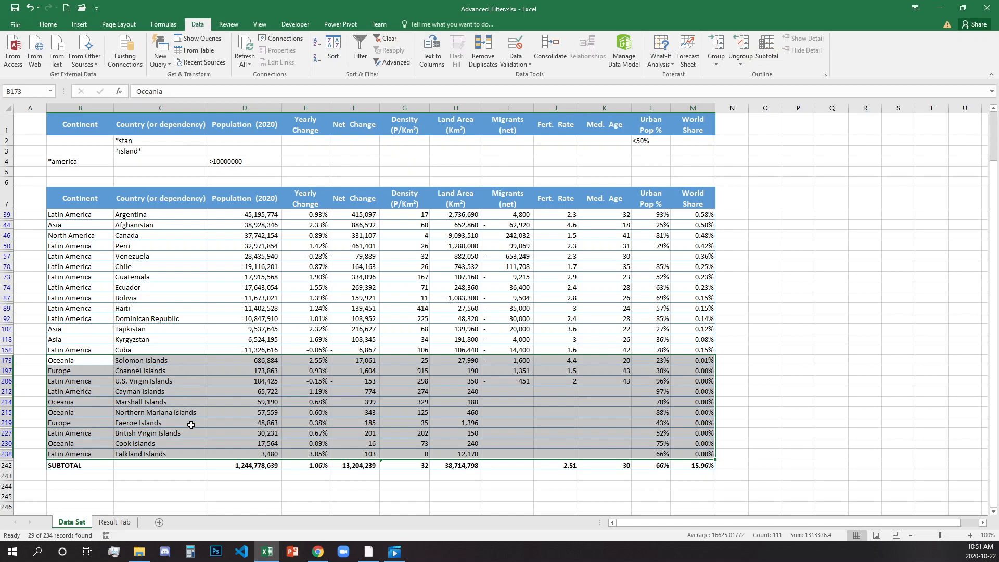
mouse_move(158, 371)
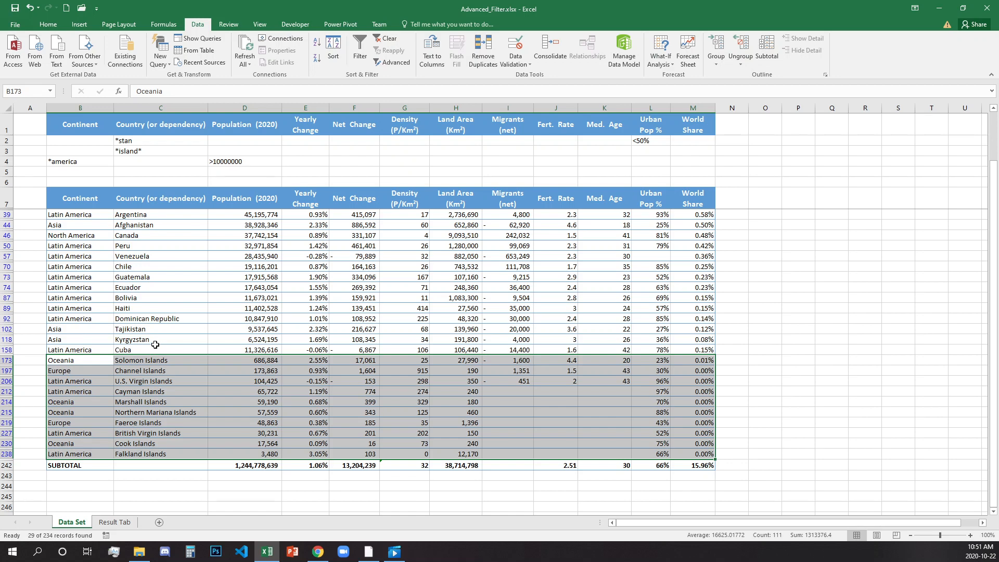
drag(79, 329, 160, 339)
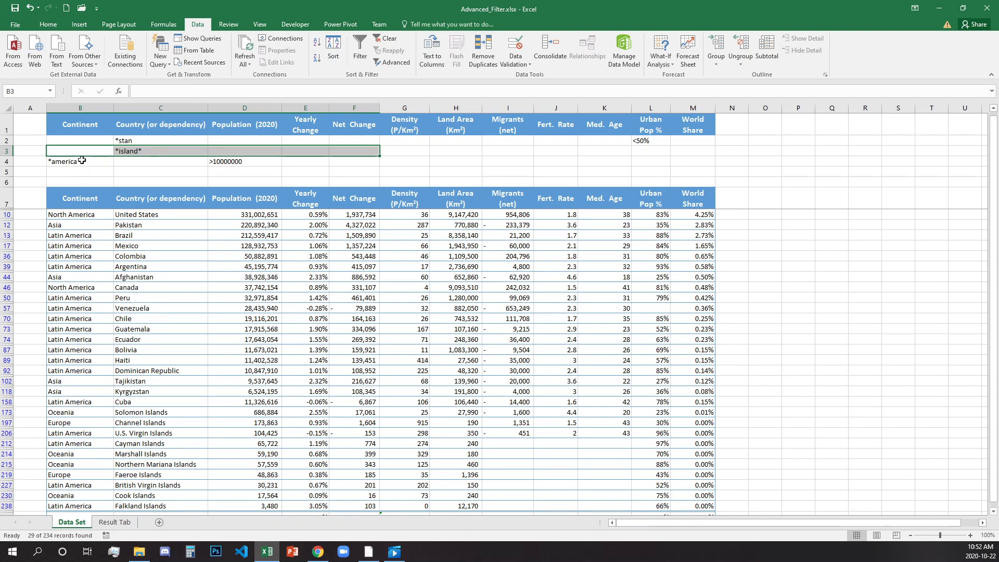
click(80, 161)
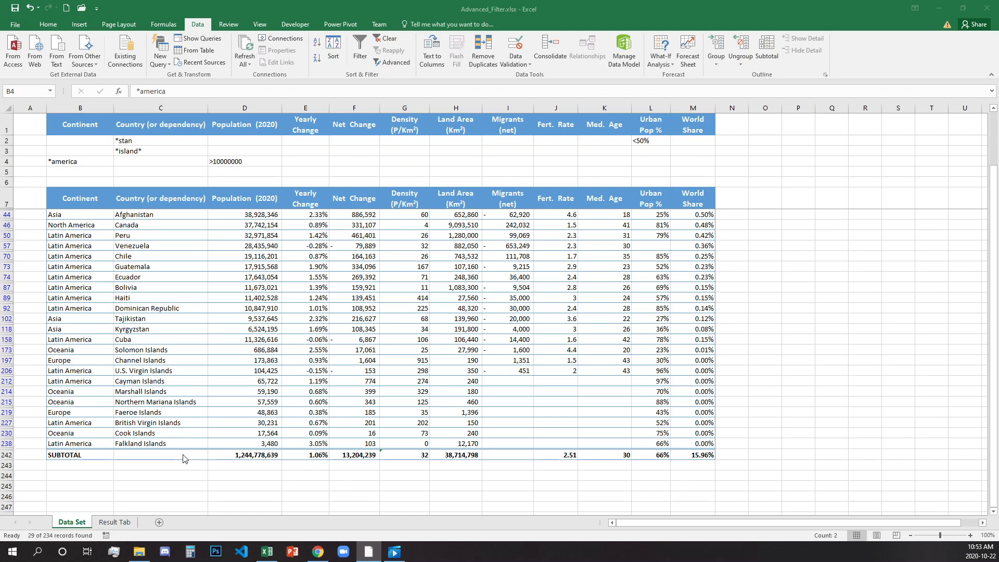
click(245, 455)
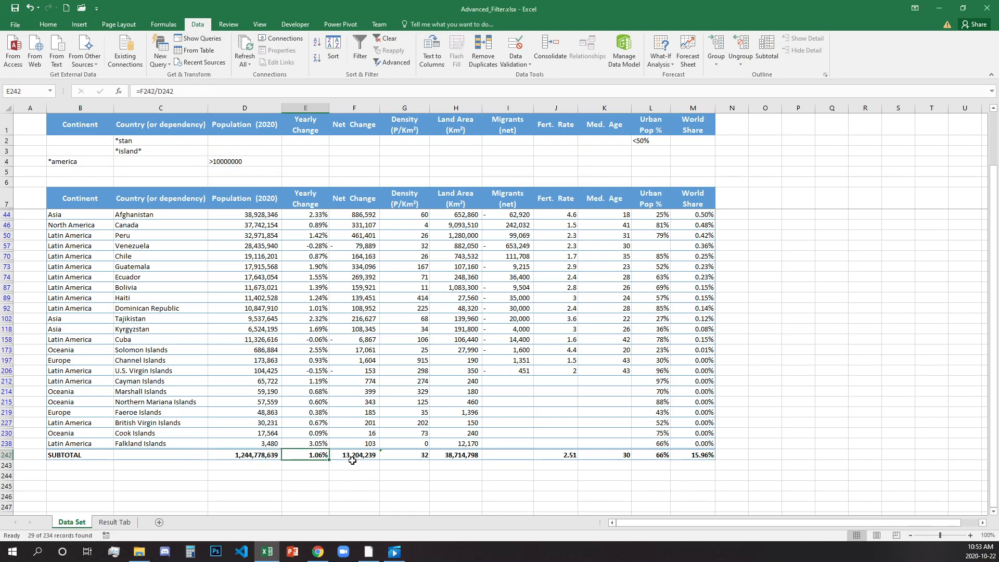
click(354, 454)
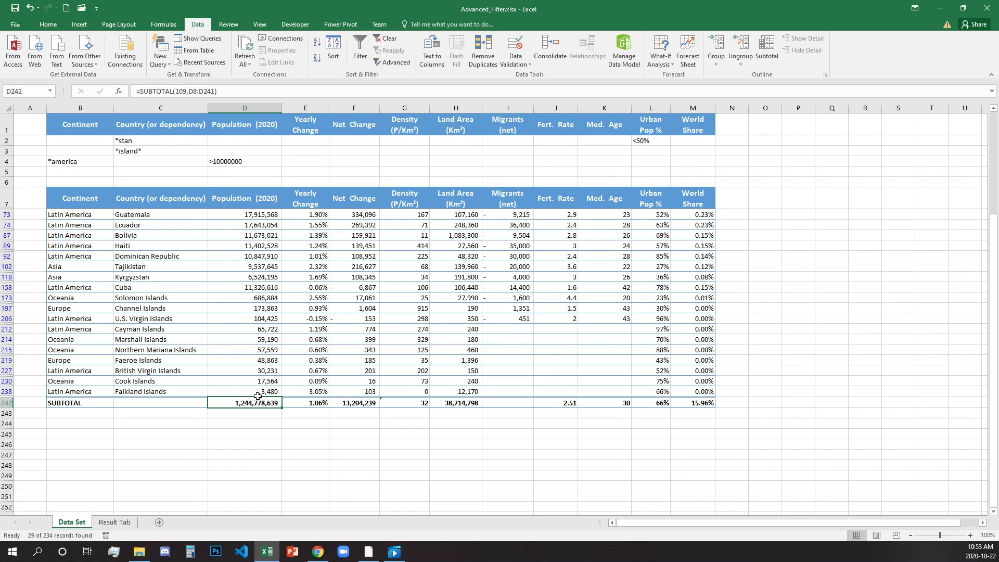
click(306, 402)
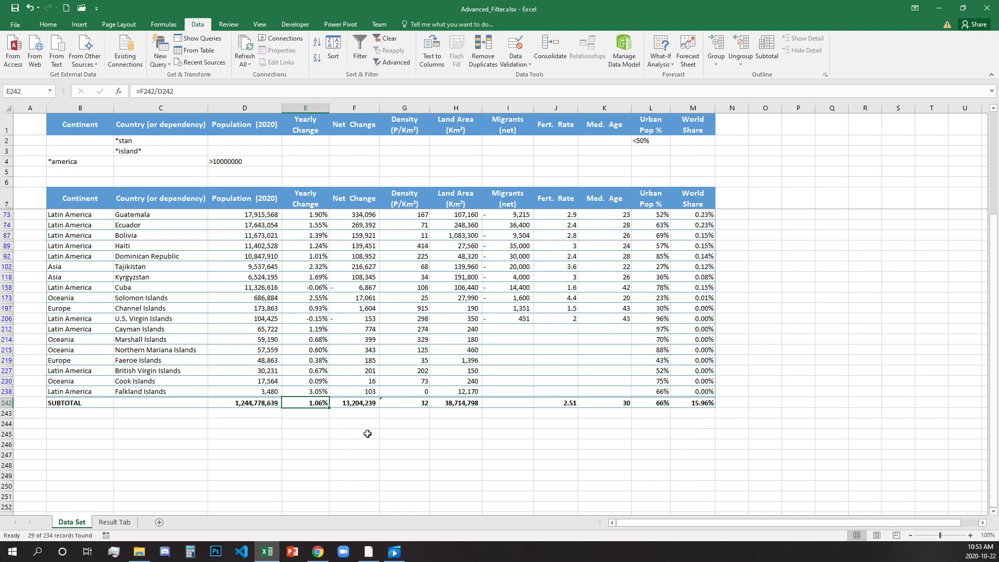
click(455, 402)
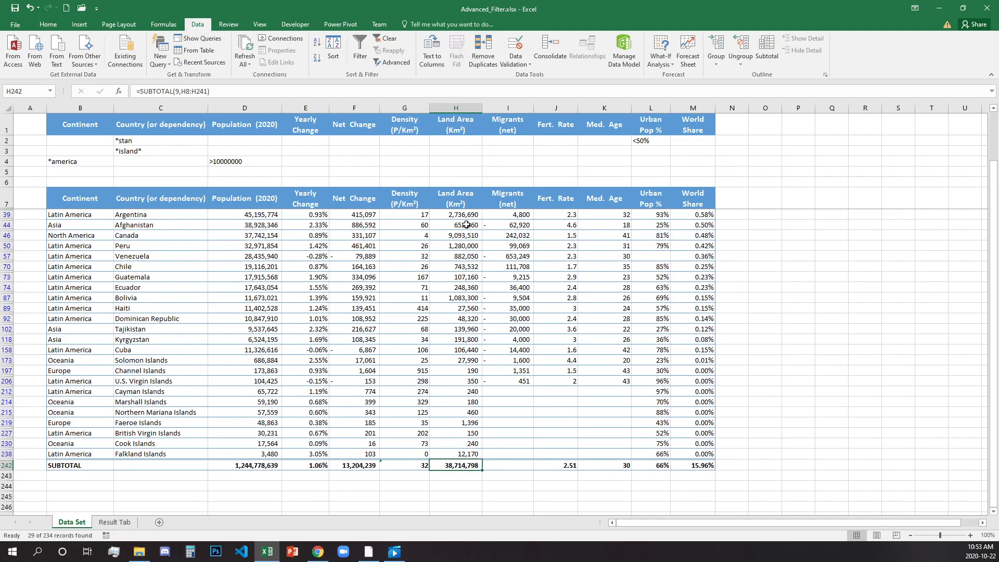
mouse_move(226, 441)
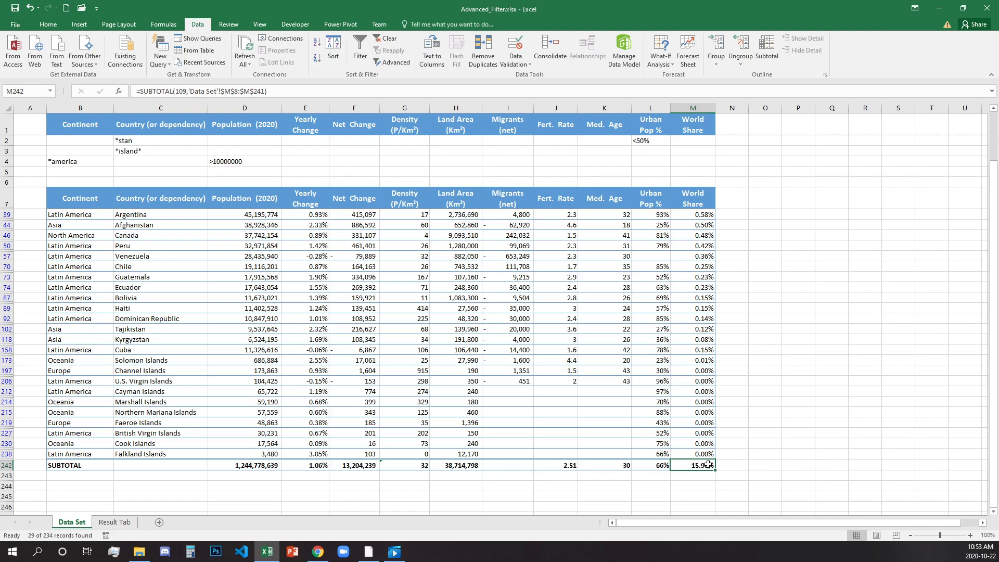
mouse_move(698, 239)
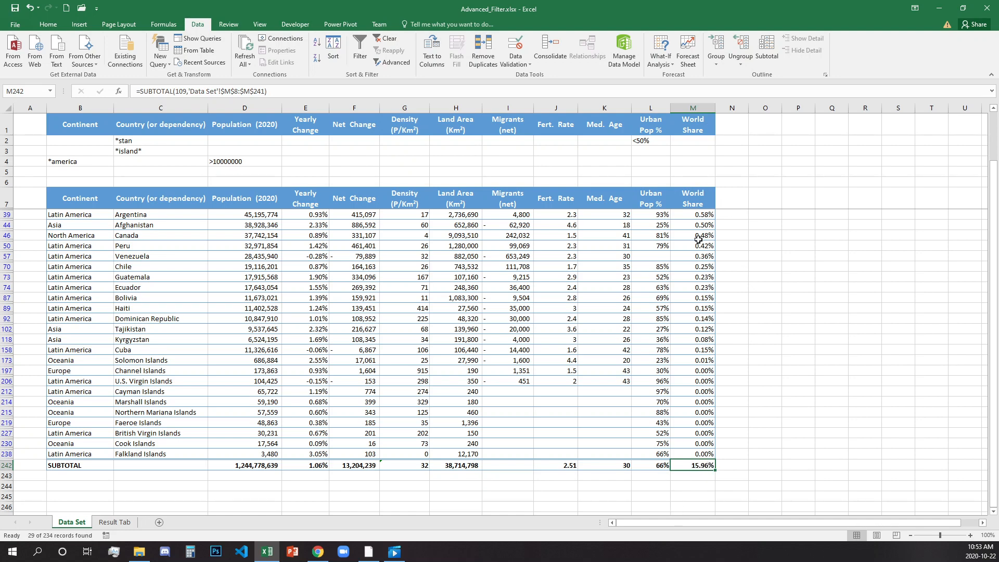
mouse_move(616, 292)
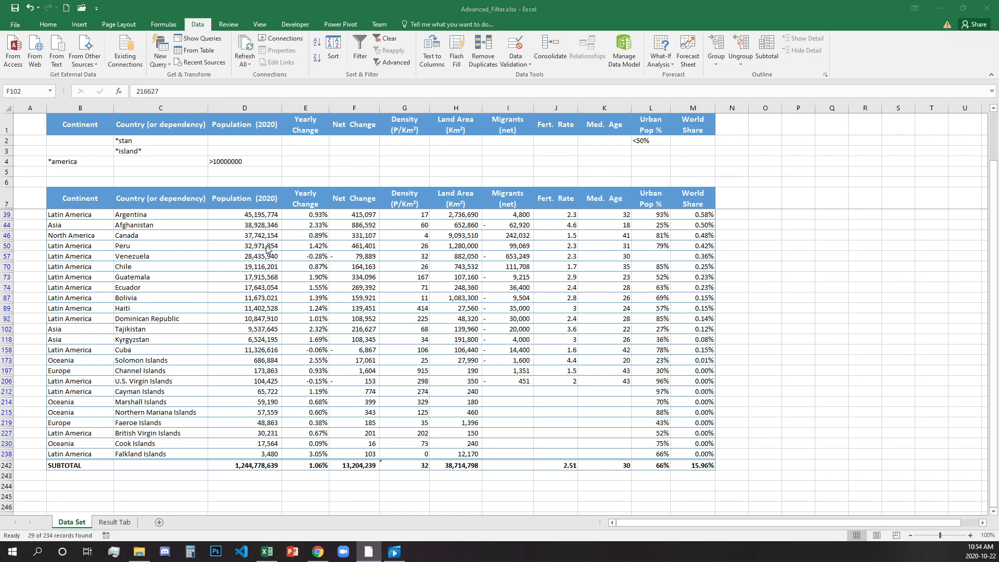
mouse_move(376, 303)
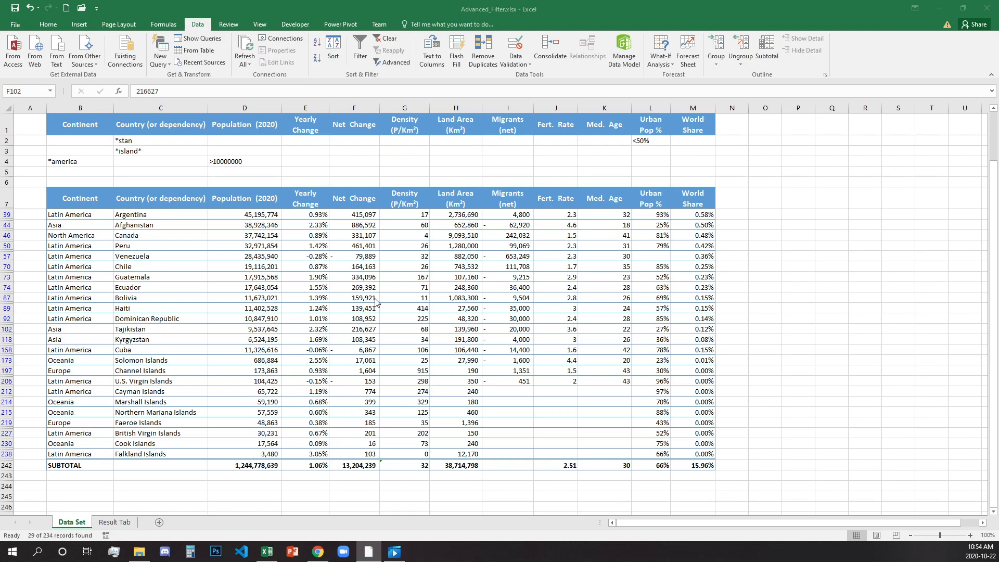
mouse_move(414, 113)
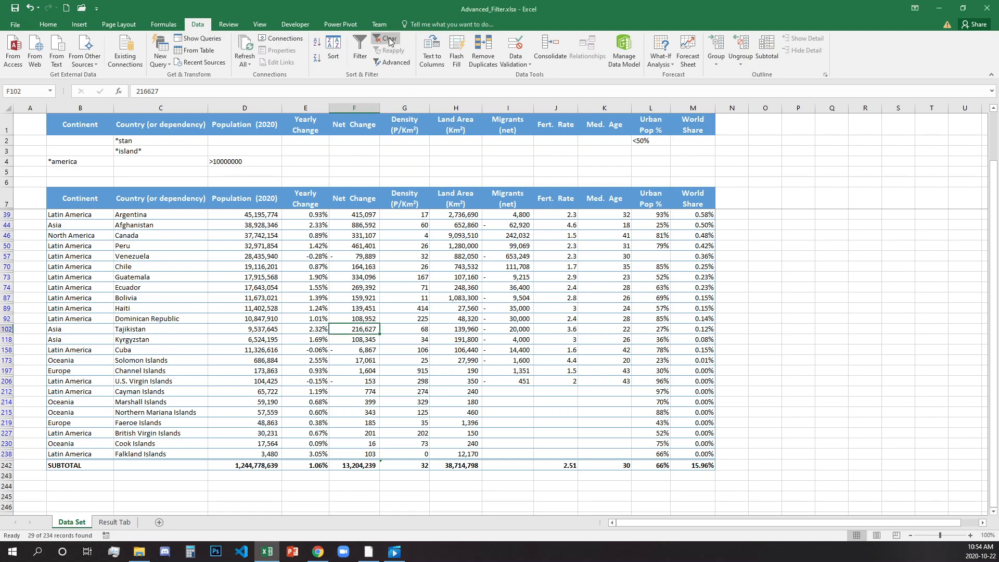
- Clear the filter on Data Set so all countries show, then go to the Result Tab sheet
click(389, 39)
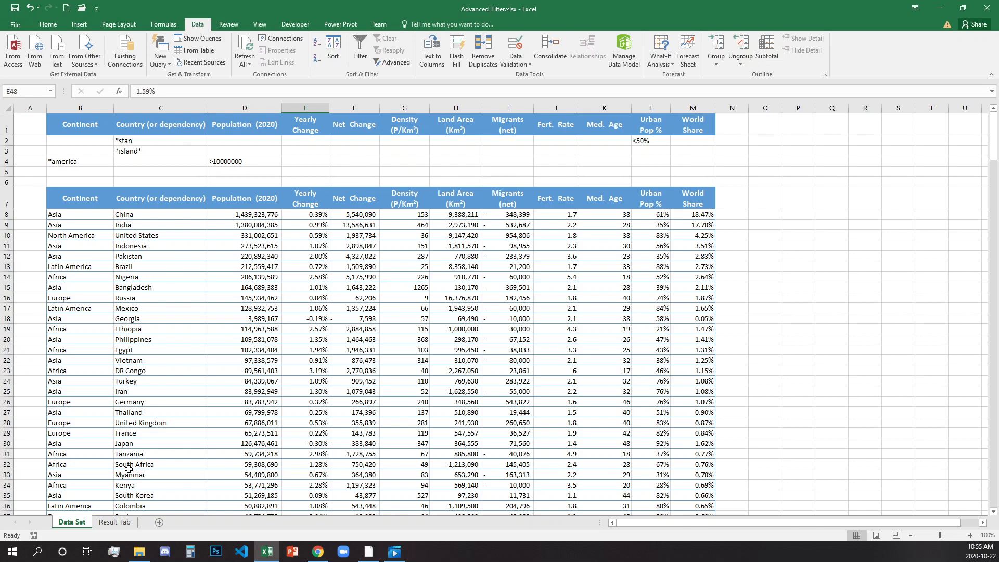
mouse_move(129, 484)
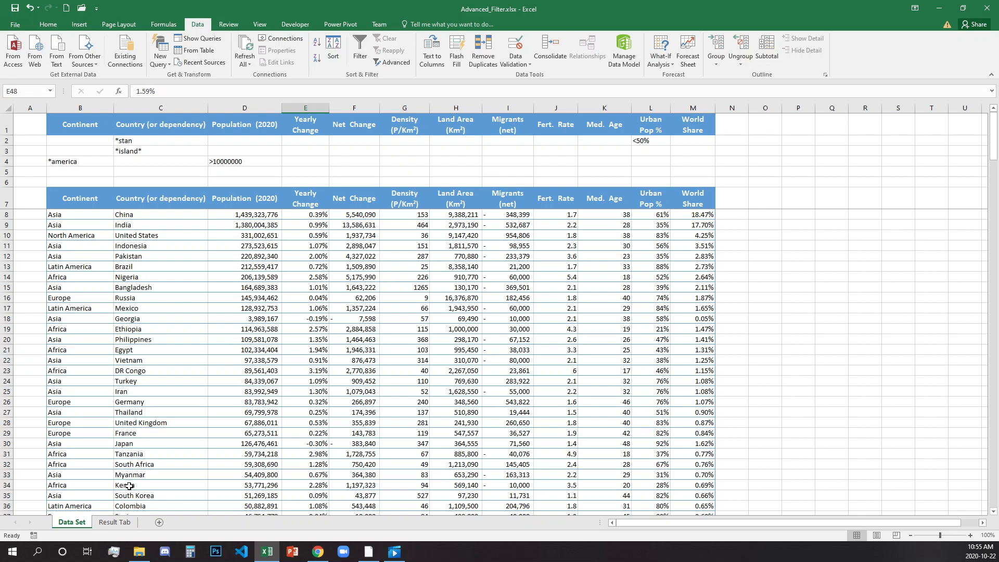
click(114, 521)
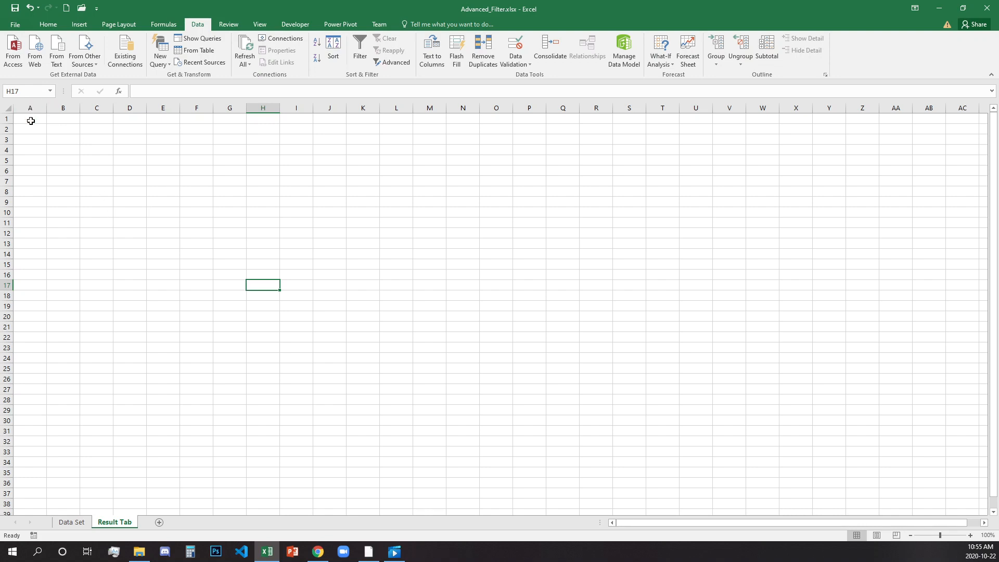
- Advanced-filter $B$7:$M$241 by the Criteria range, copying matching rows to 'Result Tab'!$A$1
click(30, 119)
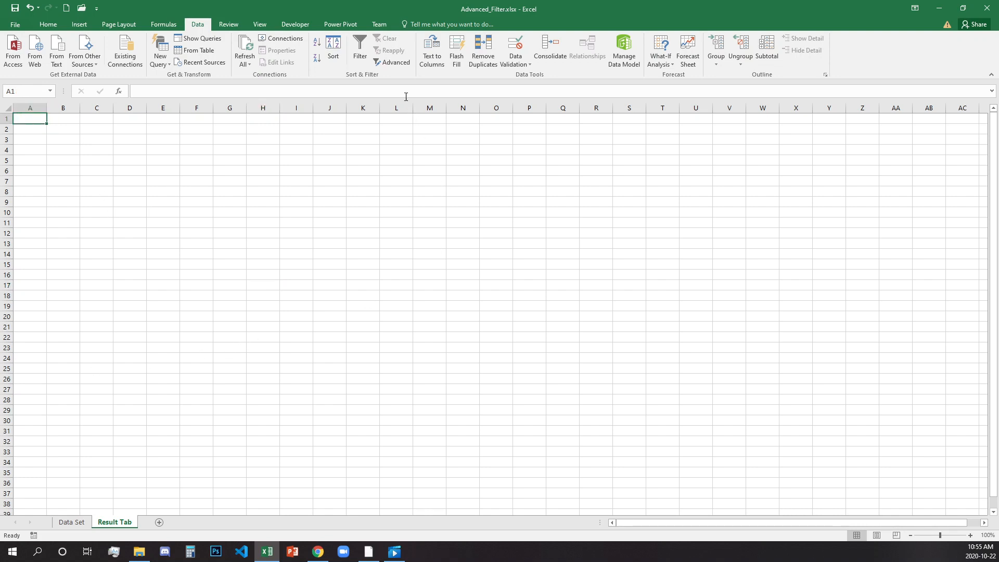
click(395, 51)
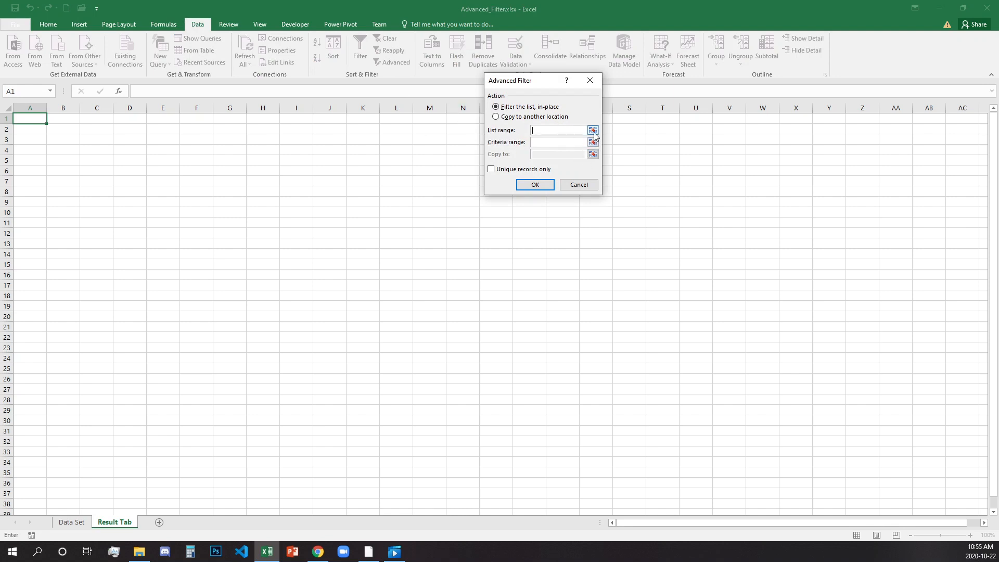
click(592, 130)
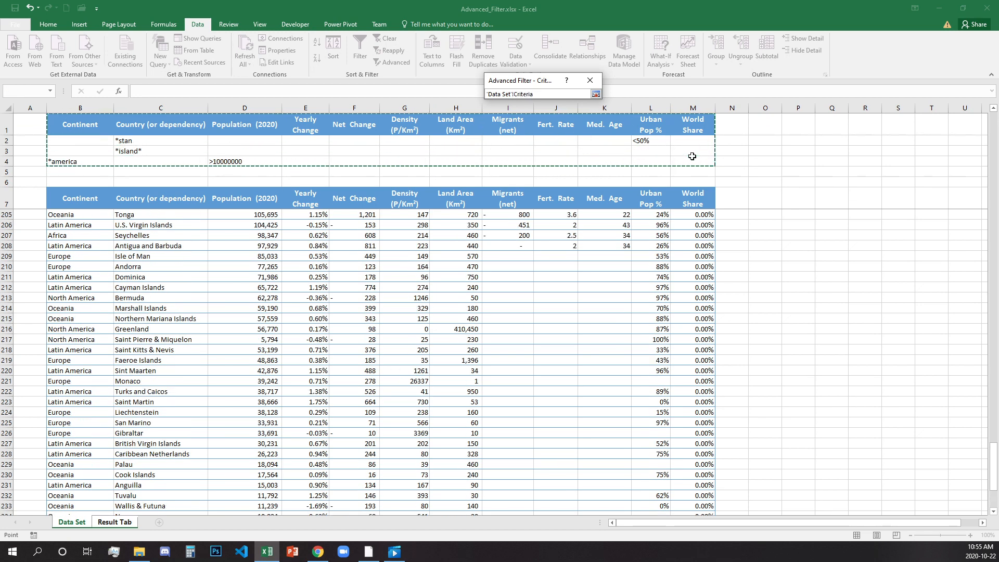
click(594, 94)
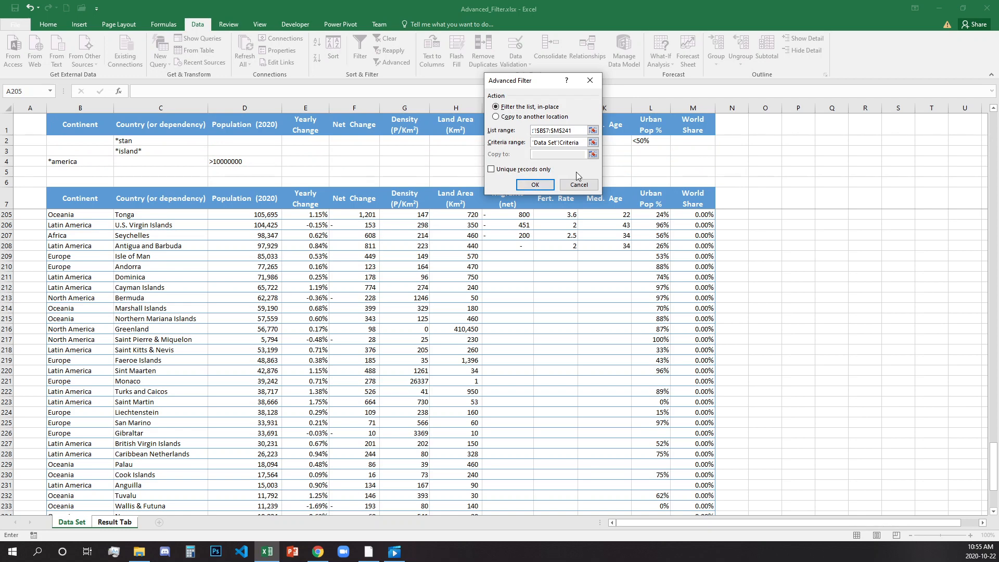
click(496, 117)
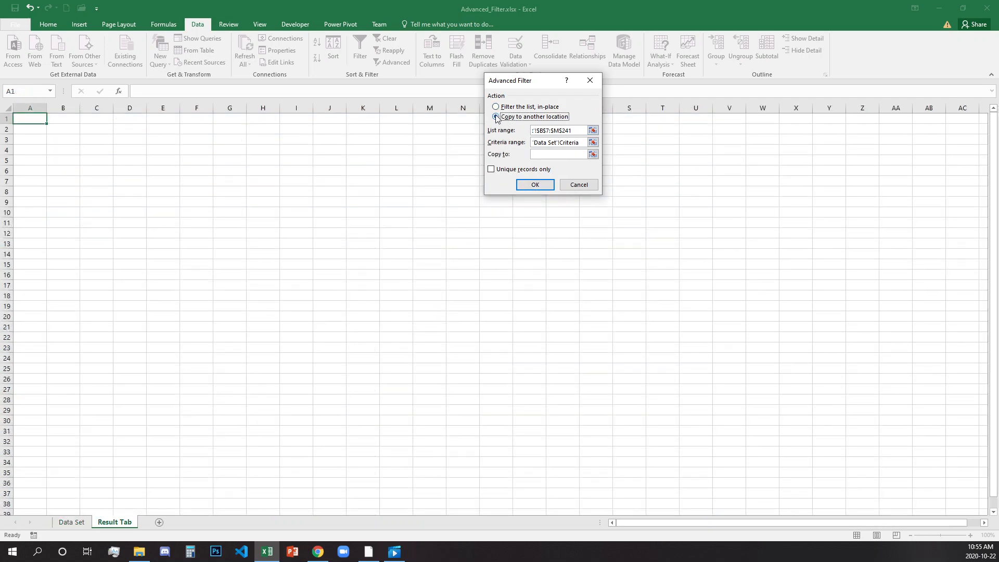
click(497, 117)
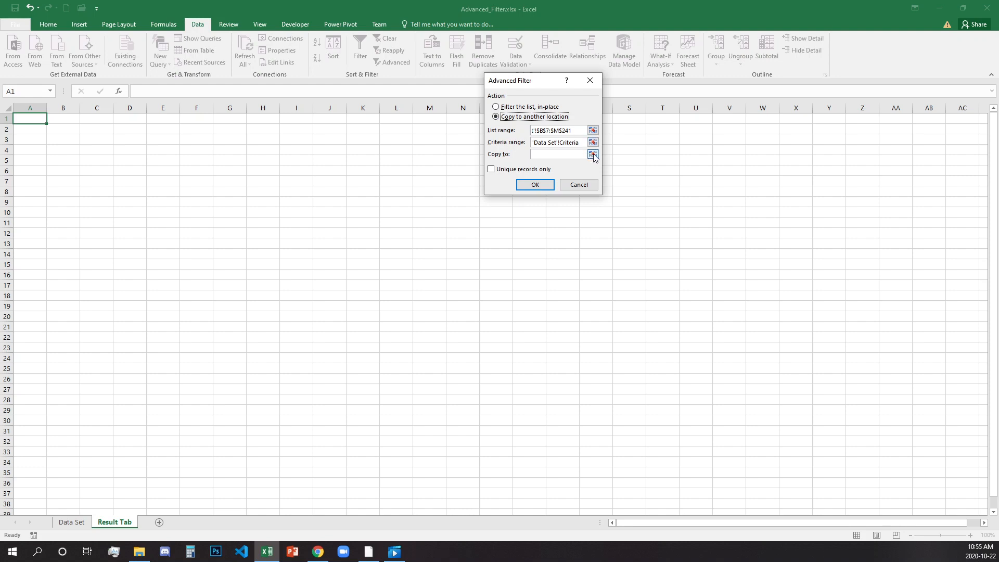
click(592, 155)
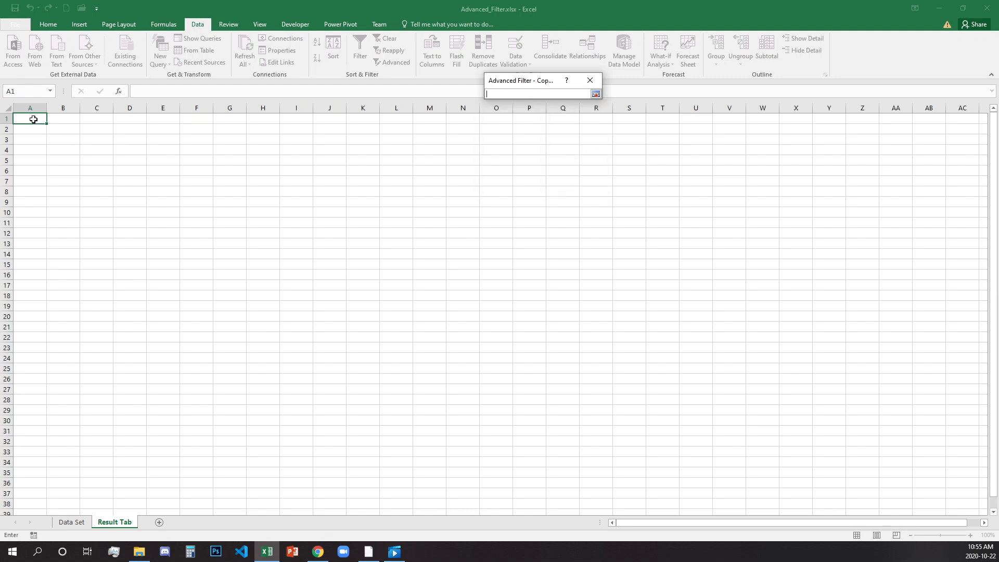
click(29, 118)
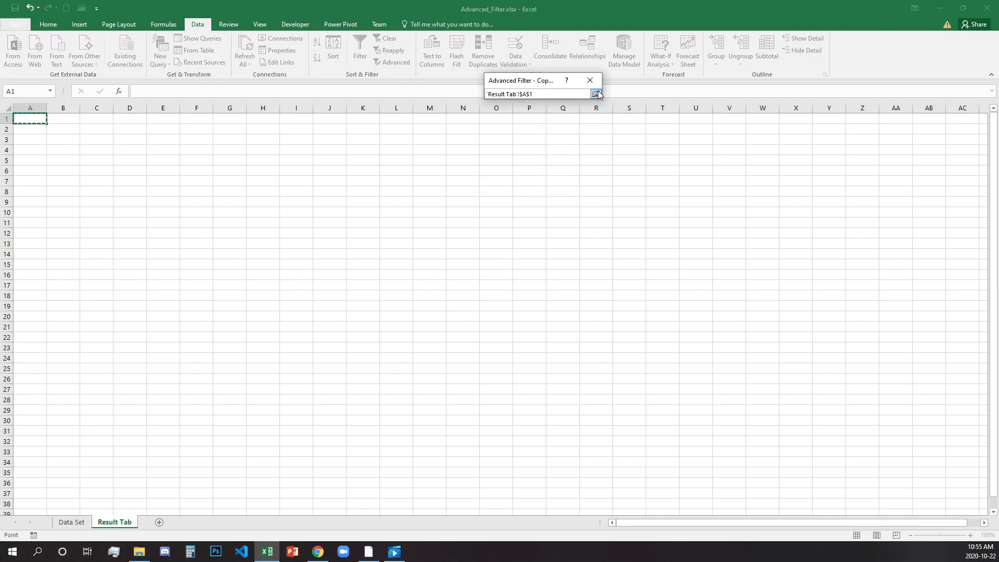
click(593, 93)
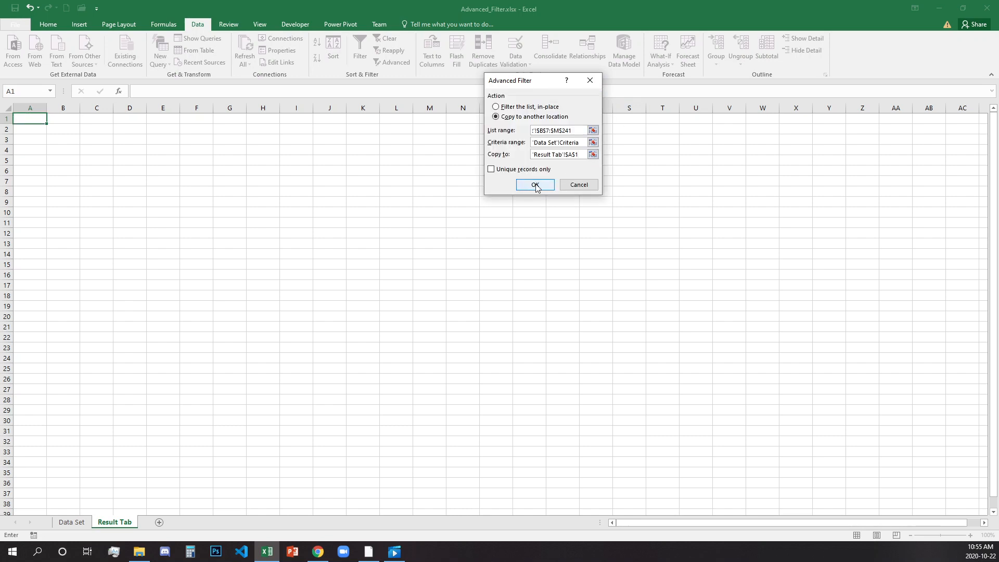
click(534, 185)
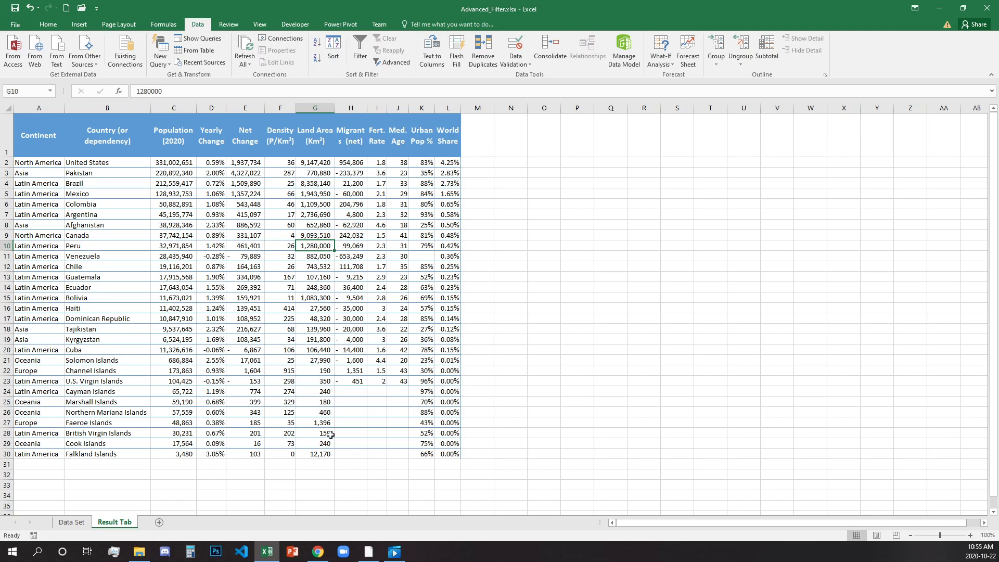
mouse_move(321, 147)
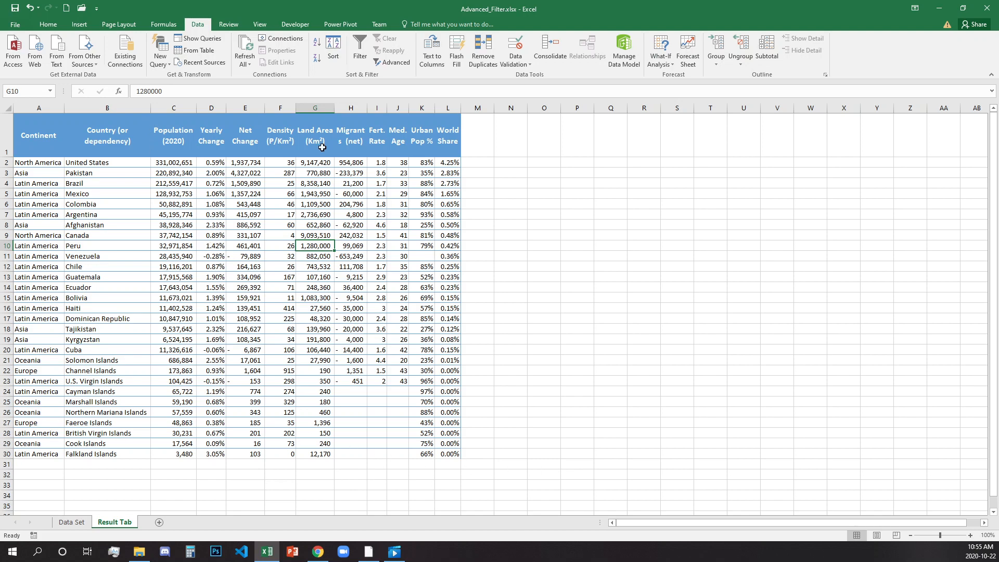
mouse_move(508, 342)
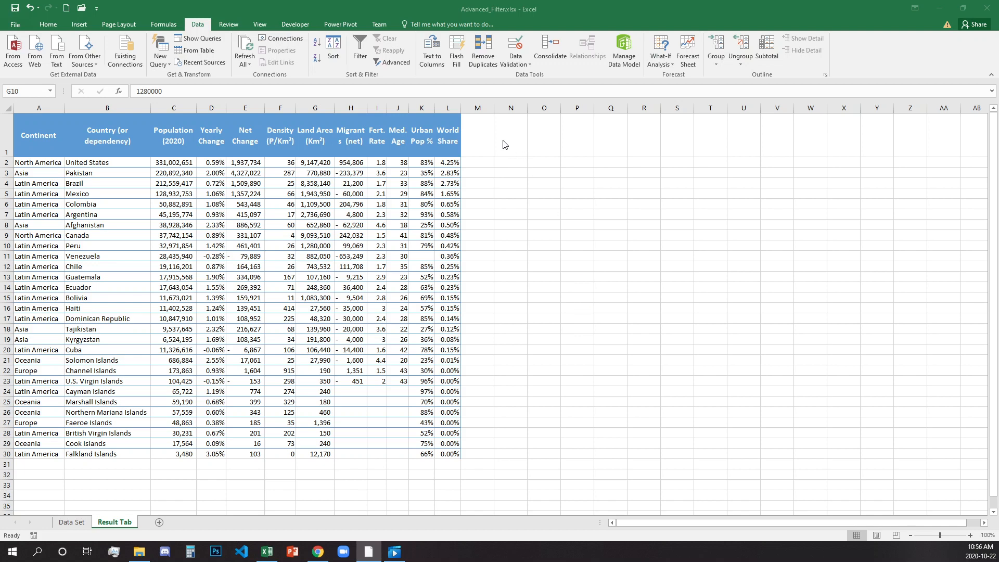
mouse_move(542, 147)
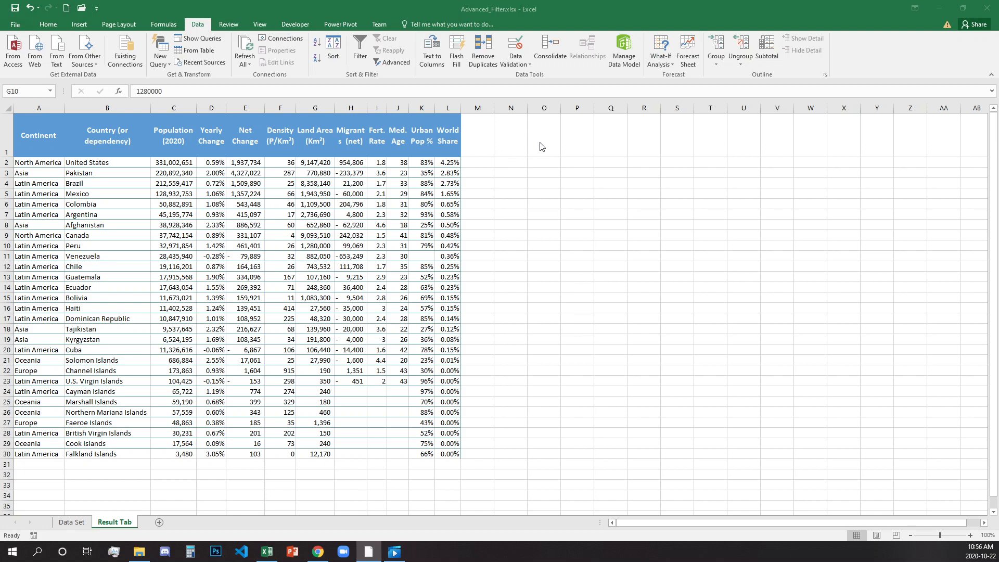
mouse_move(577, 212)
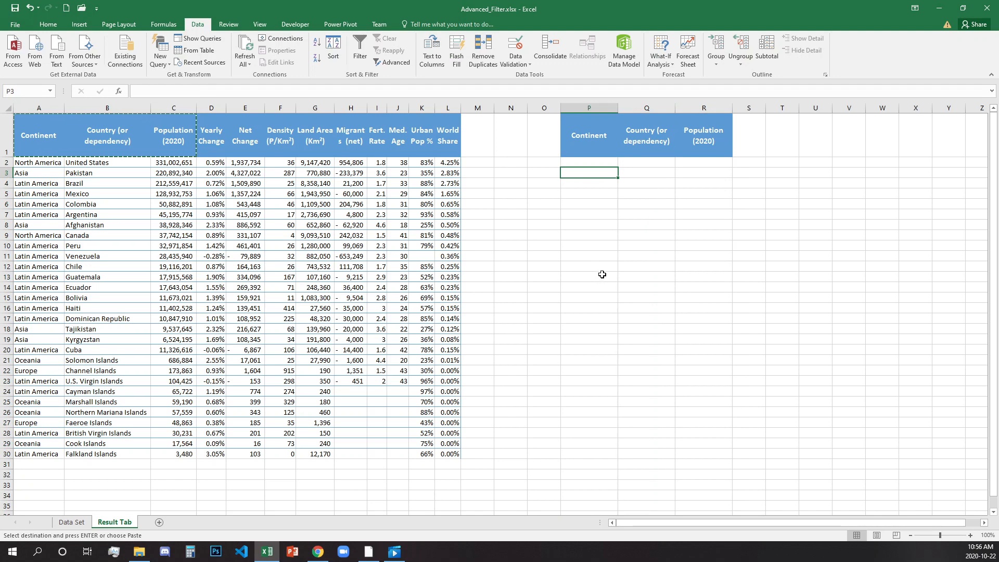
mouse_move(244, 539)
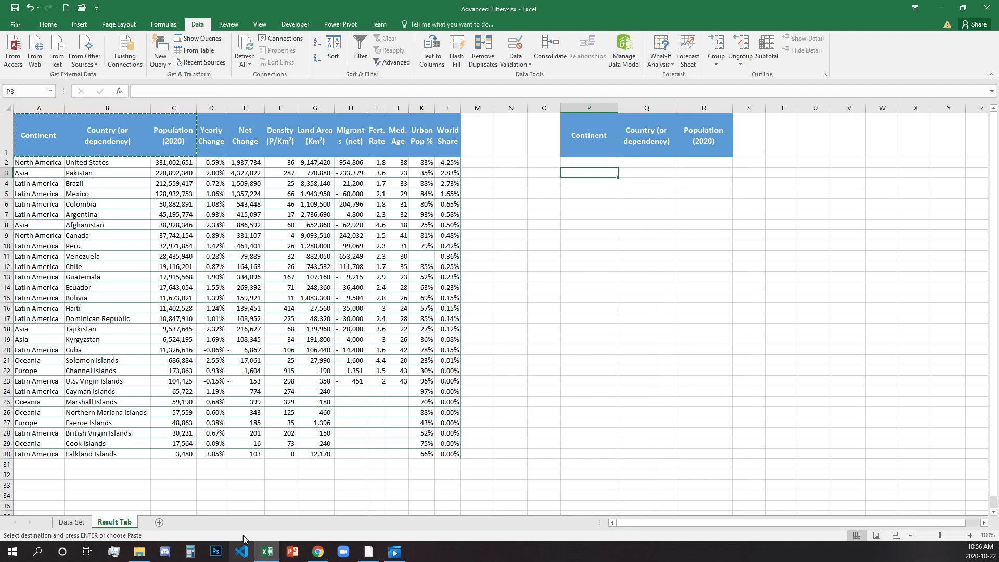
- Reopen Advanced Filter and set the Copy to destination to 'Result Tab'!$P$1:$R$1
click(395, 62)
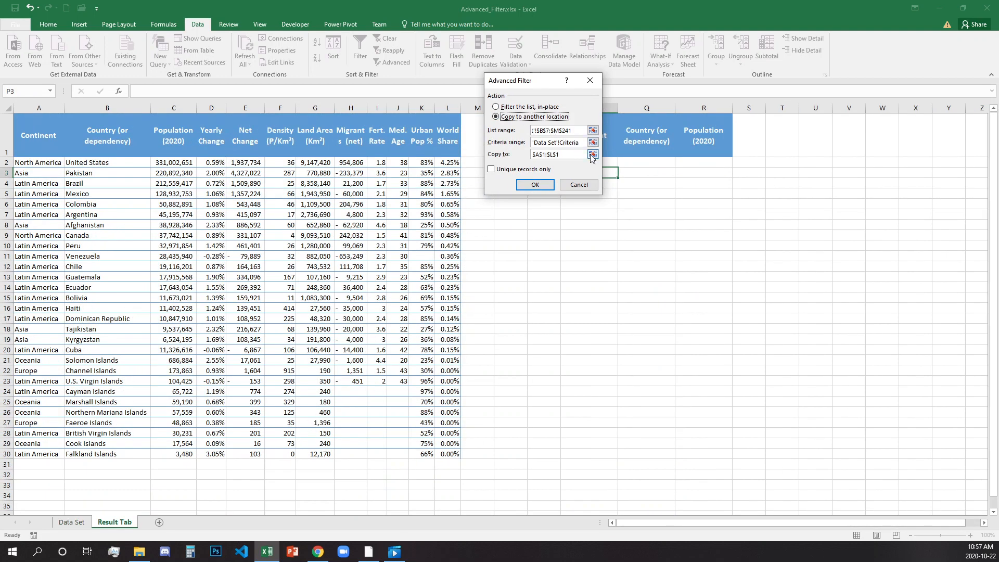
click(593, 154)
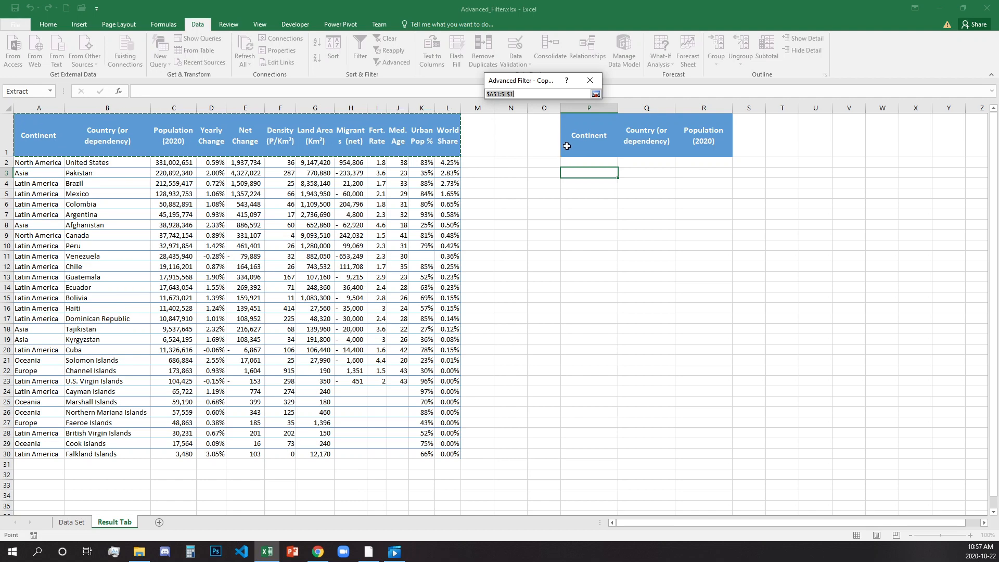
click(589, 134)
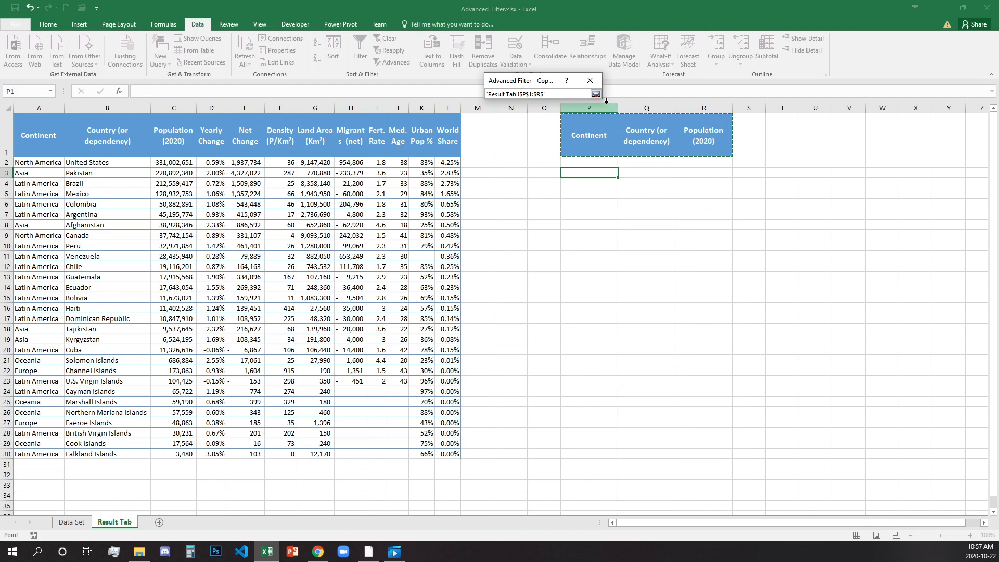
click(595, 94)
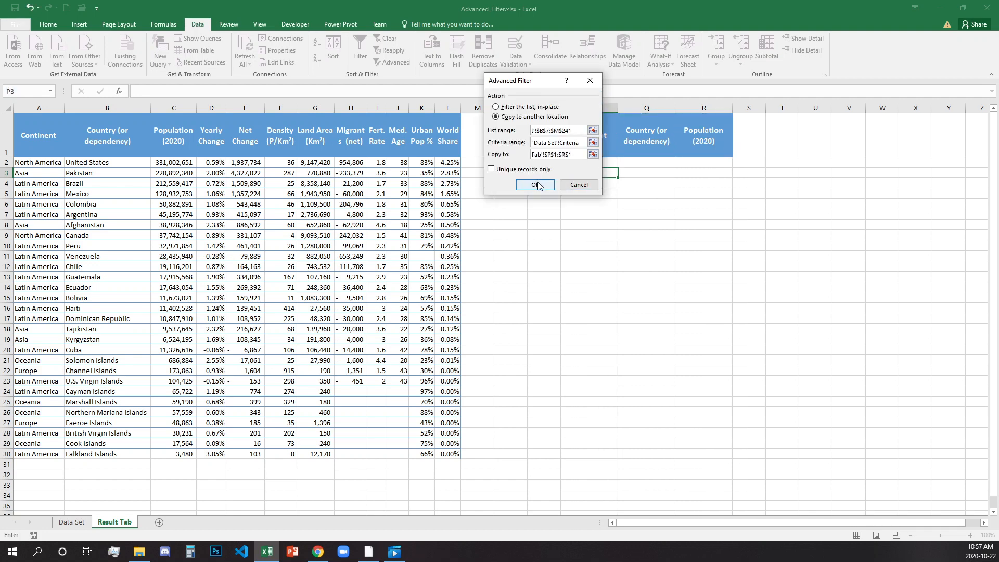
- Run the filter, extracting Continent, Country and Population for the 29 matching rows under P1:R1
click(535, 185)
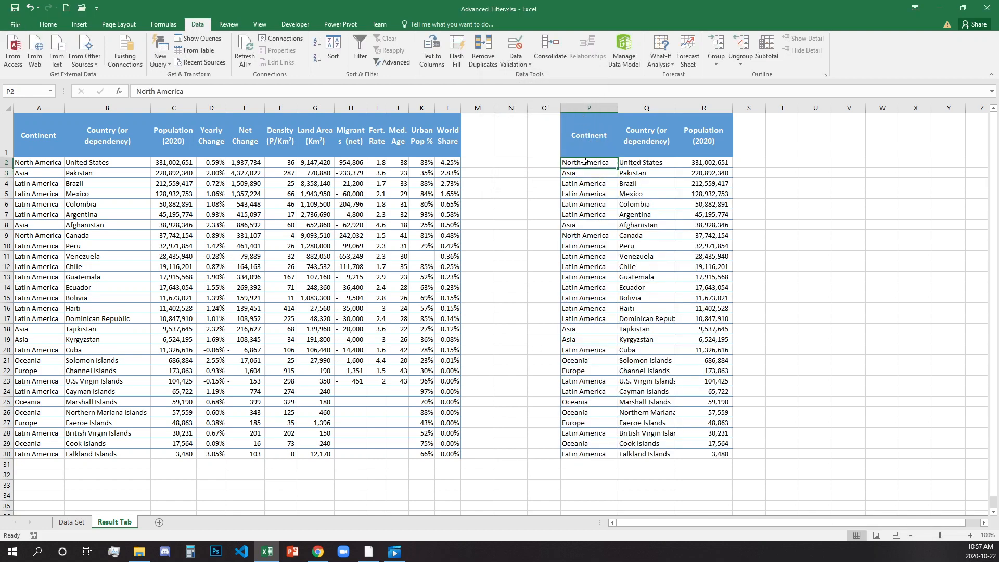
drag(587, 162, 704, 454)
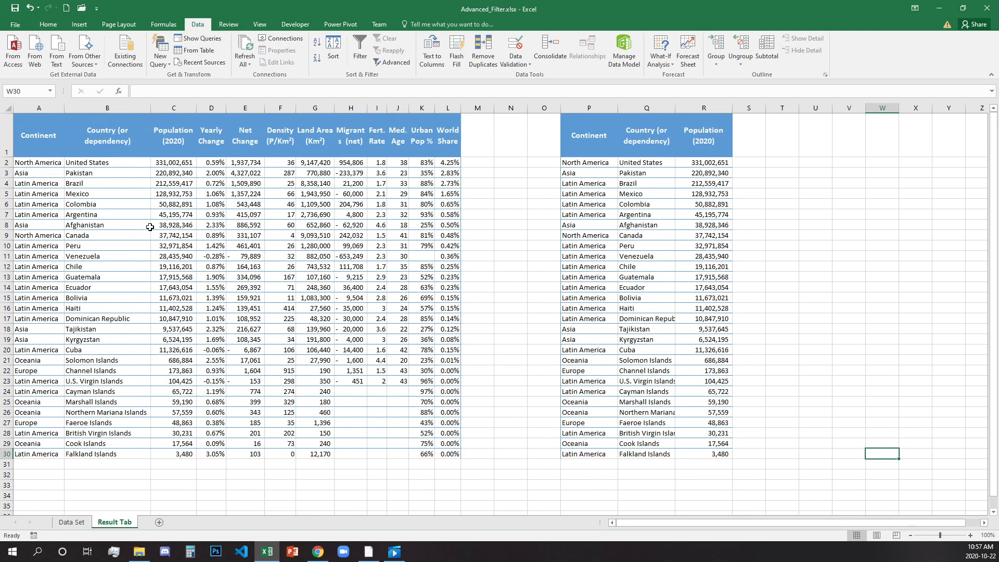
mouse_move(270, 431)
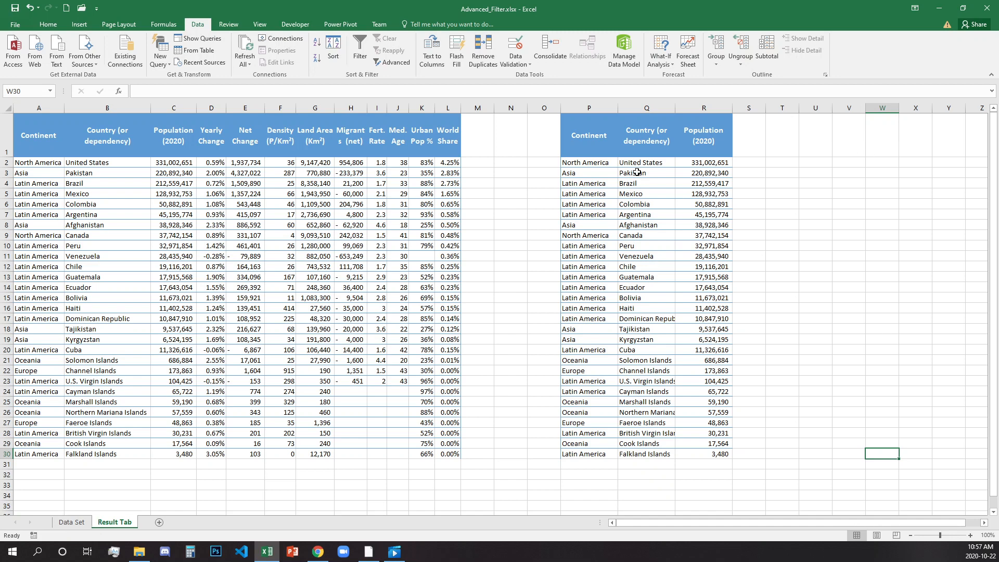
mouse_move(652, 184)
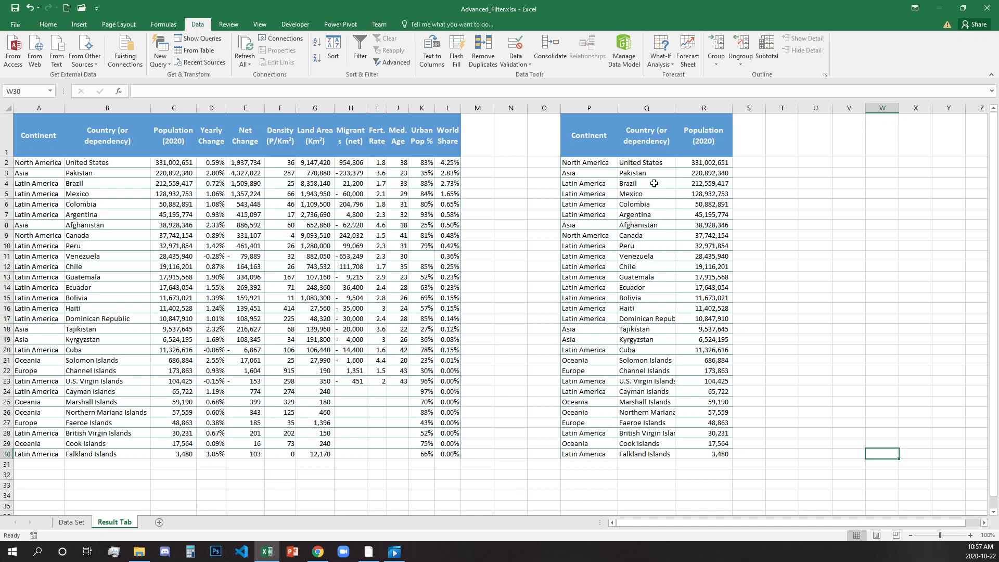